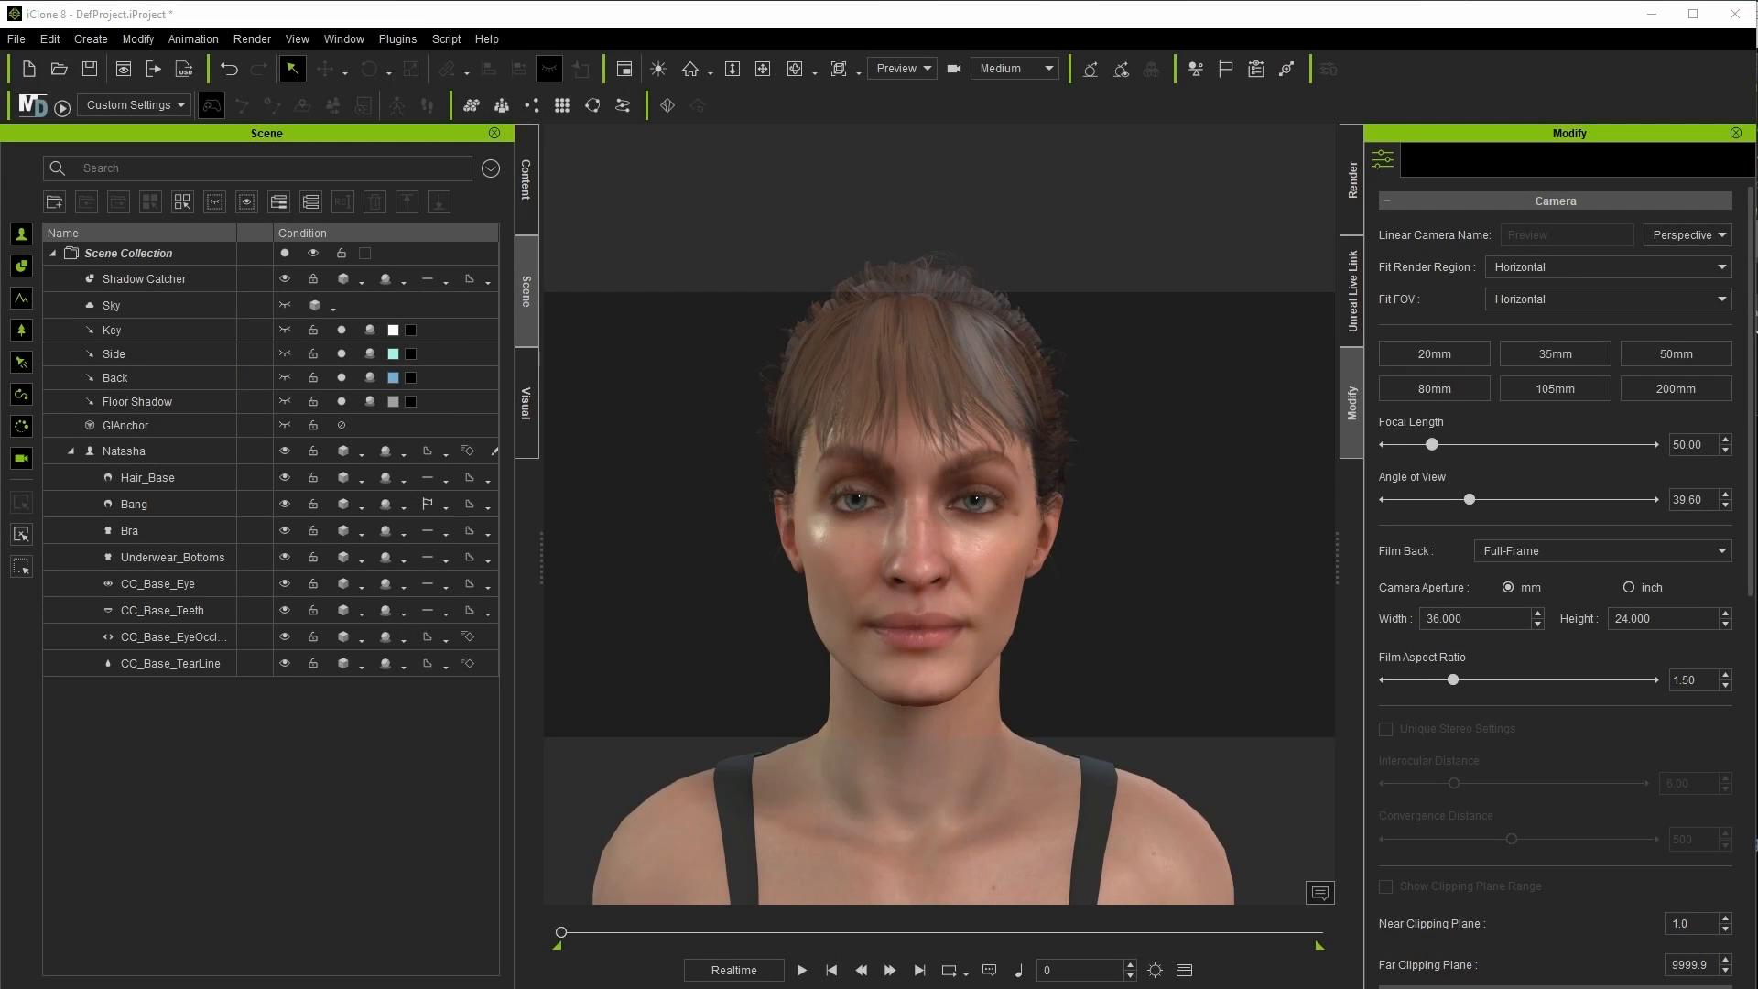
# Step: Launch the Motion LIVE plugin from the Plugins menu over the Natasha scene
pyautogui.click(397, 38)
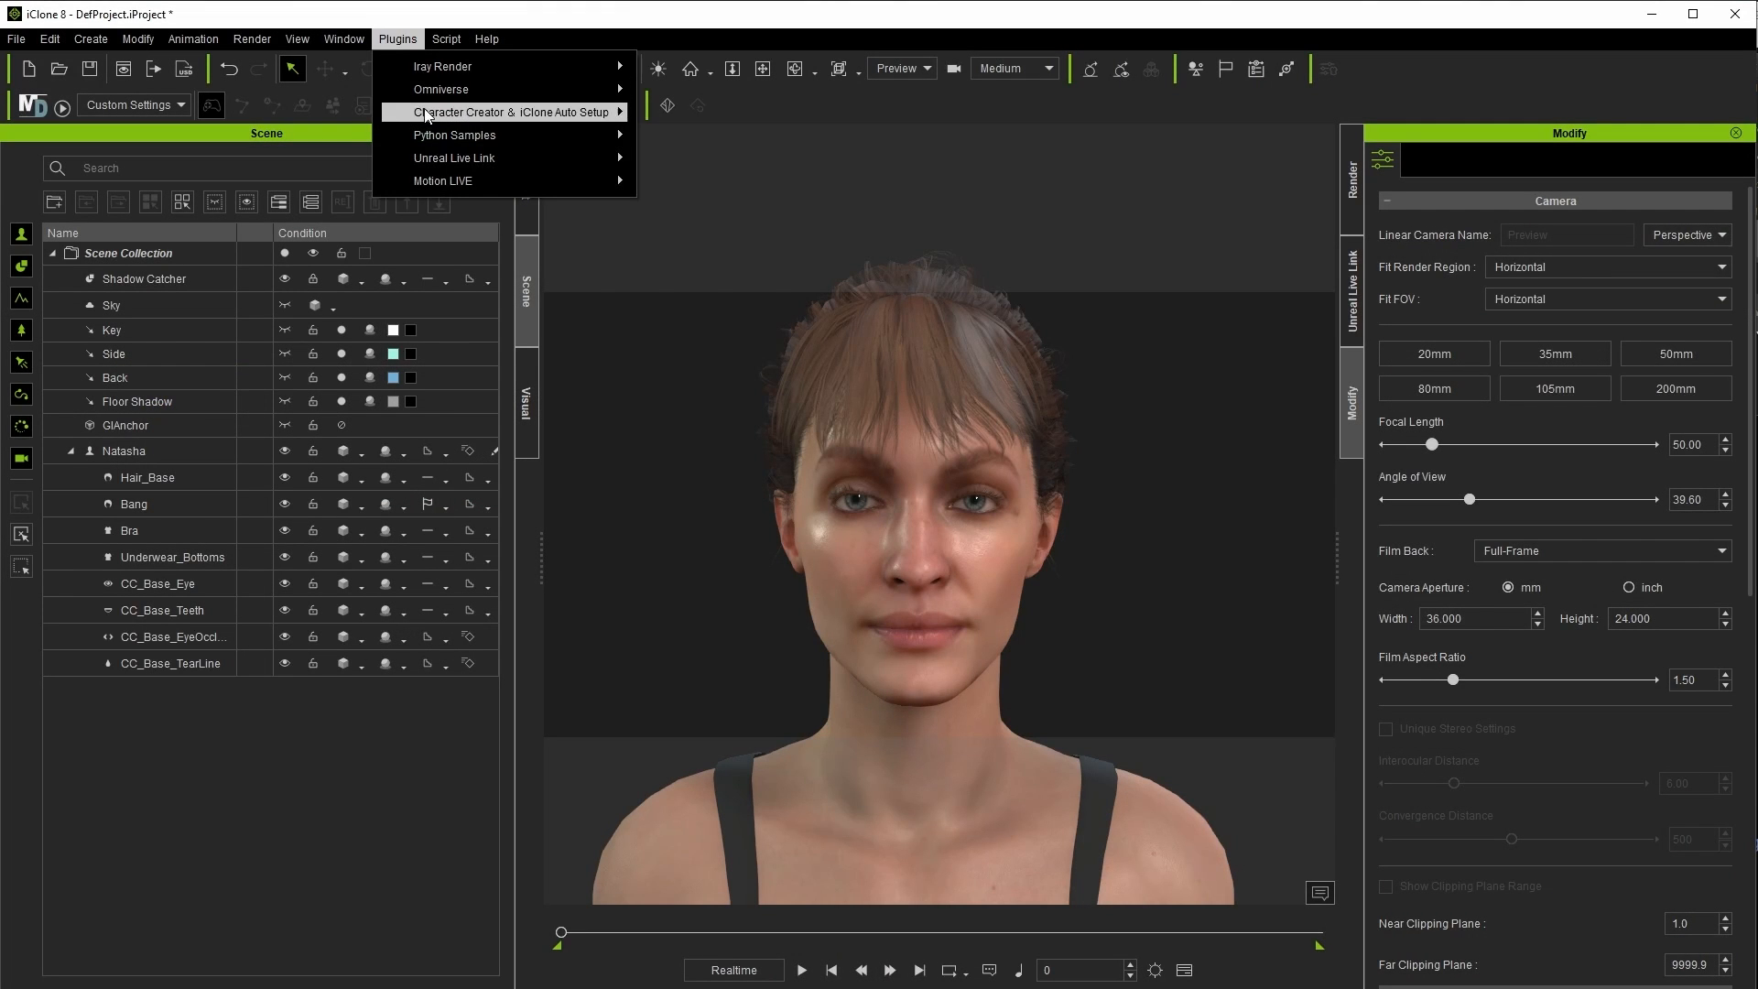
pyautogui.moveTo(443, 180)
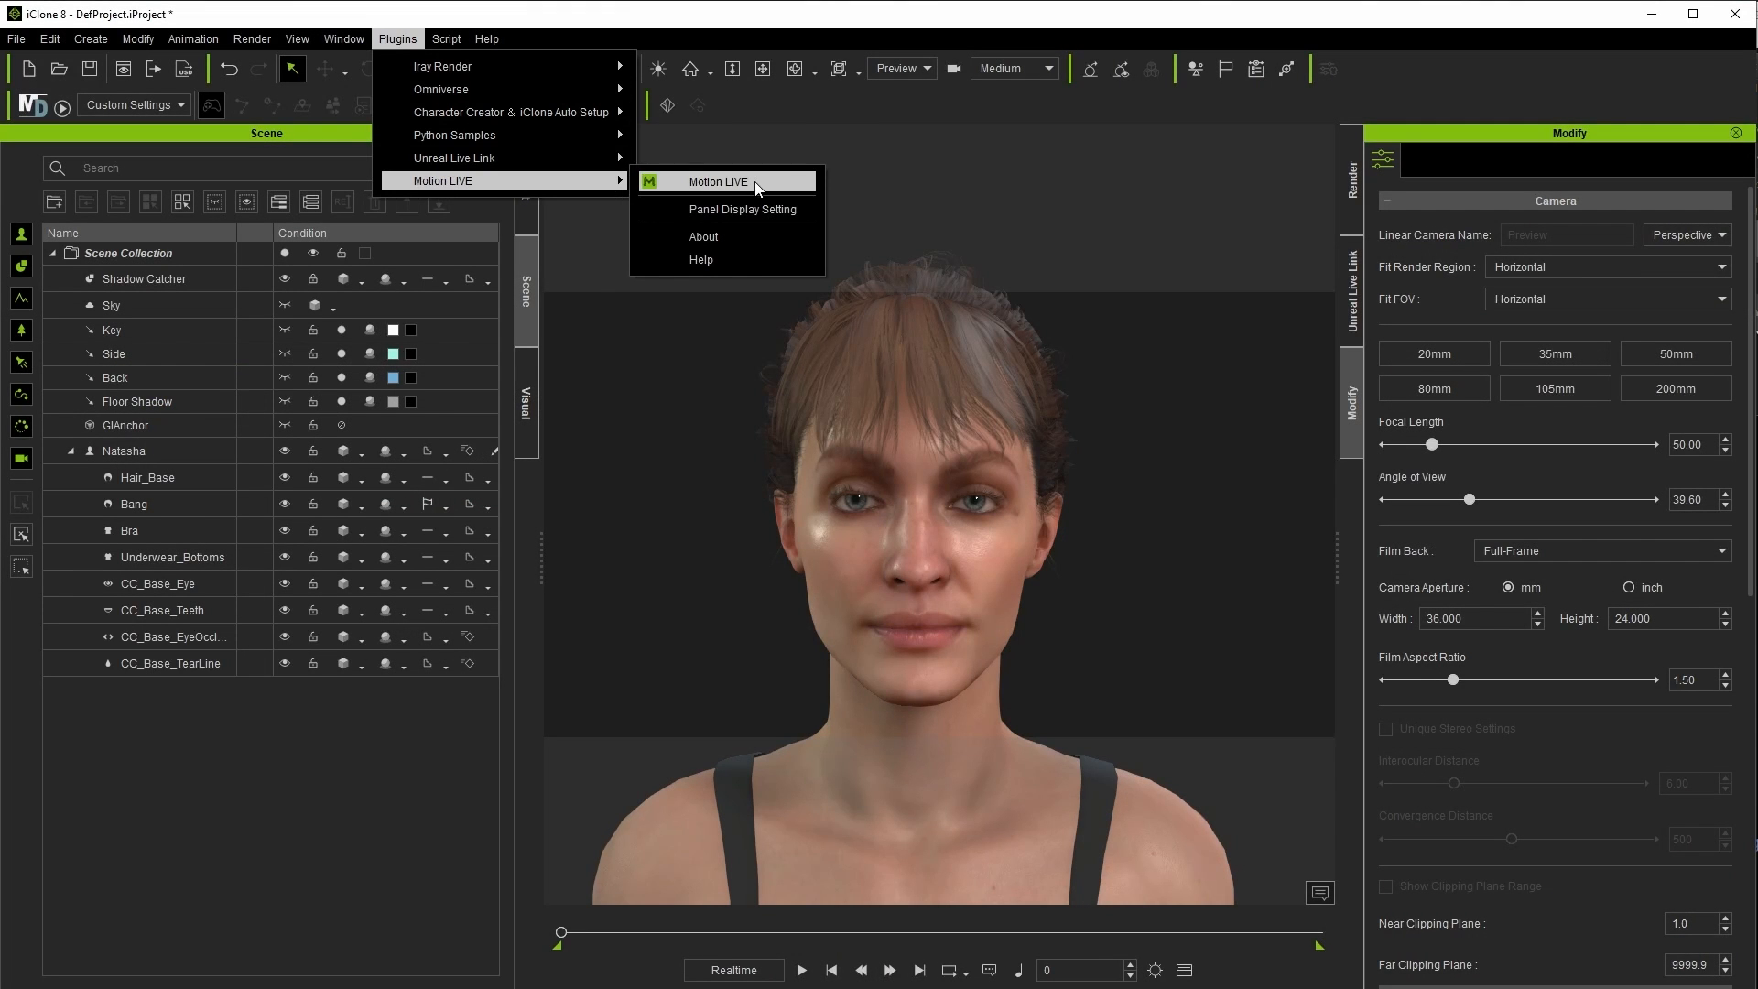
pyautogui.click(717, 182)
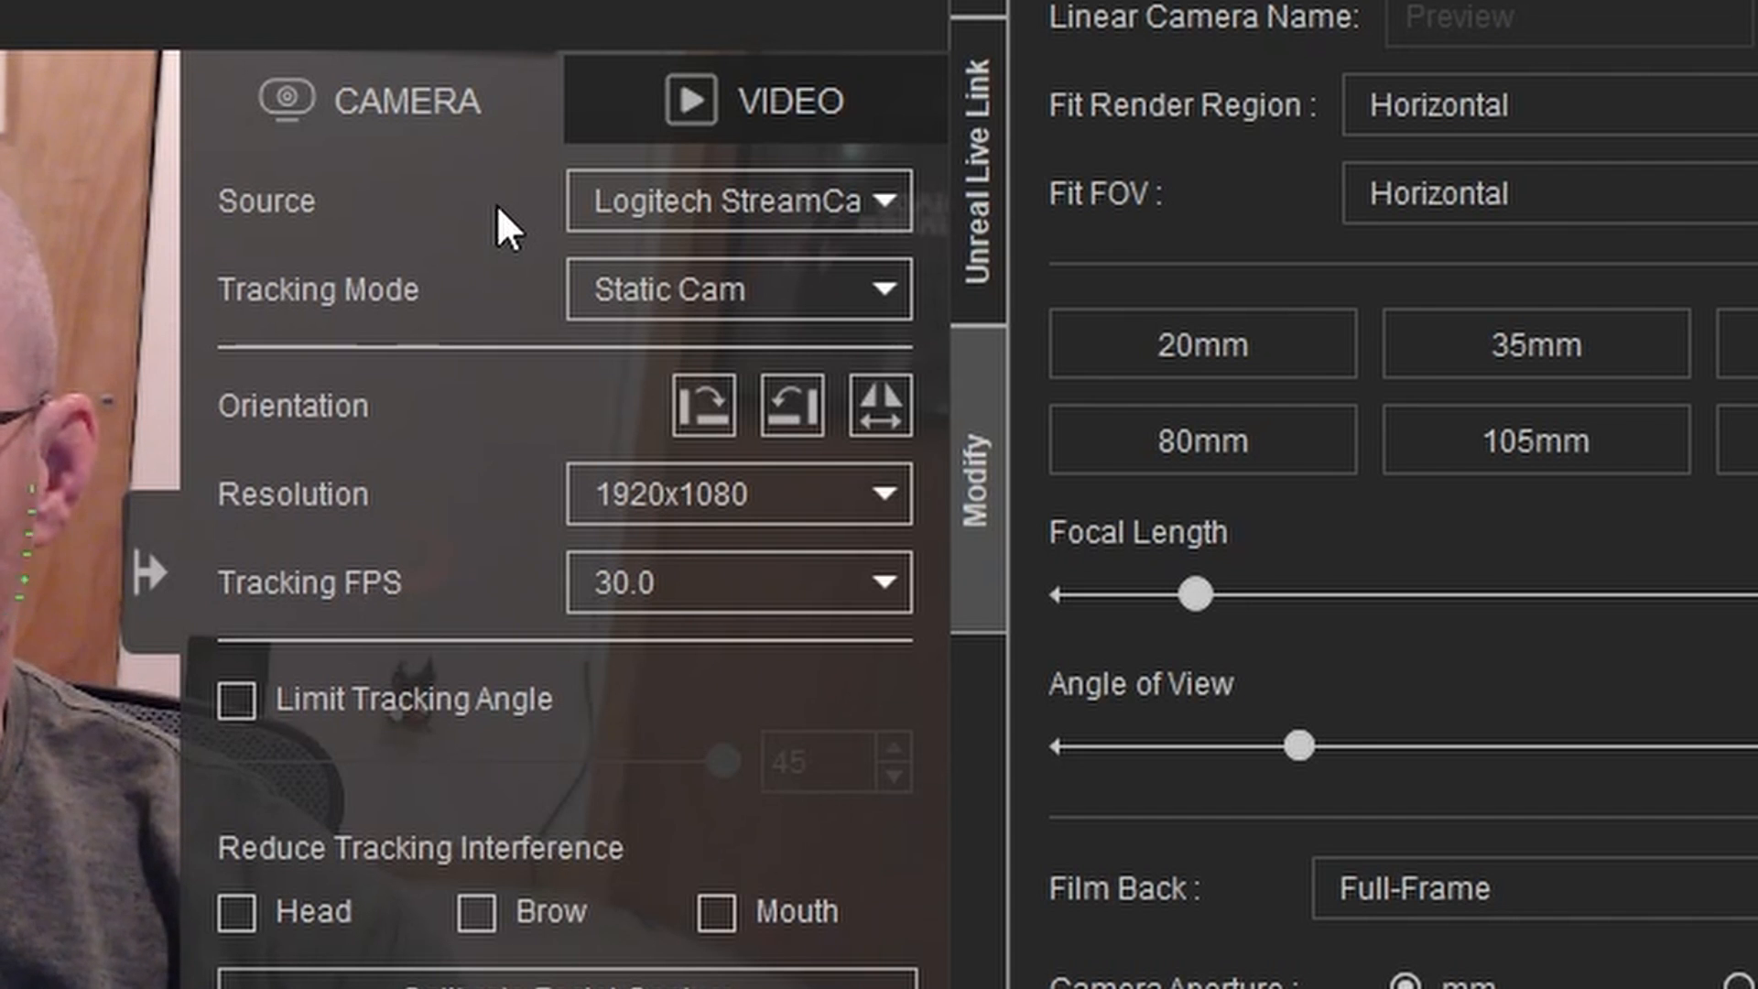
pyautogui.moveTo(802, 312)
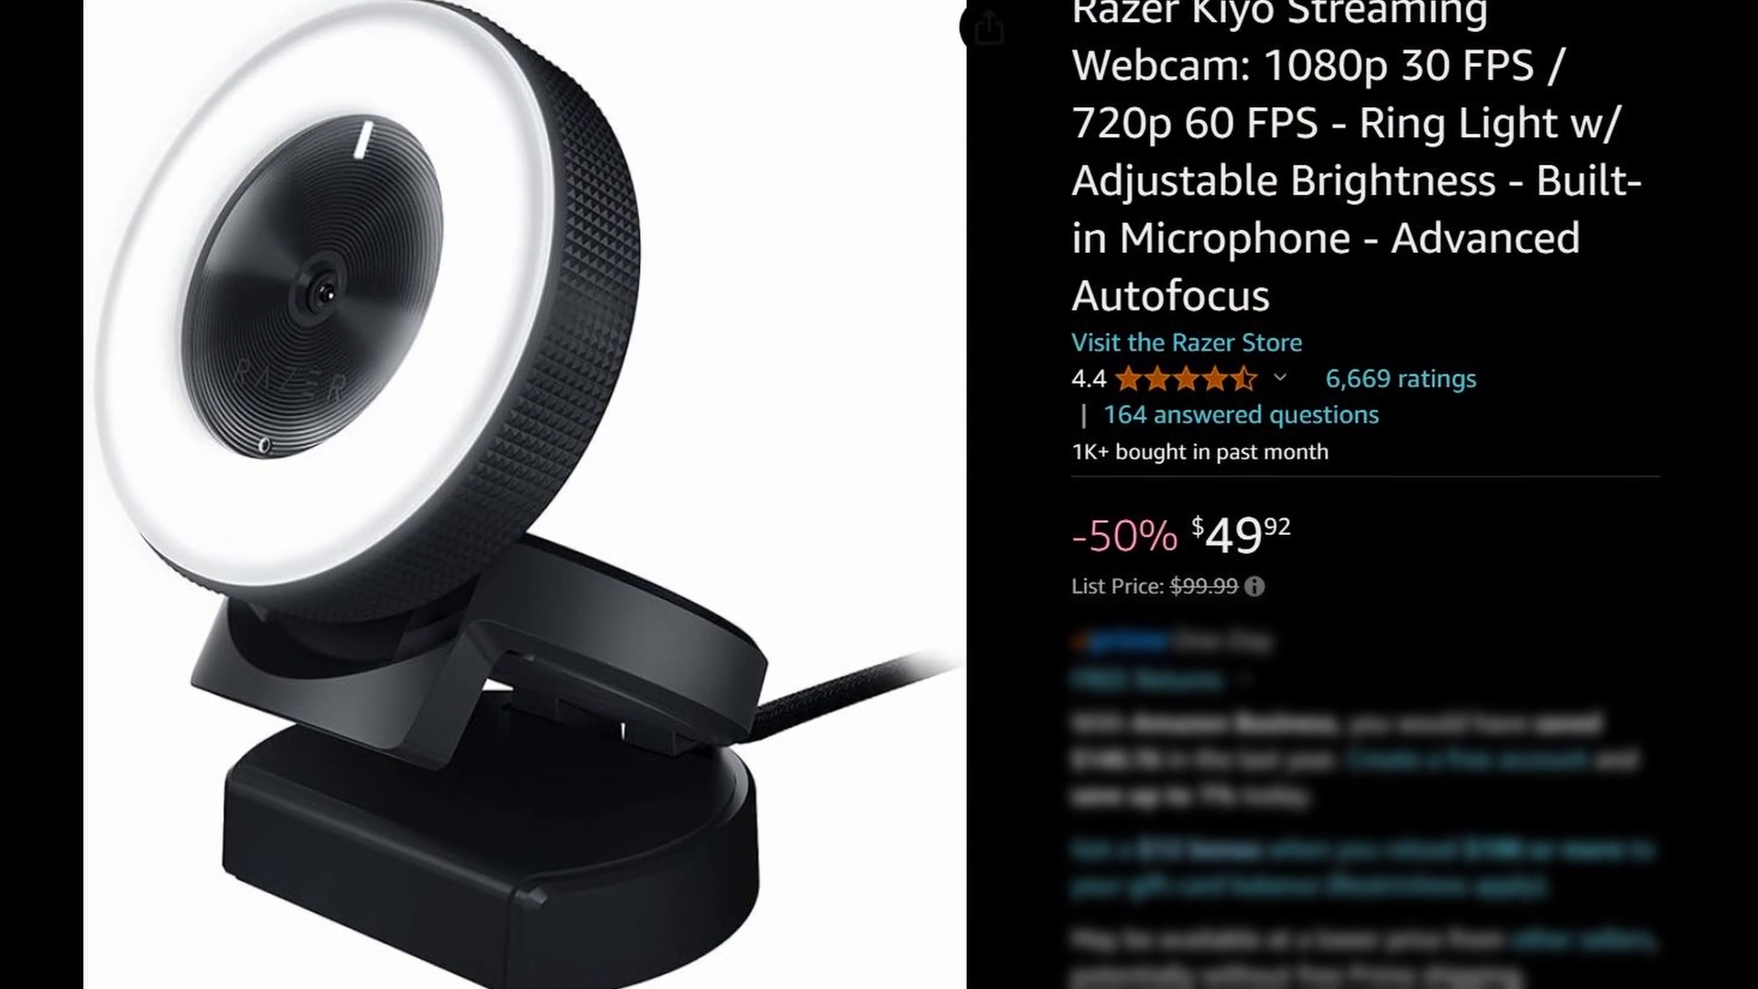
# Step: Scroll through the Motion LIVE Facial Mocap Guidelines manual page
pyautogui.scroll(-3)
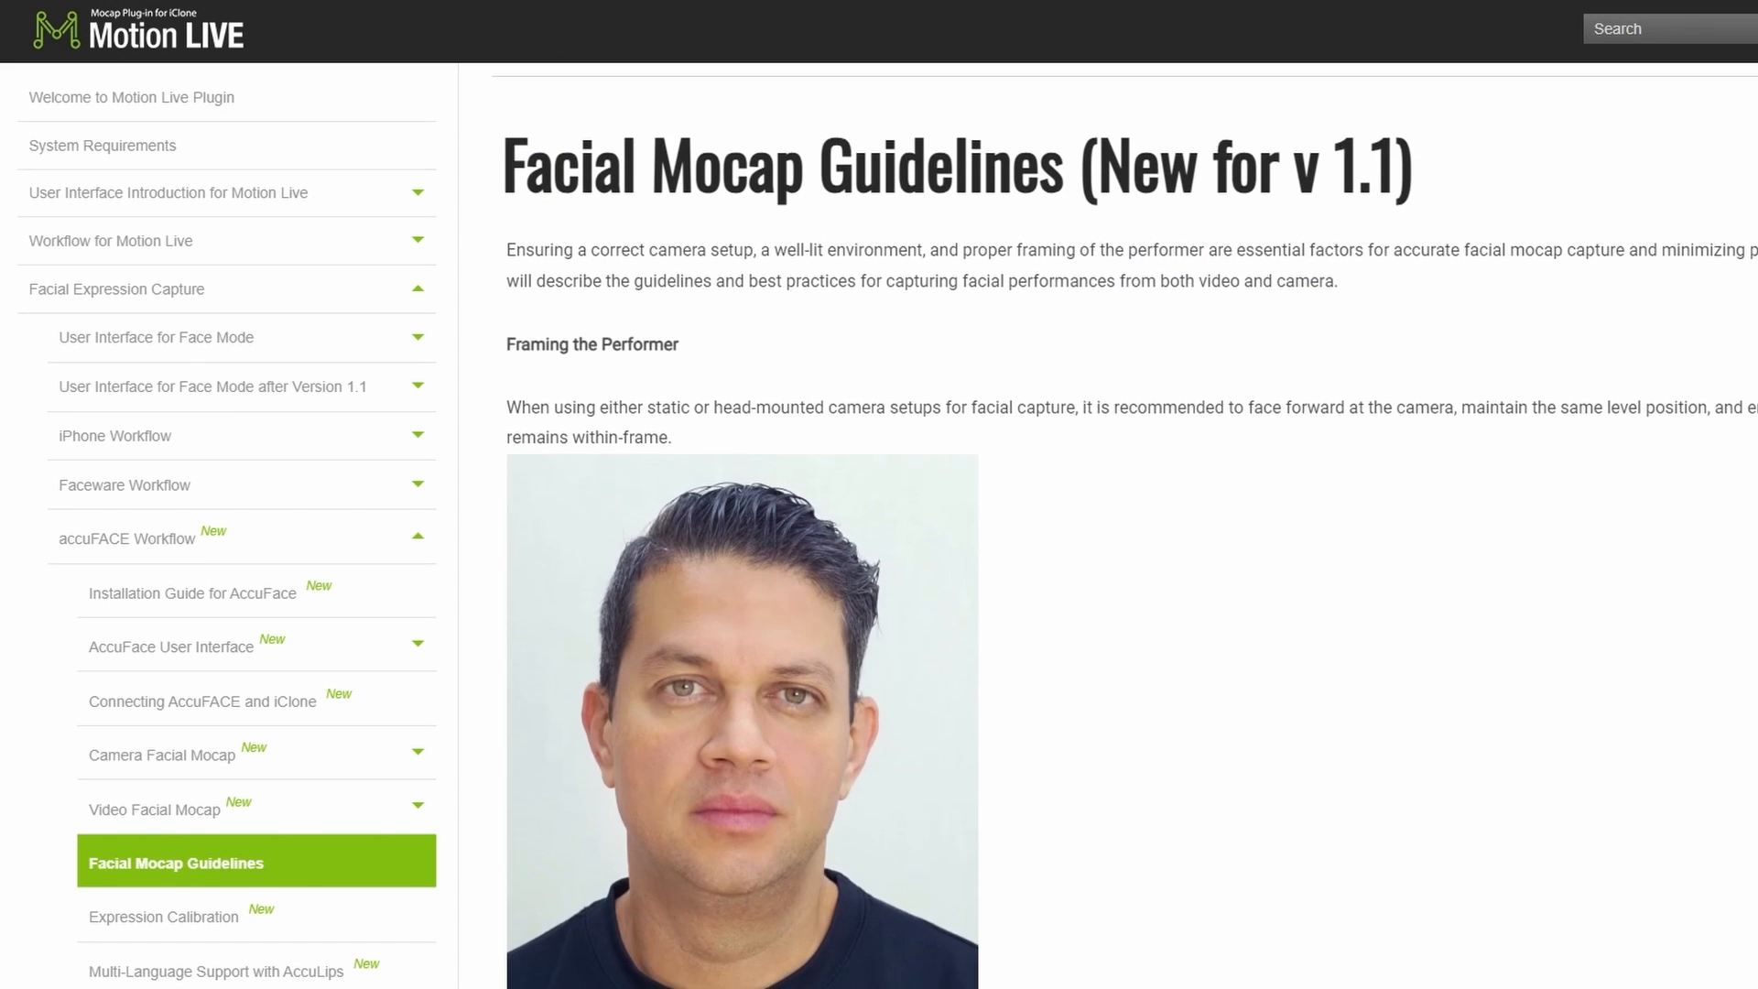
pyautogui.scroll(-3)
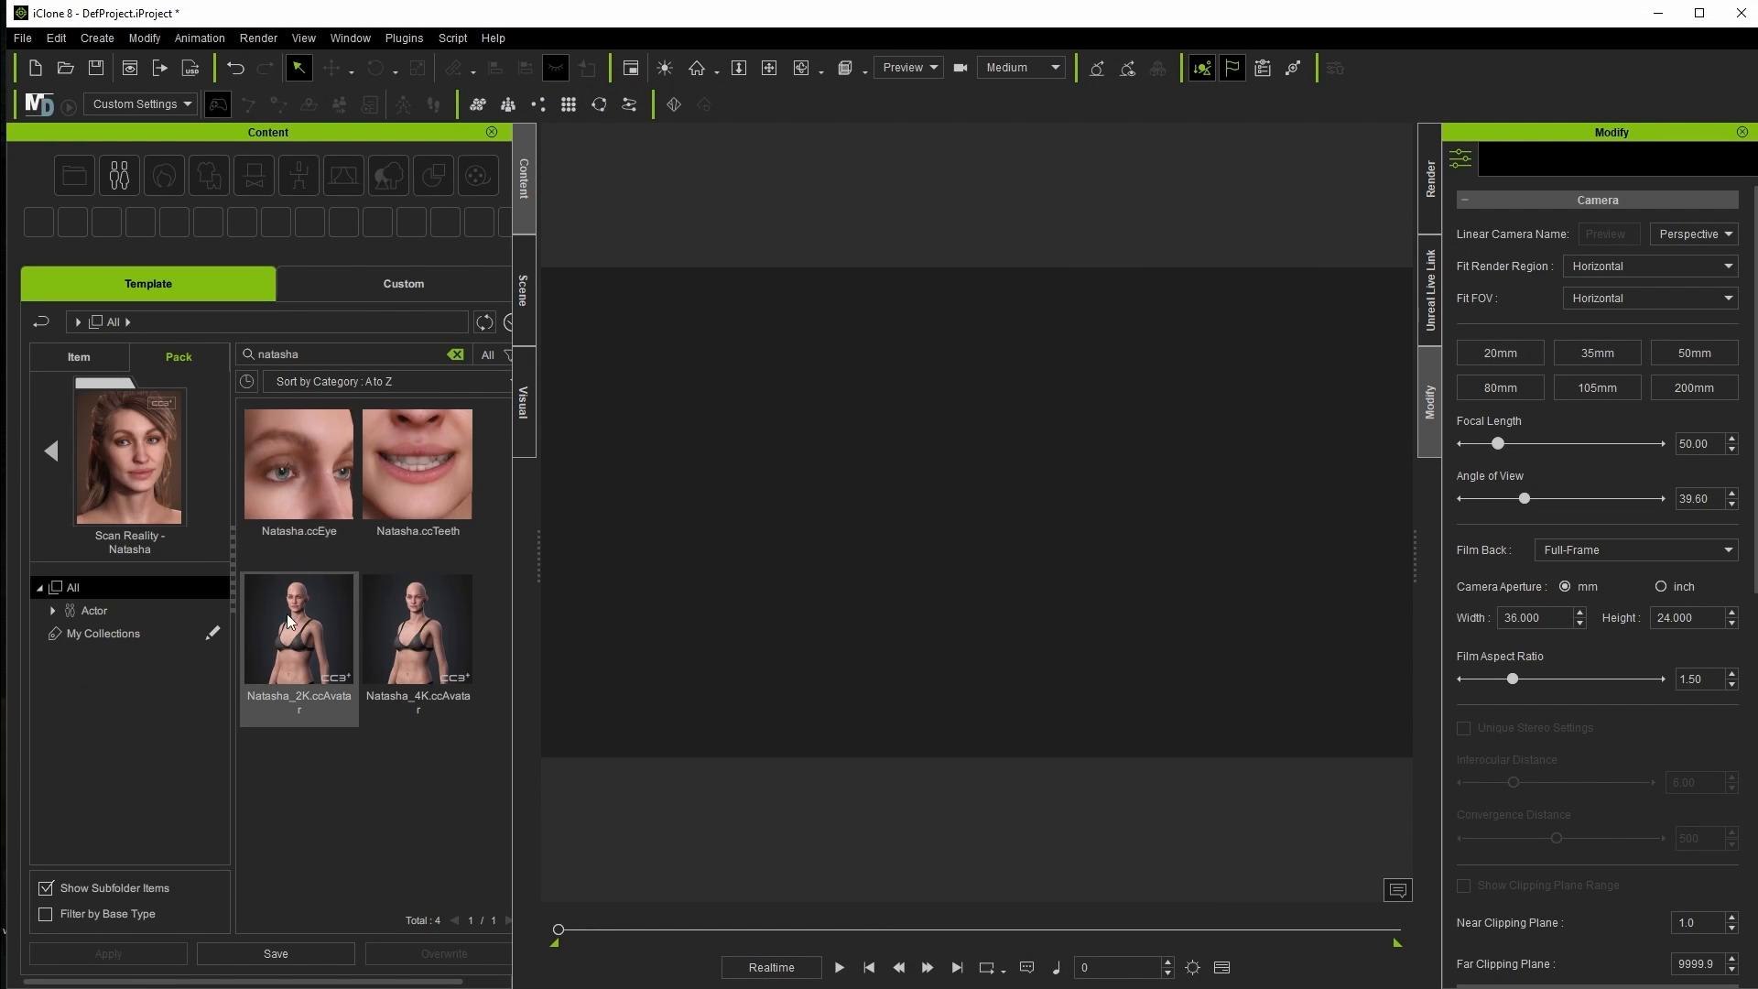
# Step: Search the Content Pack for 'trey' and load Scan Reality - Trey
pyautogui.doubleClick(298, 628)
pyautogui.write('trey')
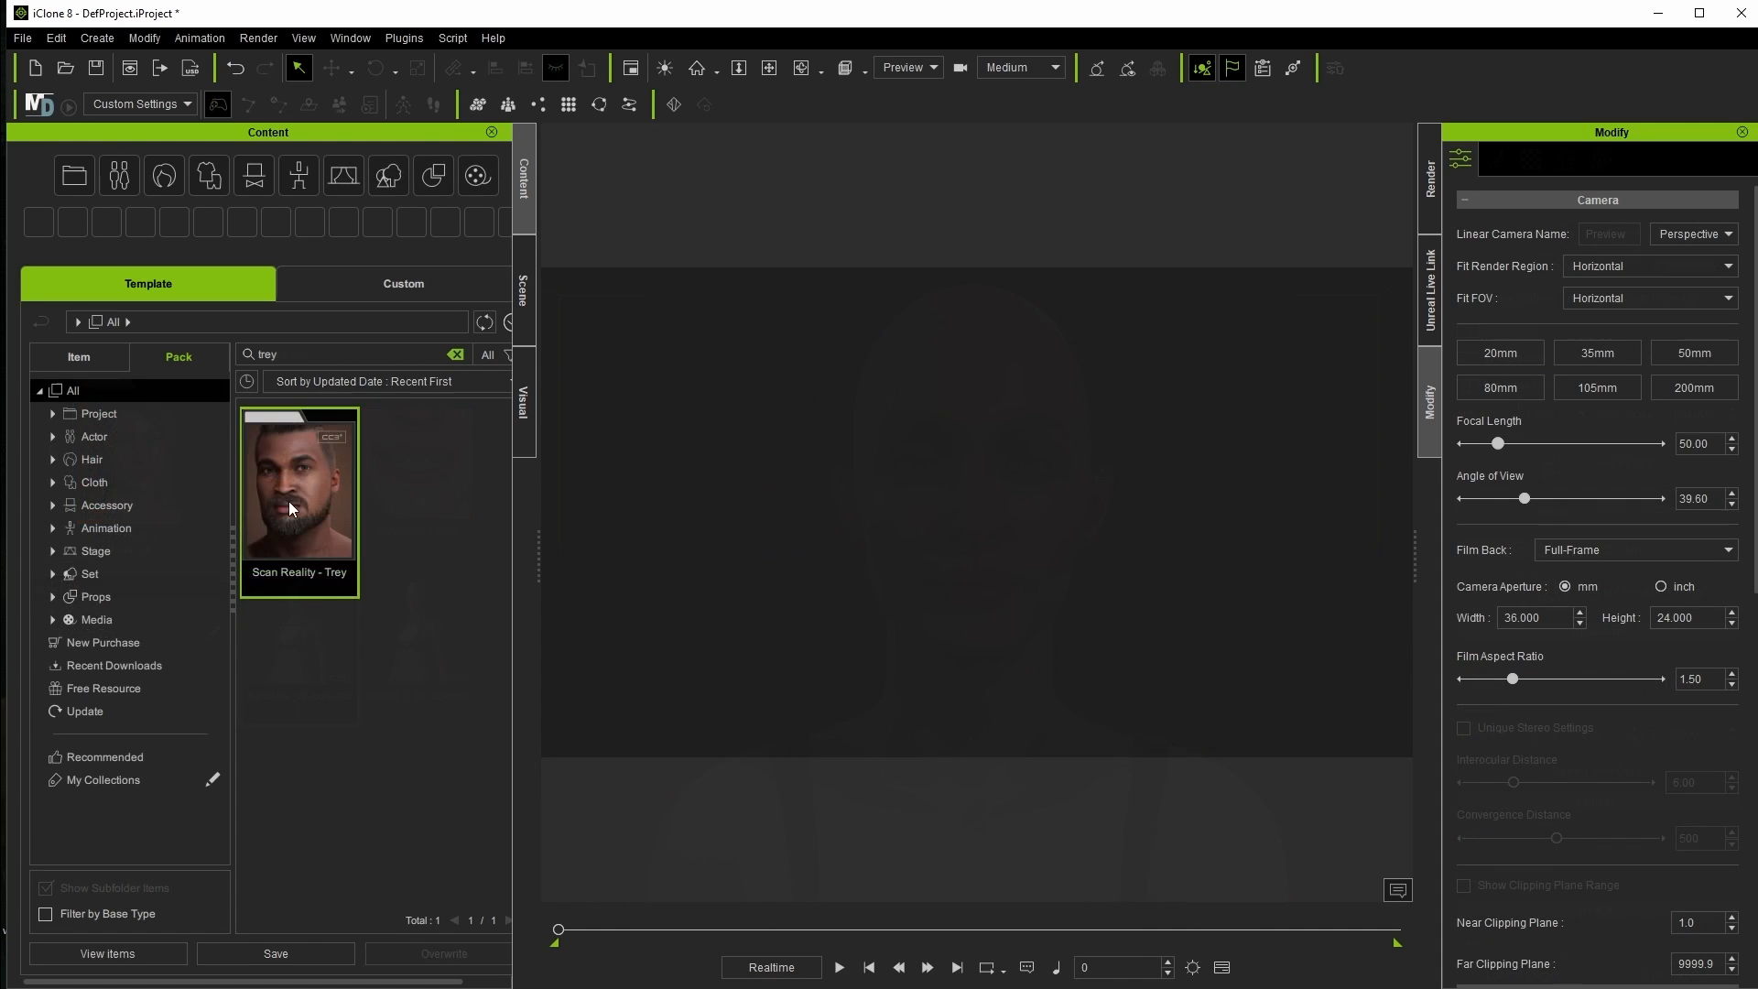
pyautogui.doubleClick(299, 484)
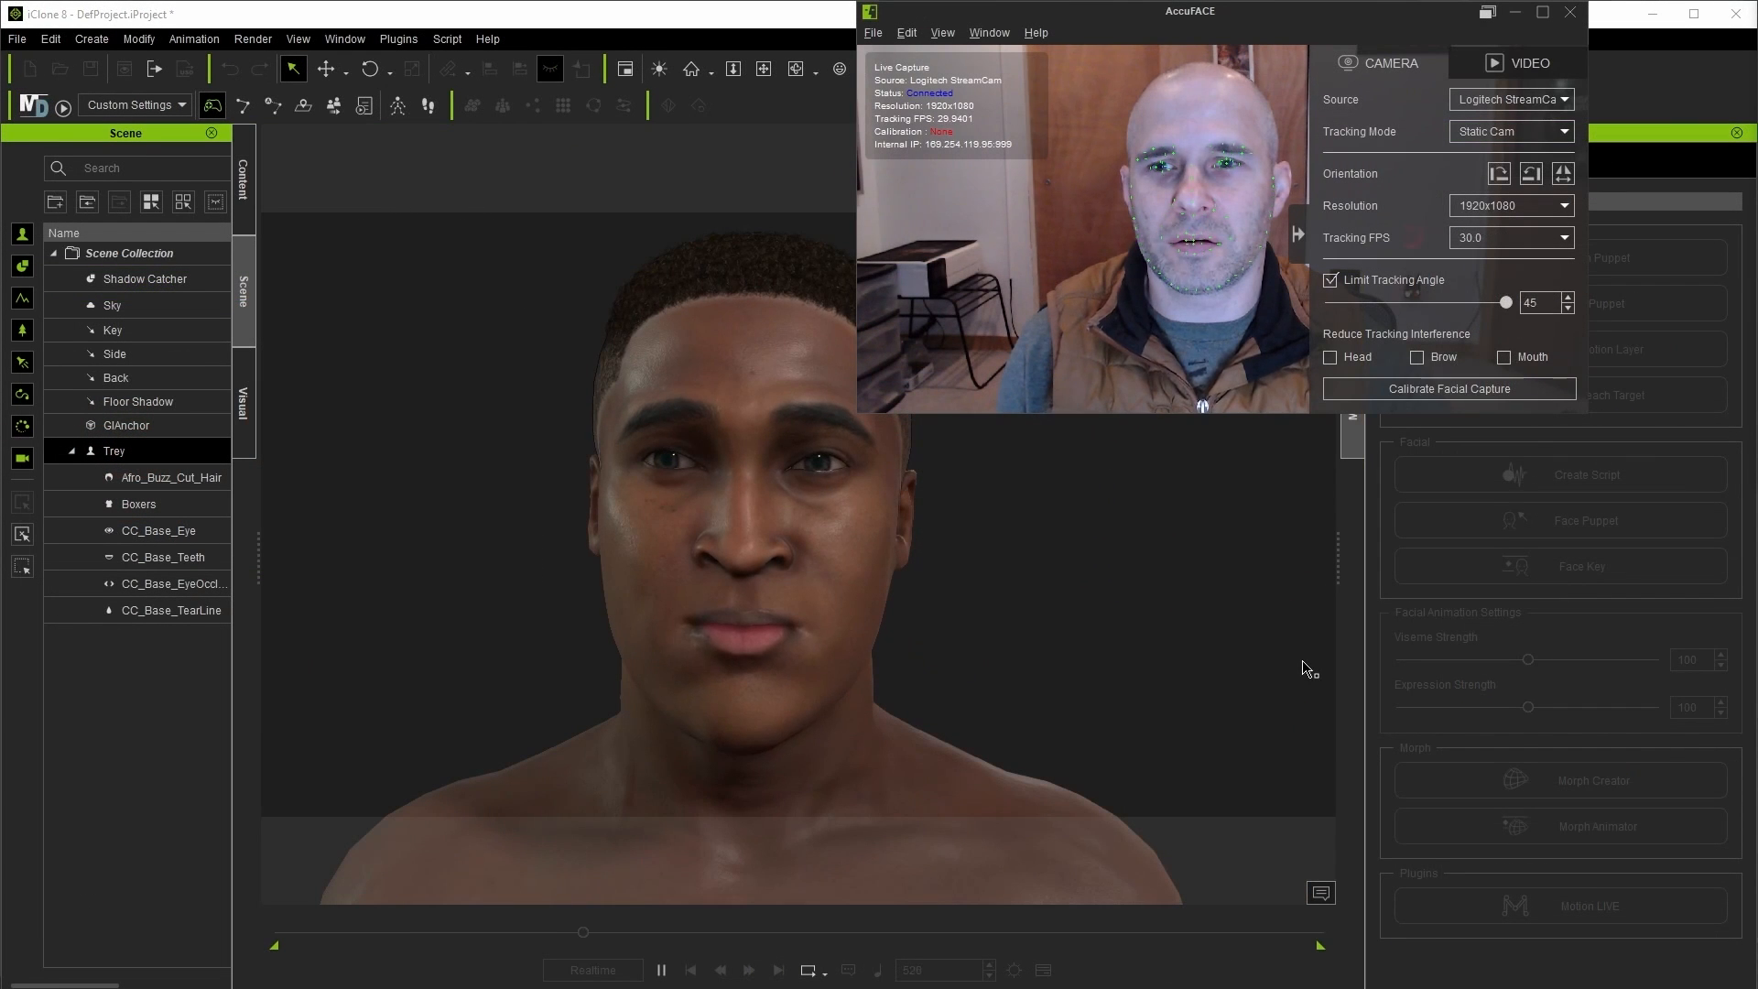
# Step: Calibrate AccuFACE with neutral and brow raise poses, and enable Mouth interference reduction
pyautogui.click(1450, 389)
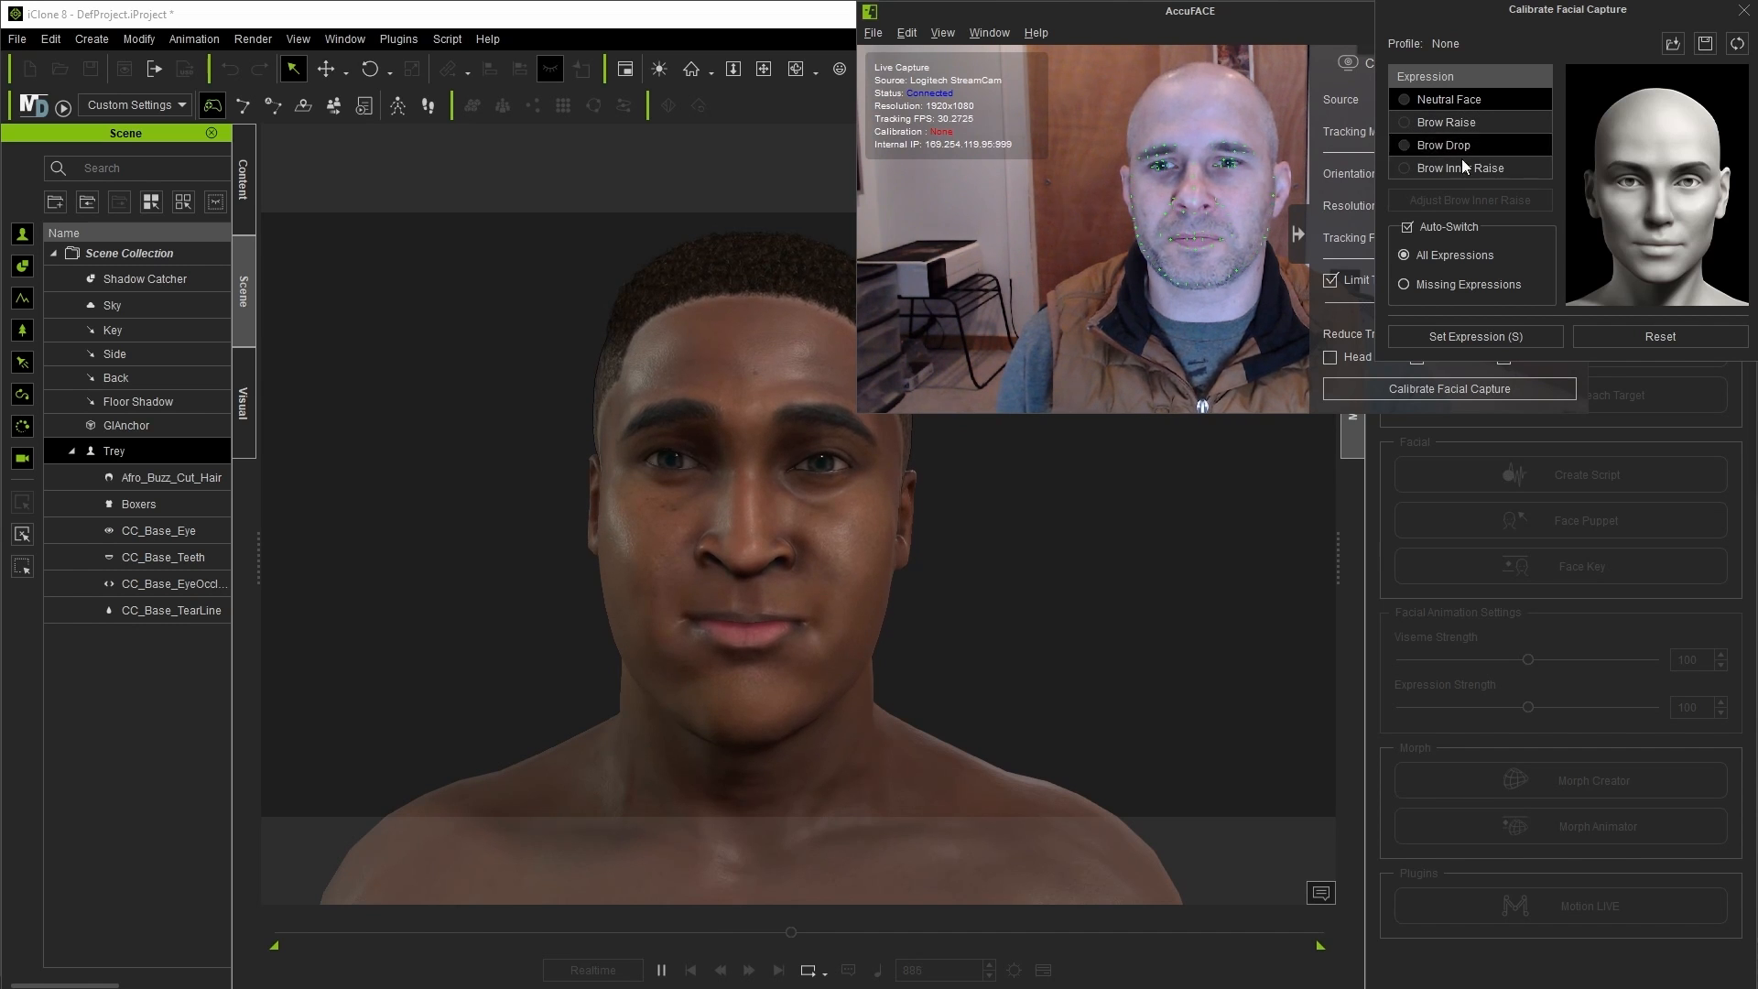
pyautogui.click(1475, 336)
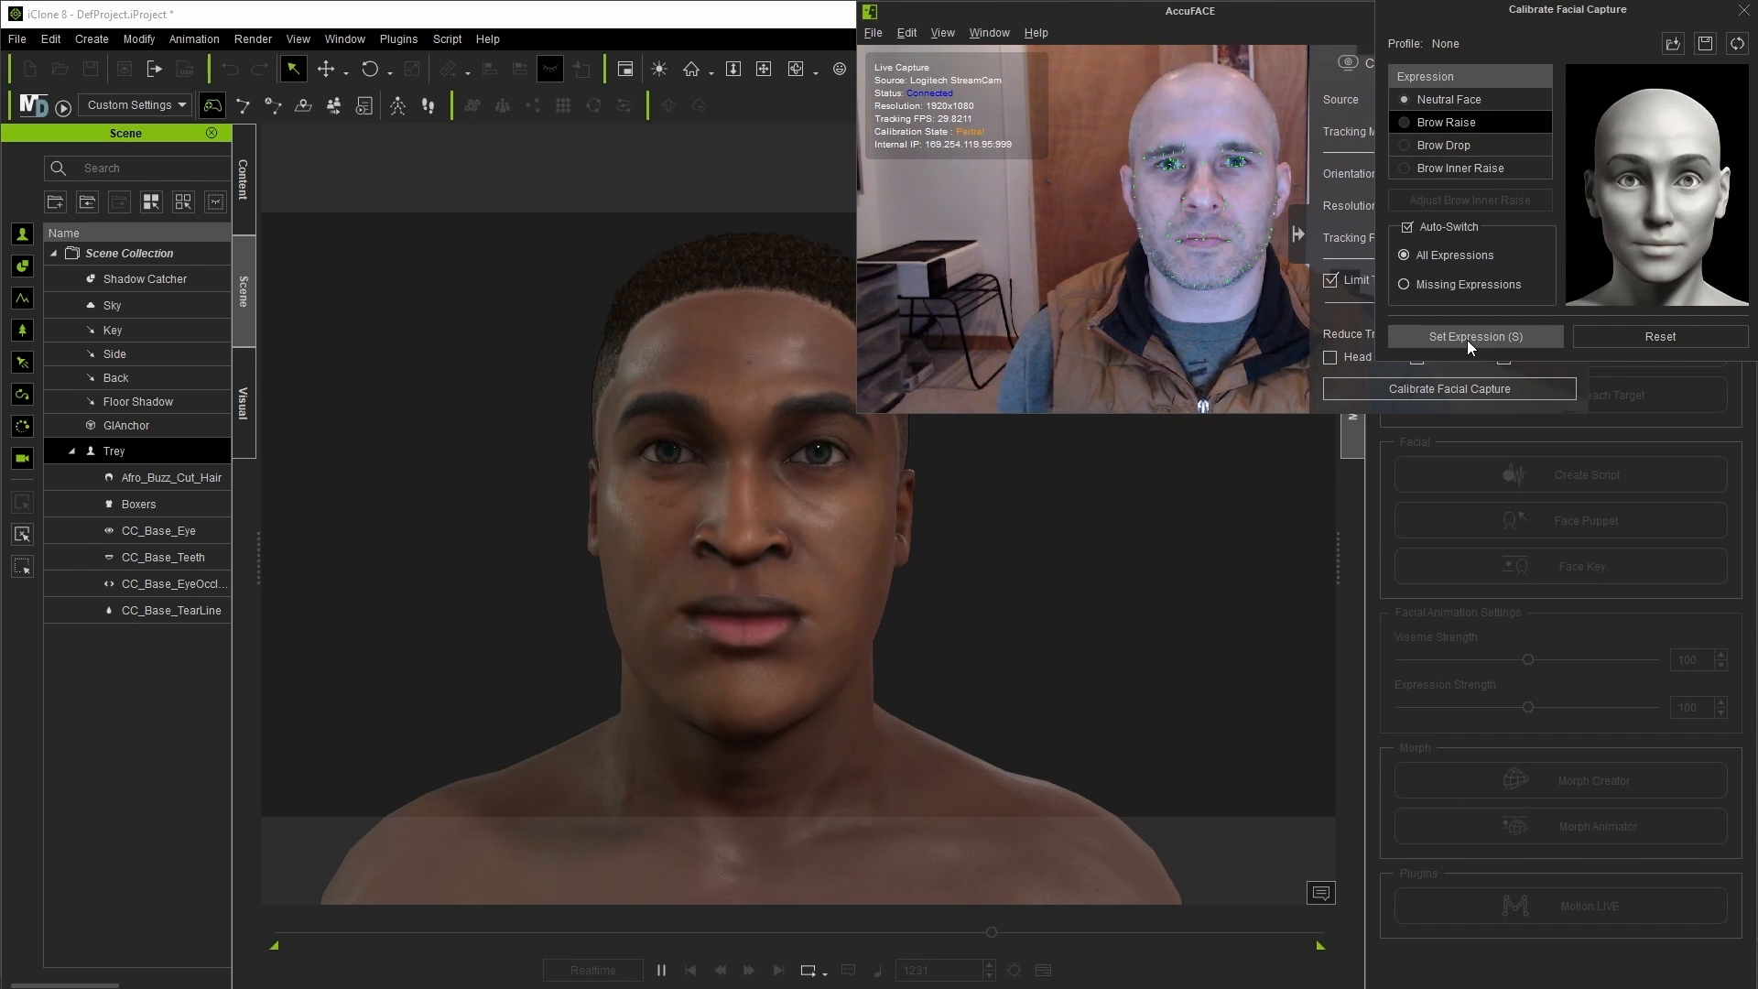
pyautogui.click(1444, 145)
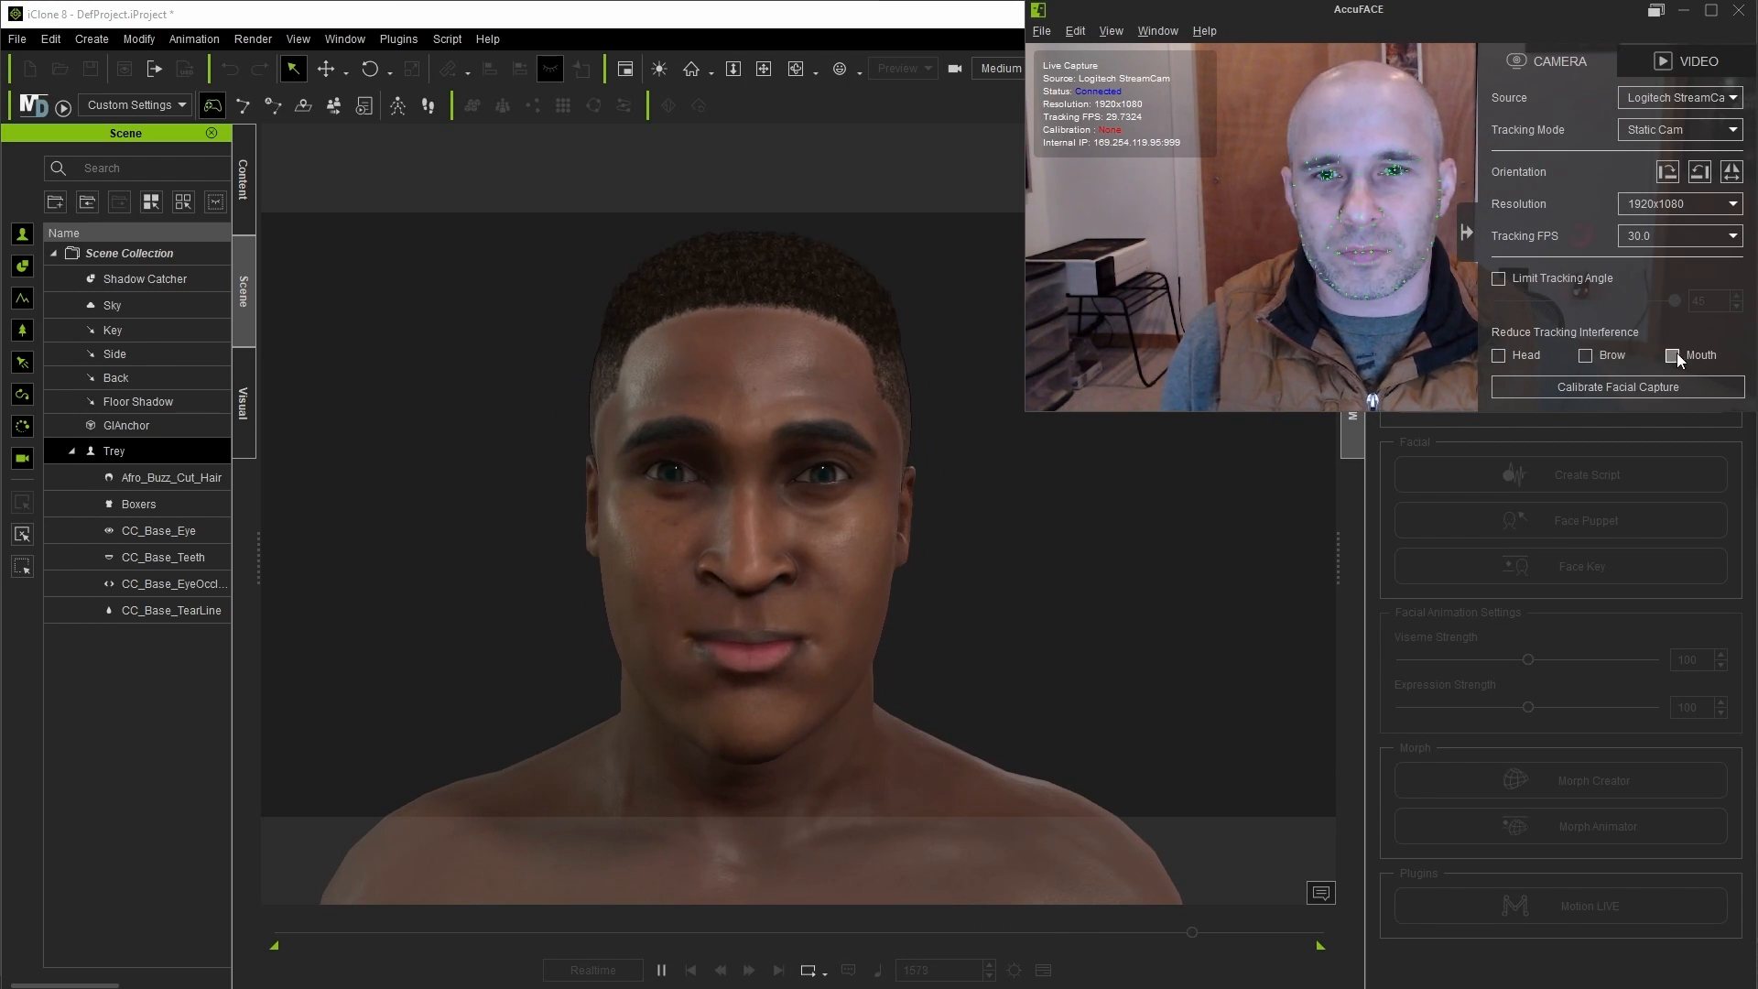
pyautogui.click(1499, 278)
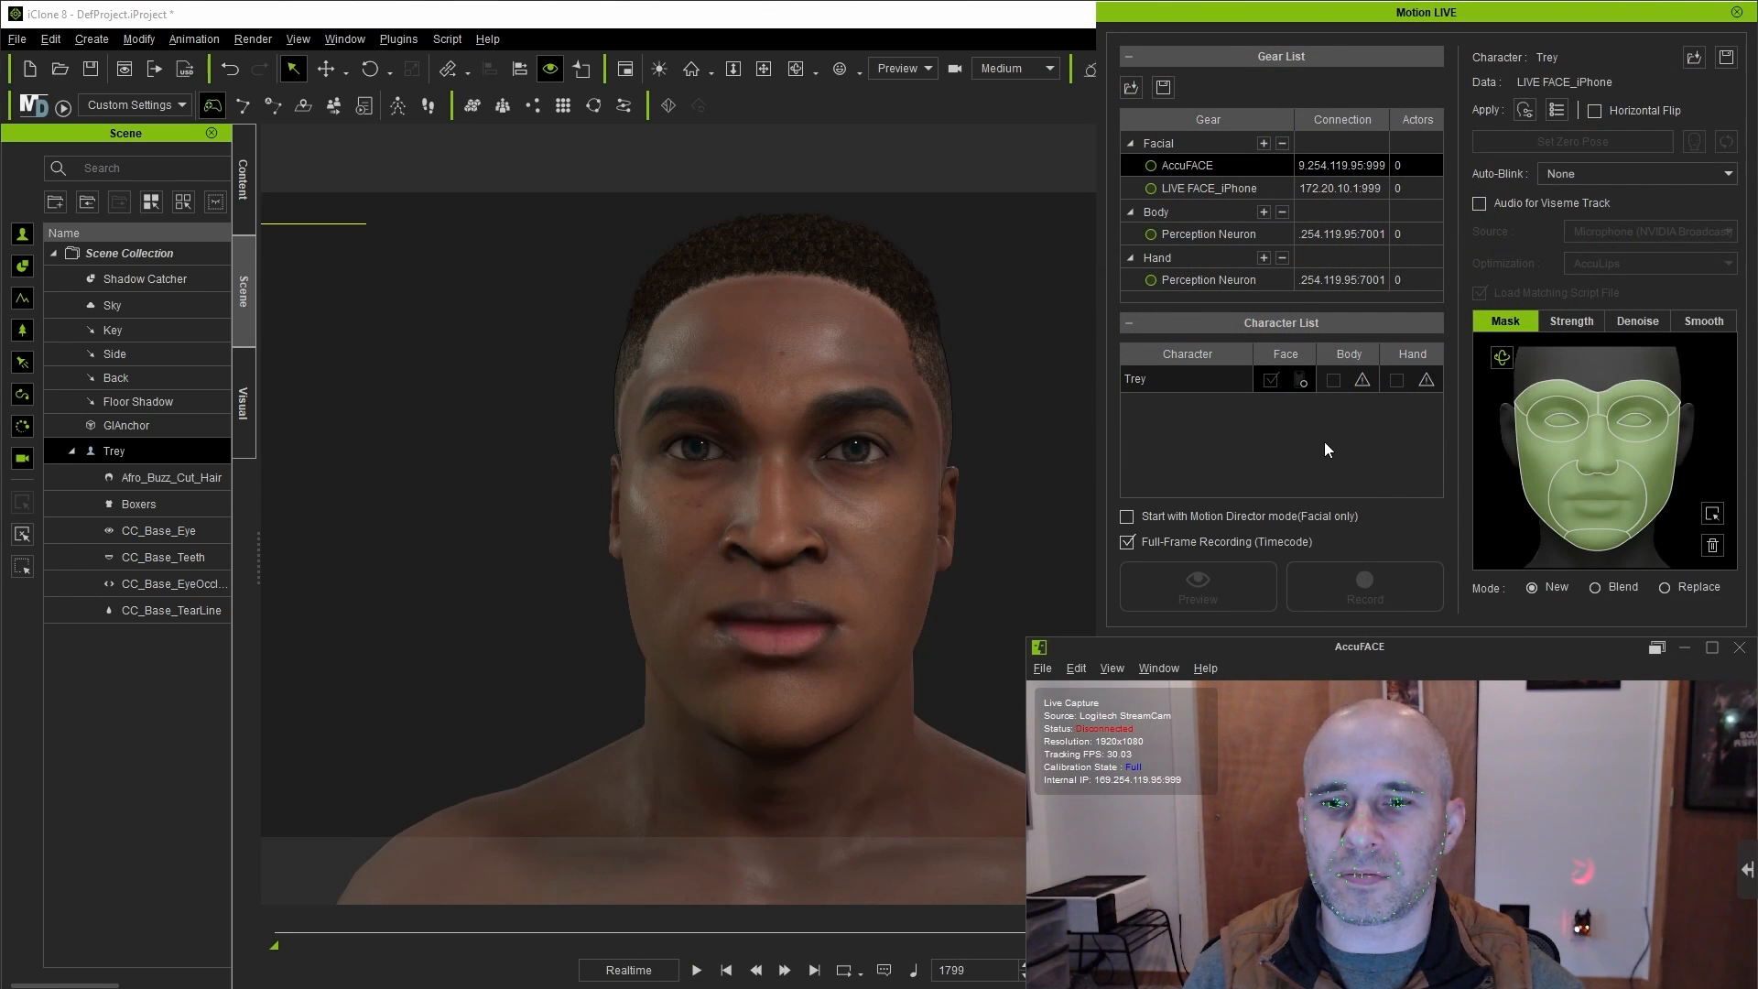
# Step: Select AccuFACE in the Motion LIVE Gear List and connect it
pyautogui.click(1150, 166)
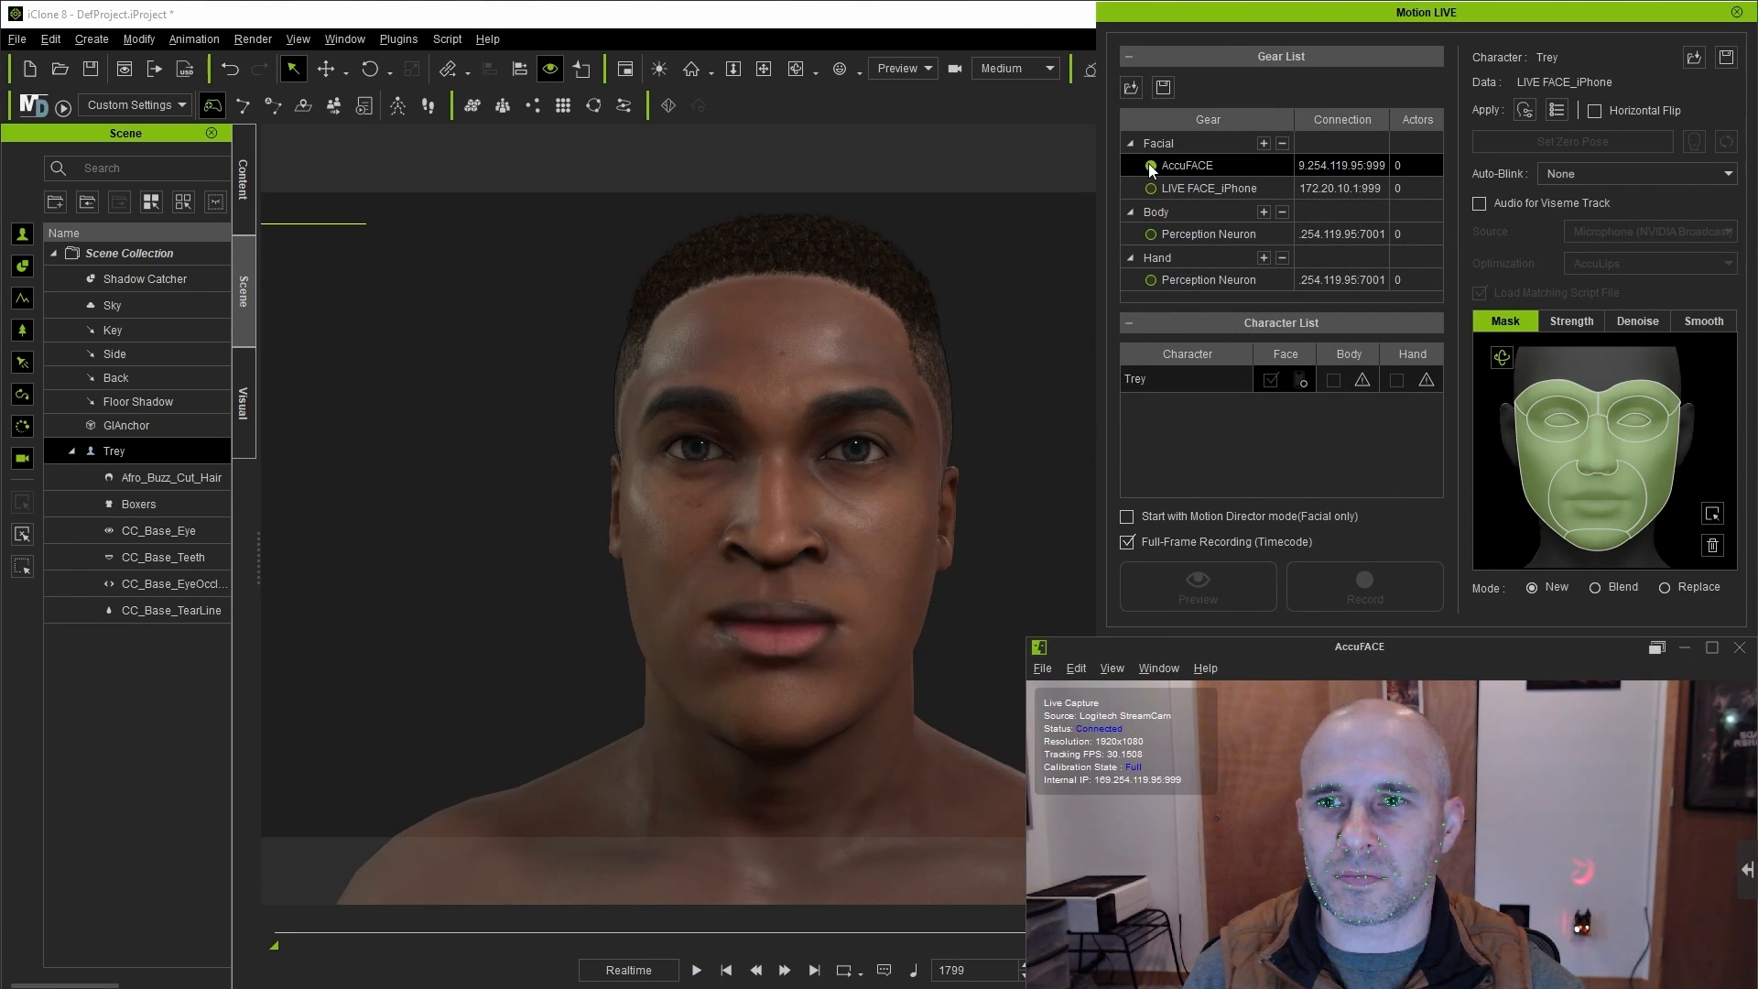
pyautogui.click(1302, 378)
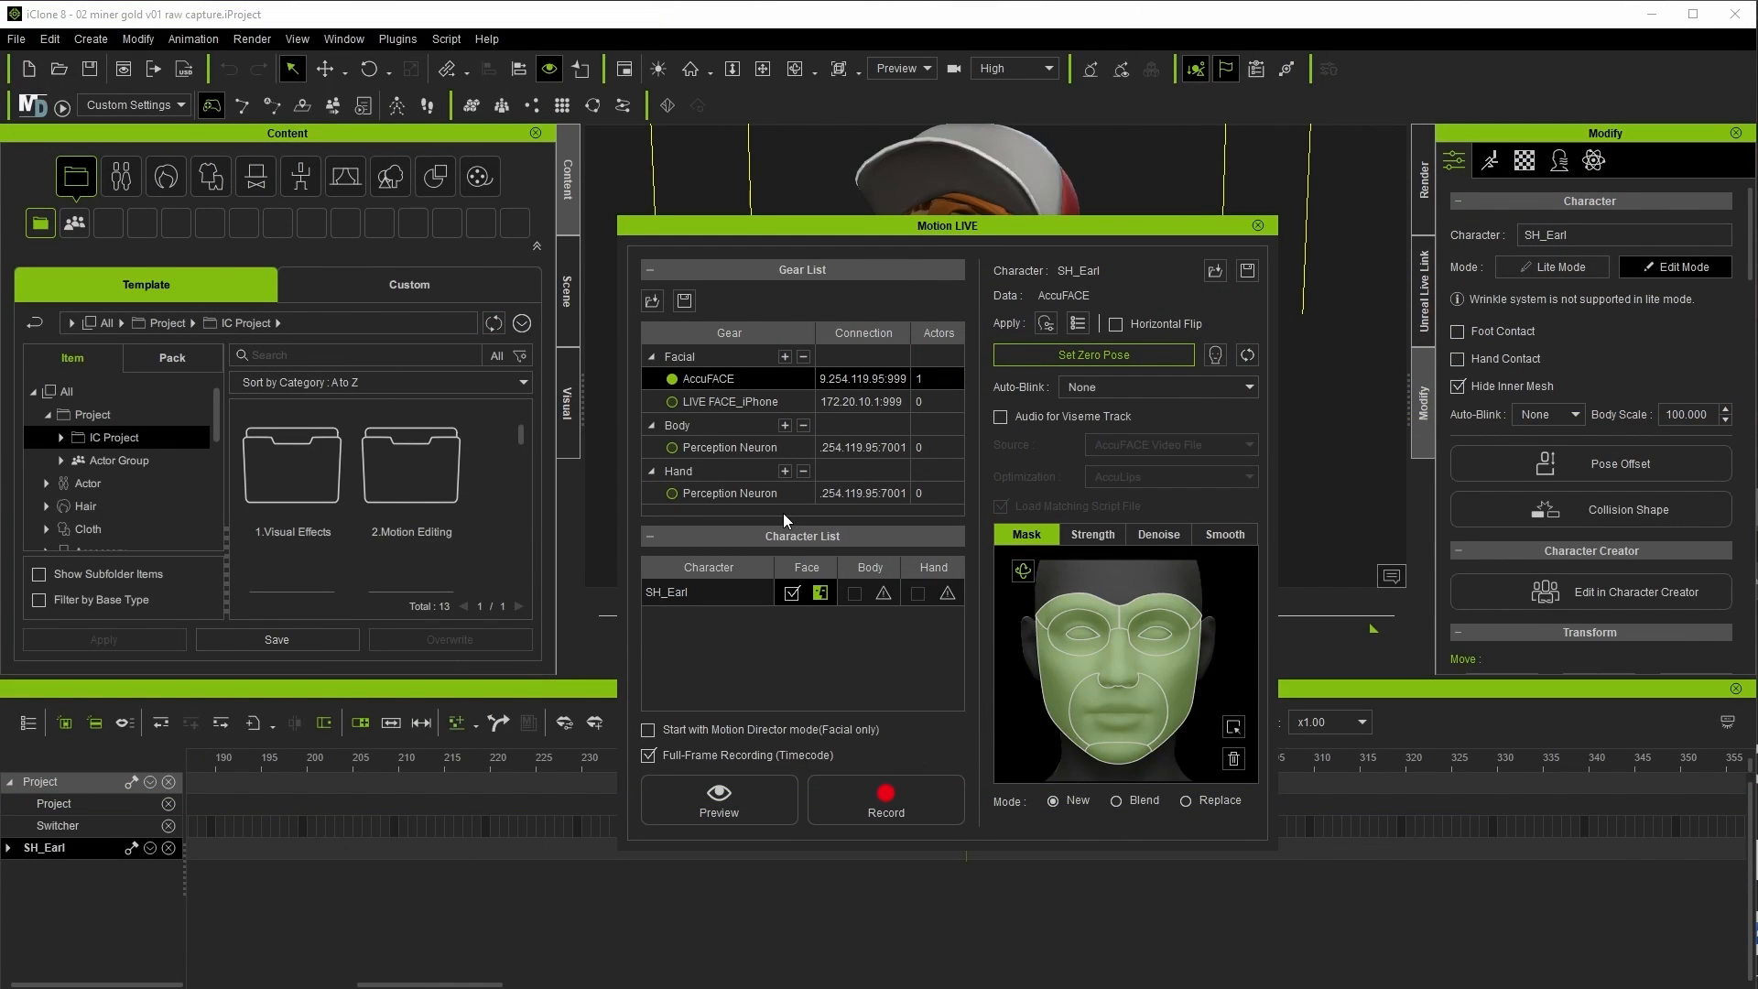
# Step: Enable viseme audio from the AccuFACE Video File with AccuLips optimization
pyautogui.click(1001, 416)
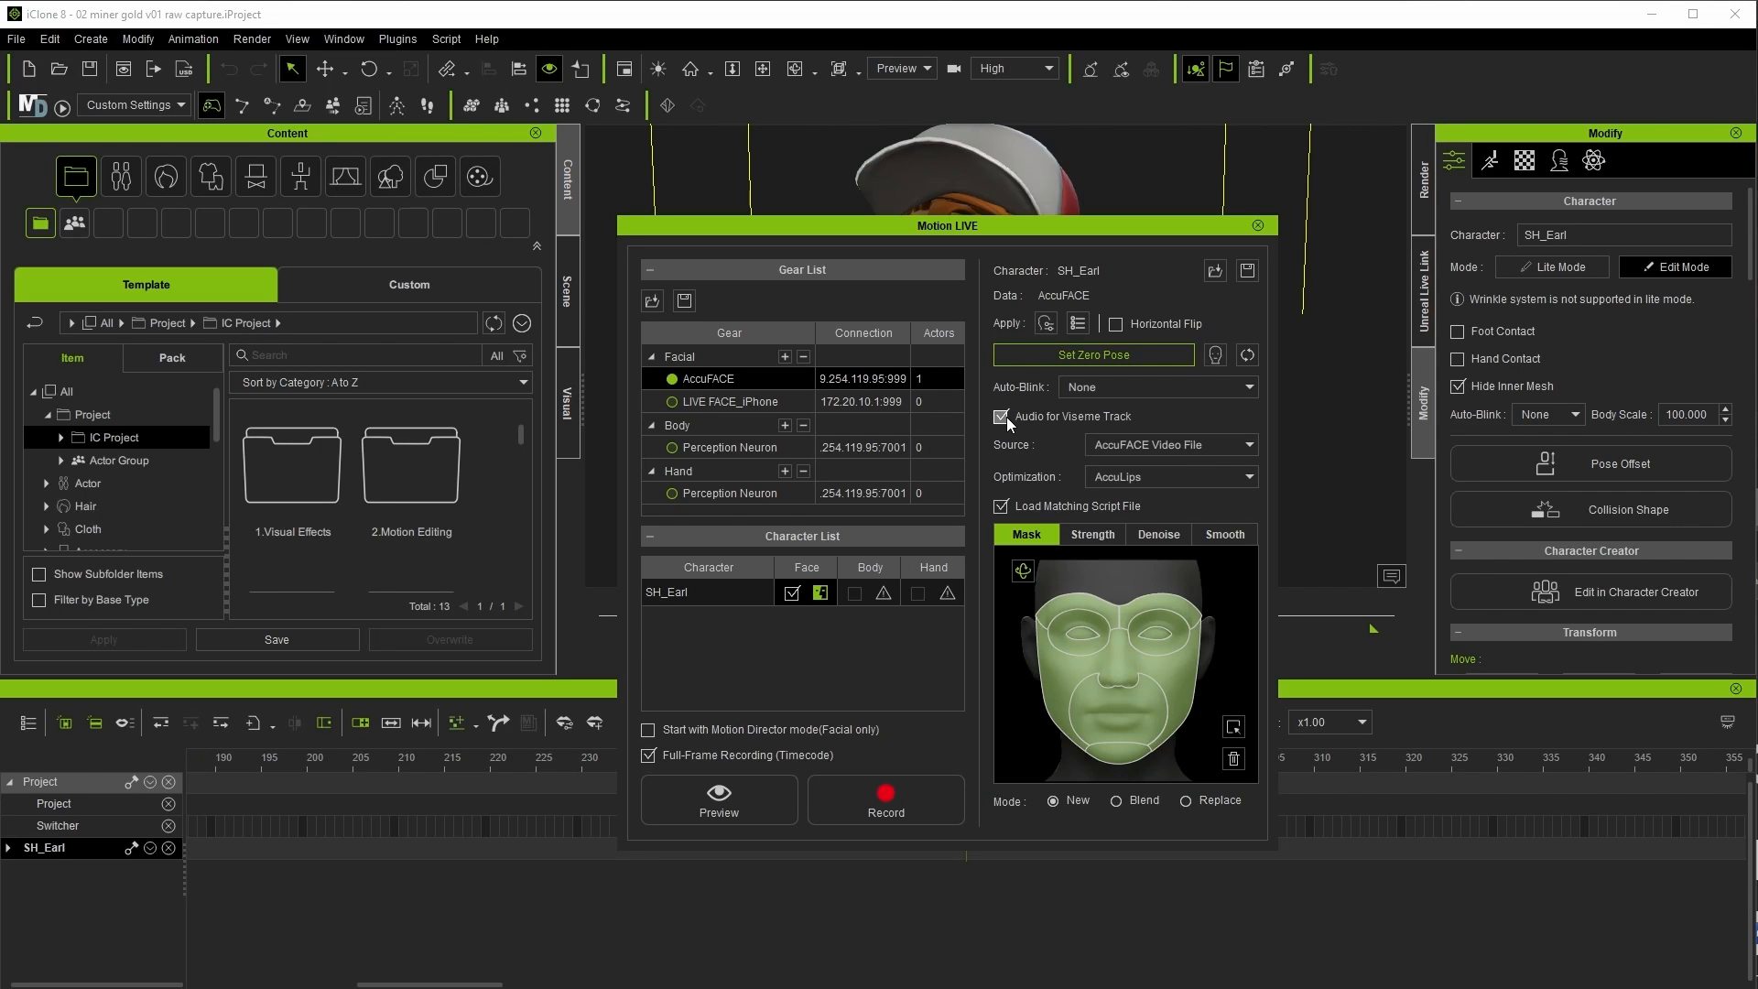
pyautogui.click(1258, 444)
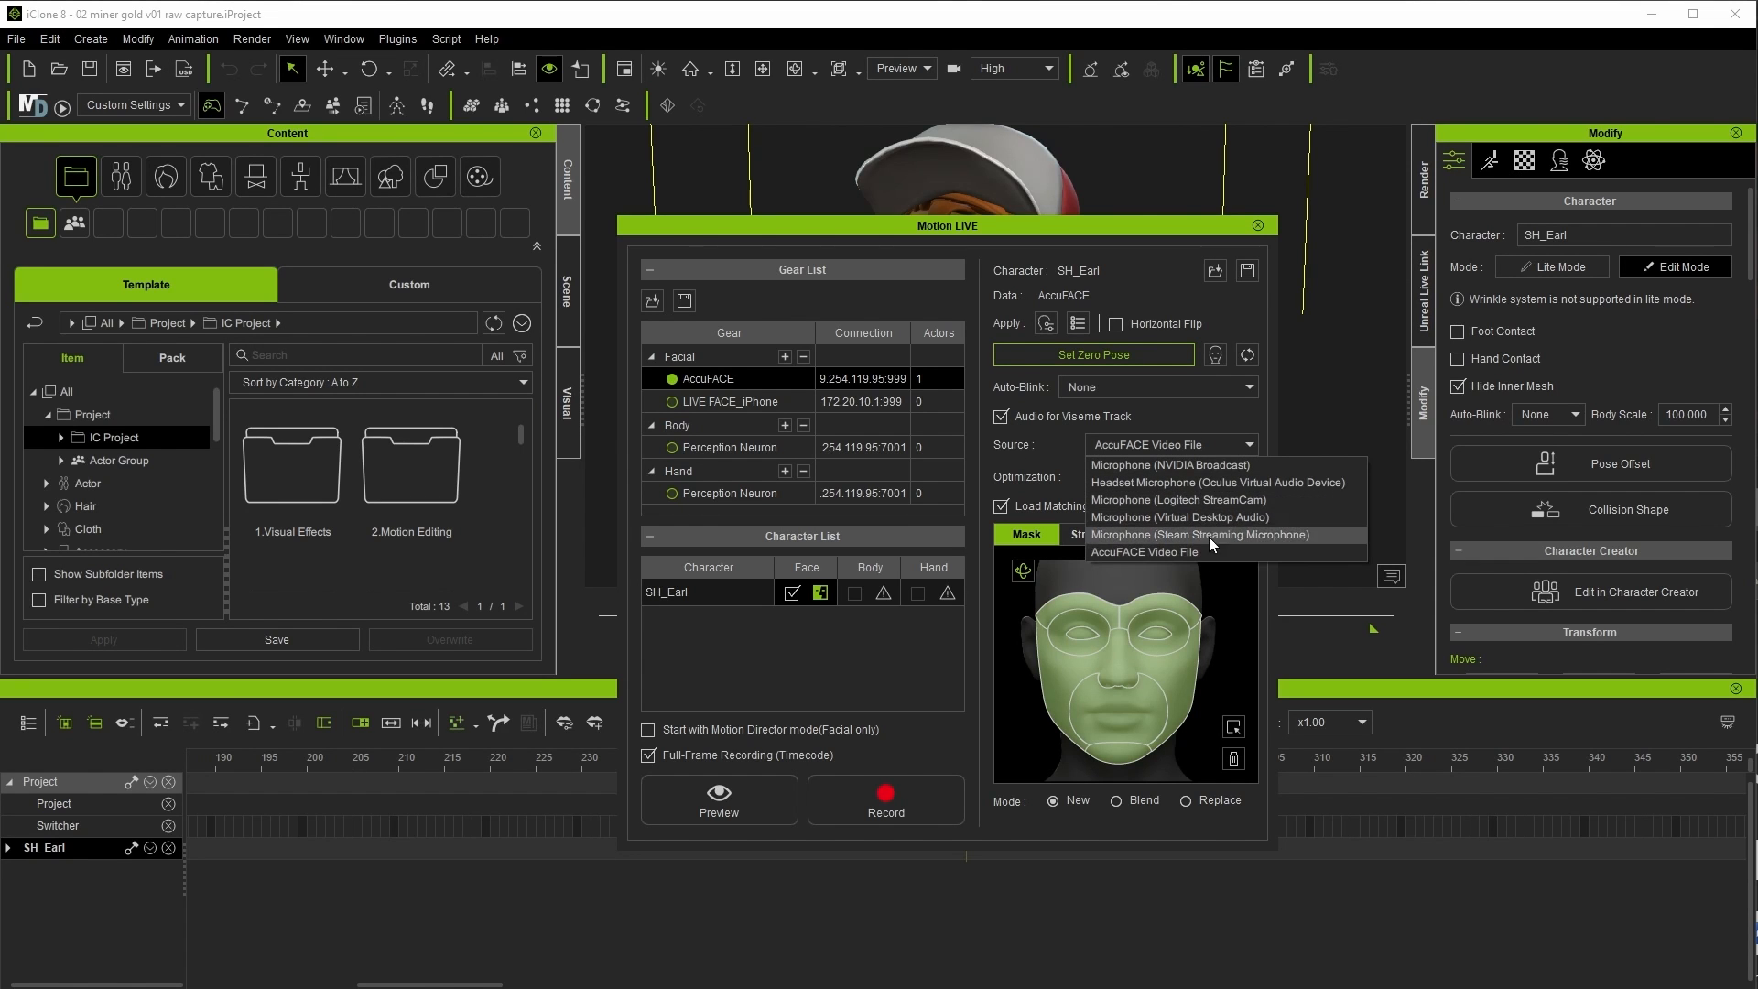
pyautogui.click(1143, 551)
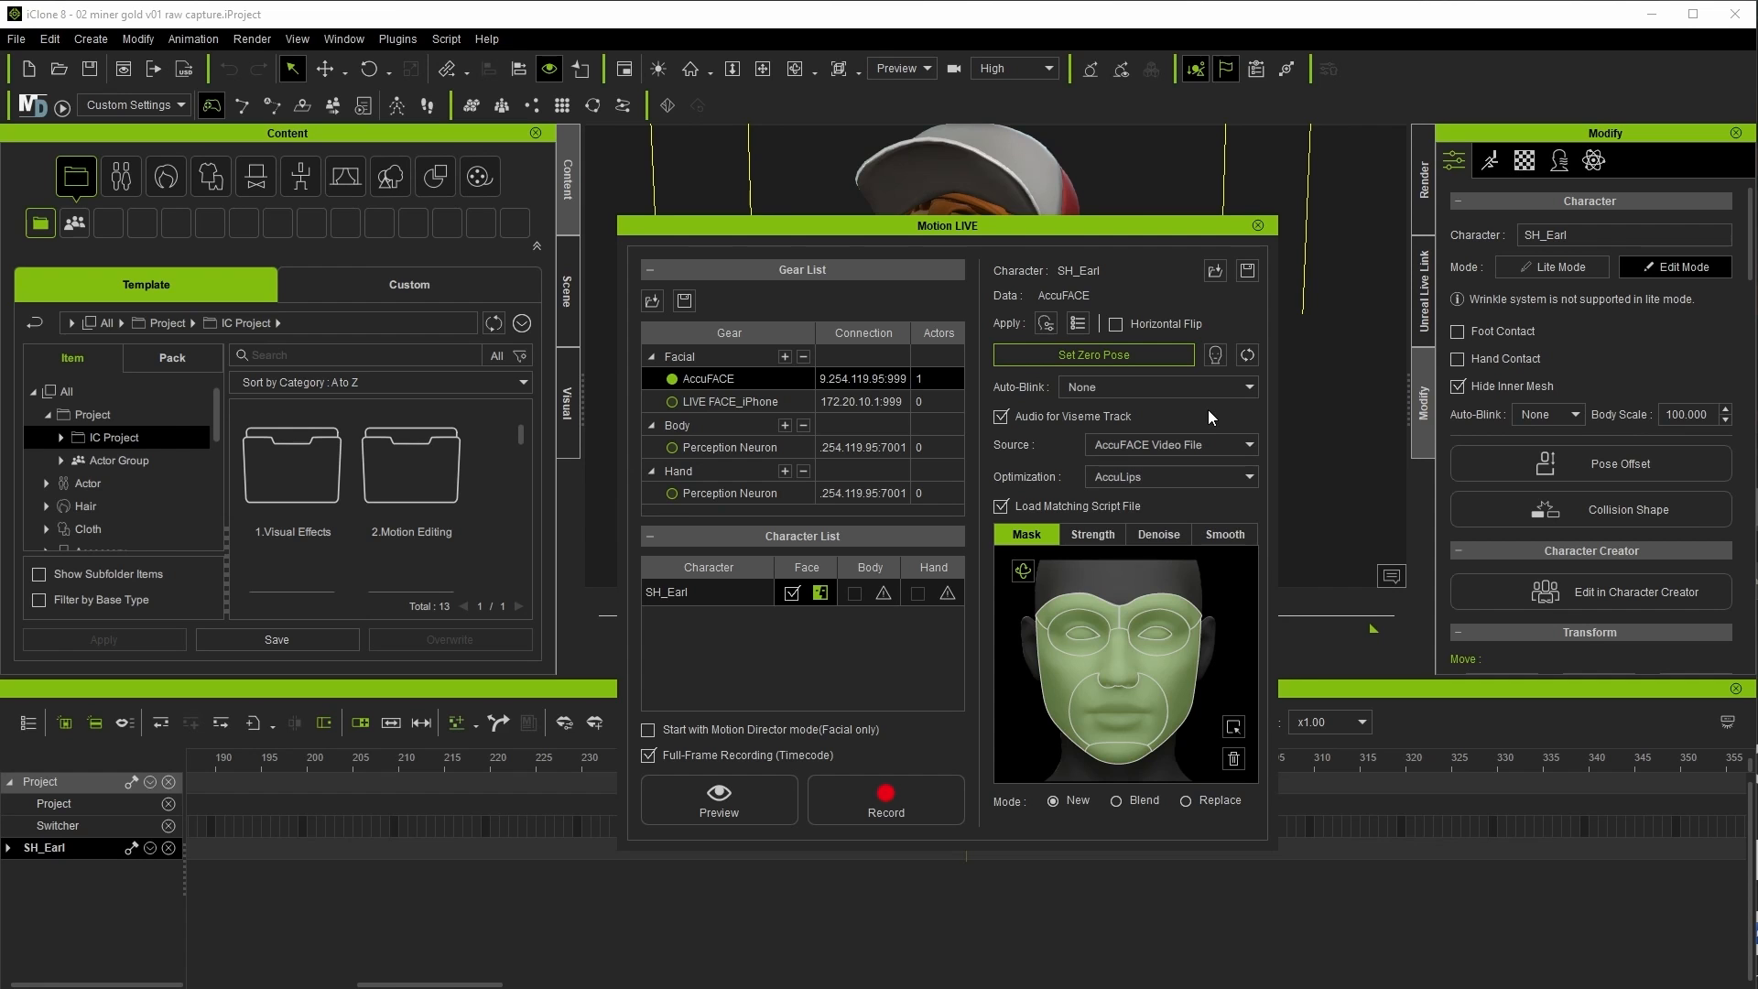
pyautogui.click(1247, 476)
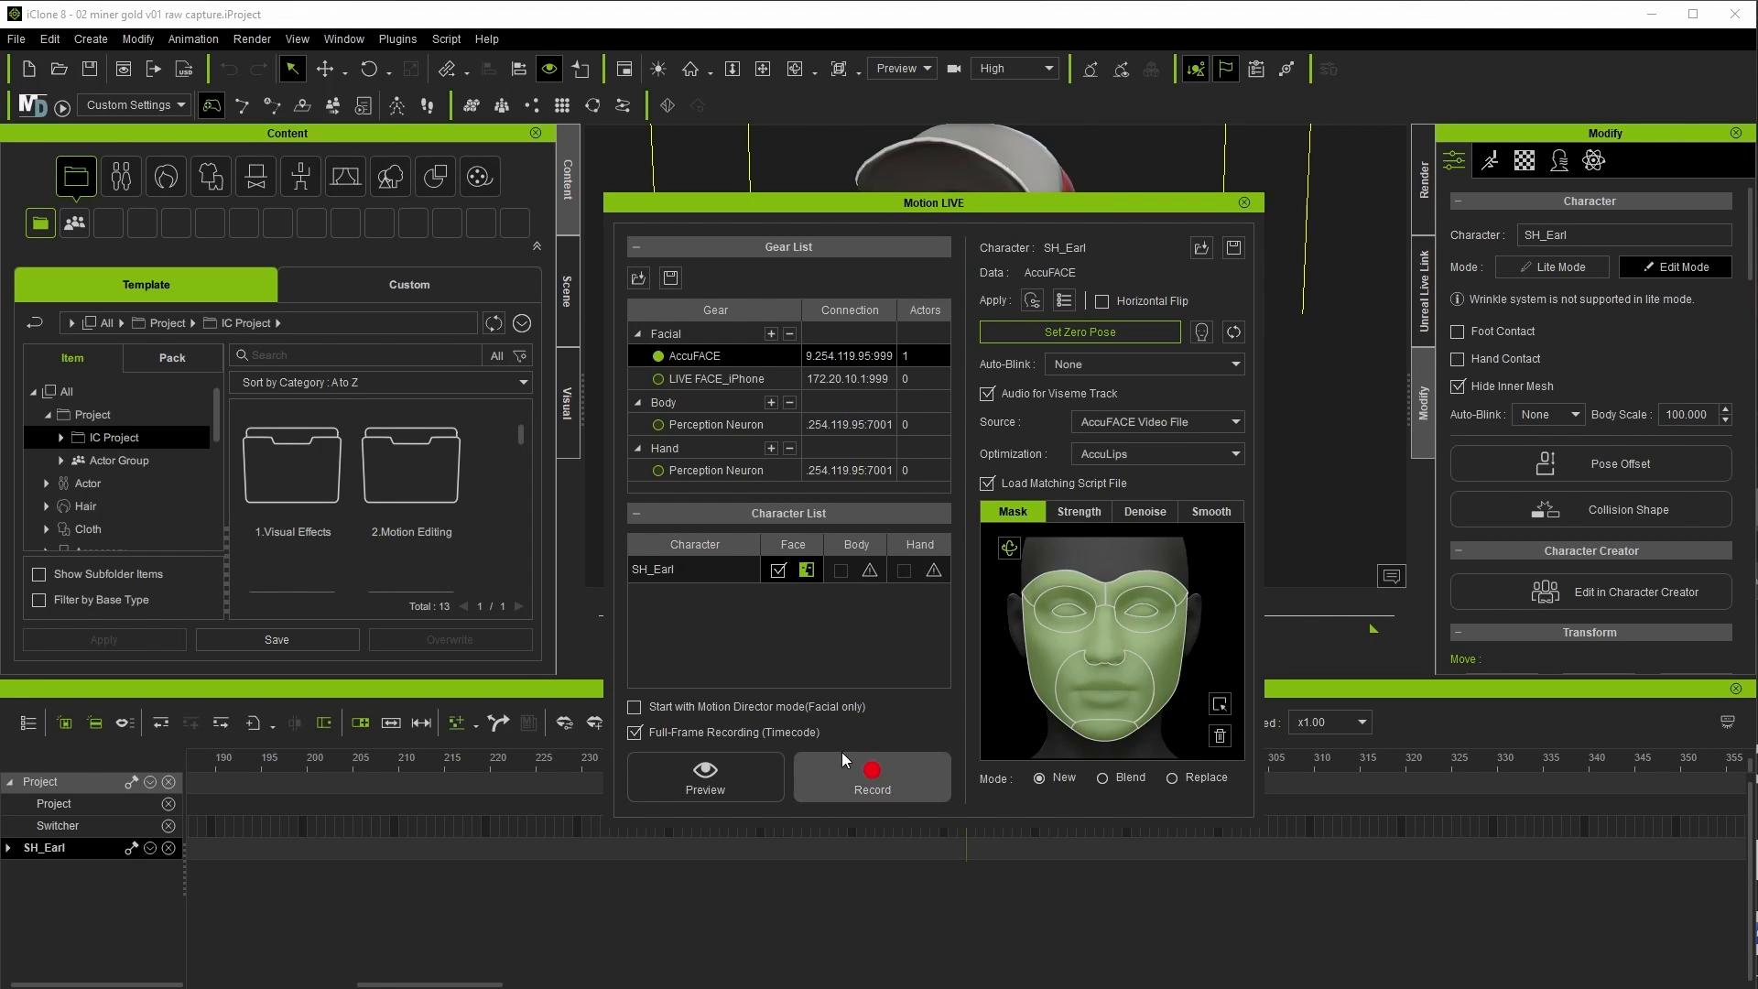
pyautogui.click(872, 773)
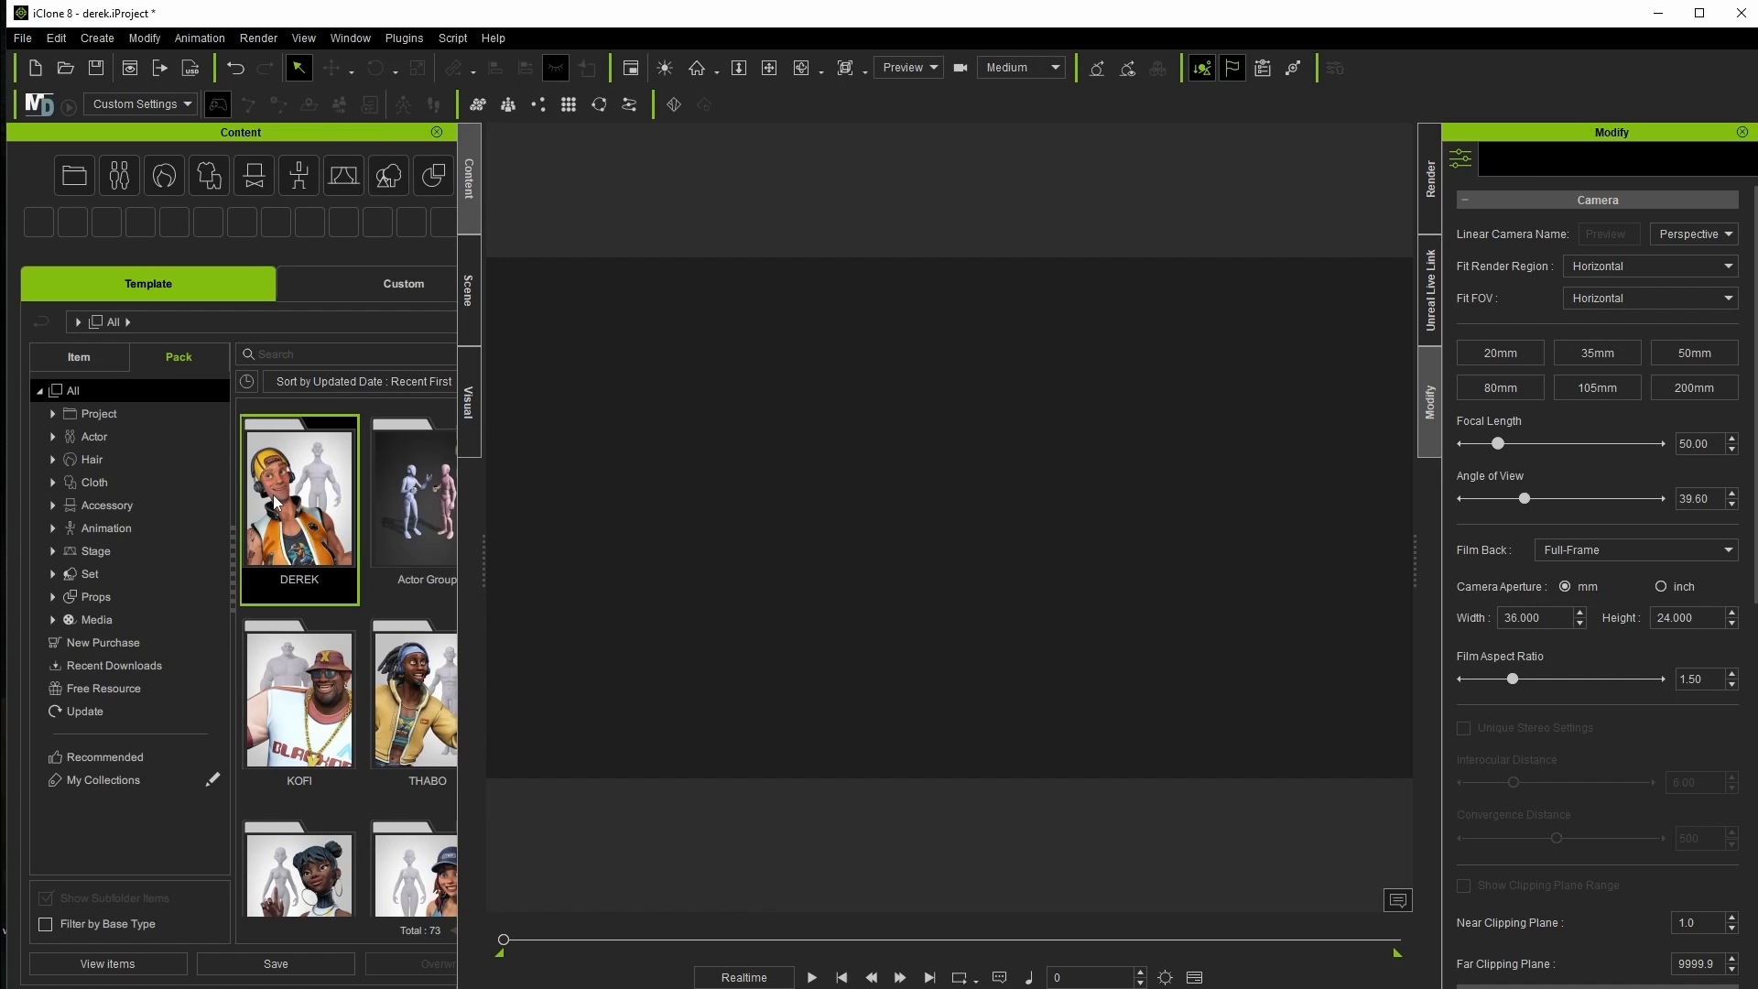
# Step: Load the DEREK character and set viewport display quality to Quick Mode
pyautogui.doubleClick(299, 502)
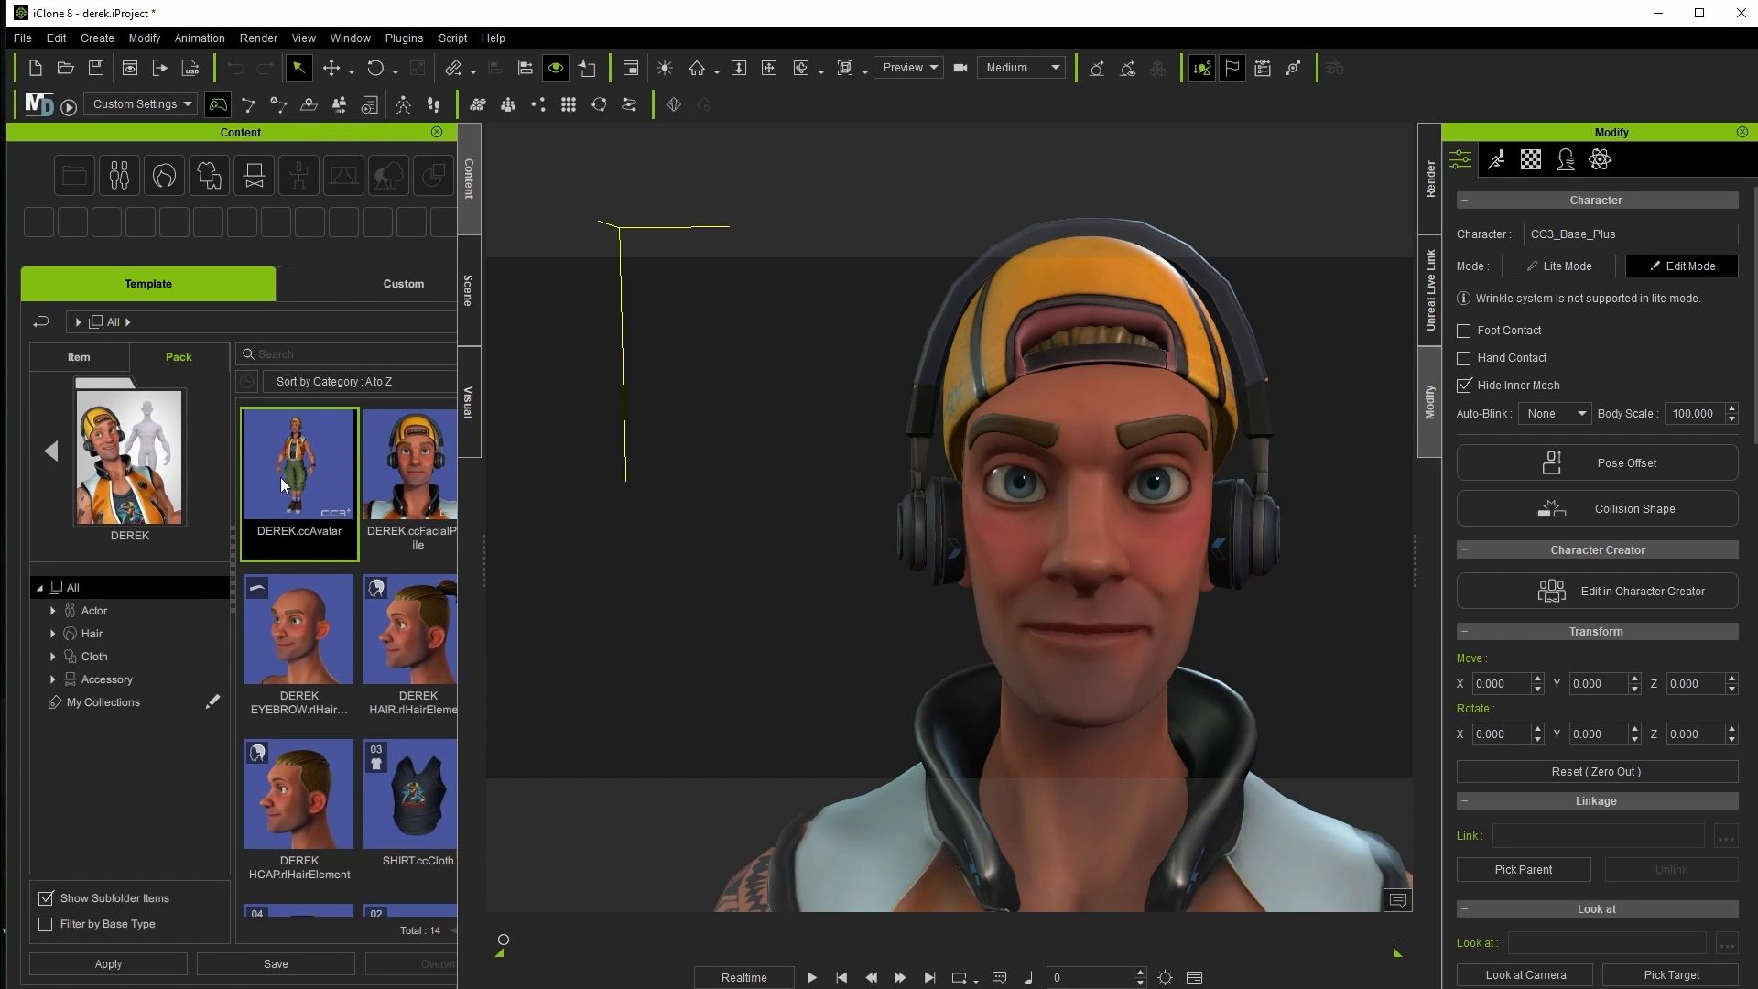
pyautogui.click(1054, 66)
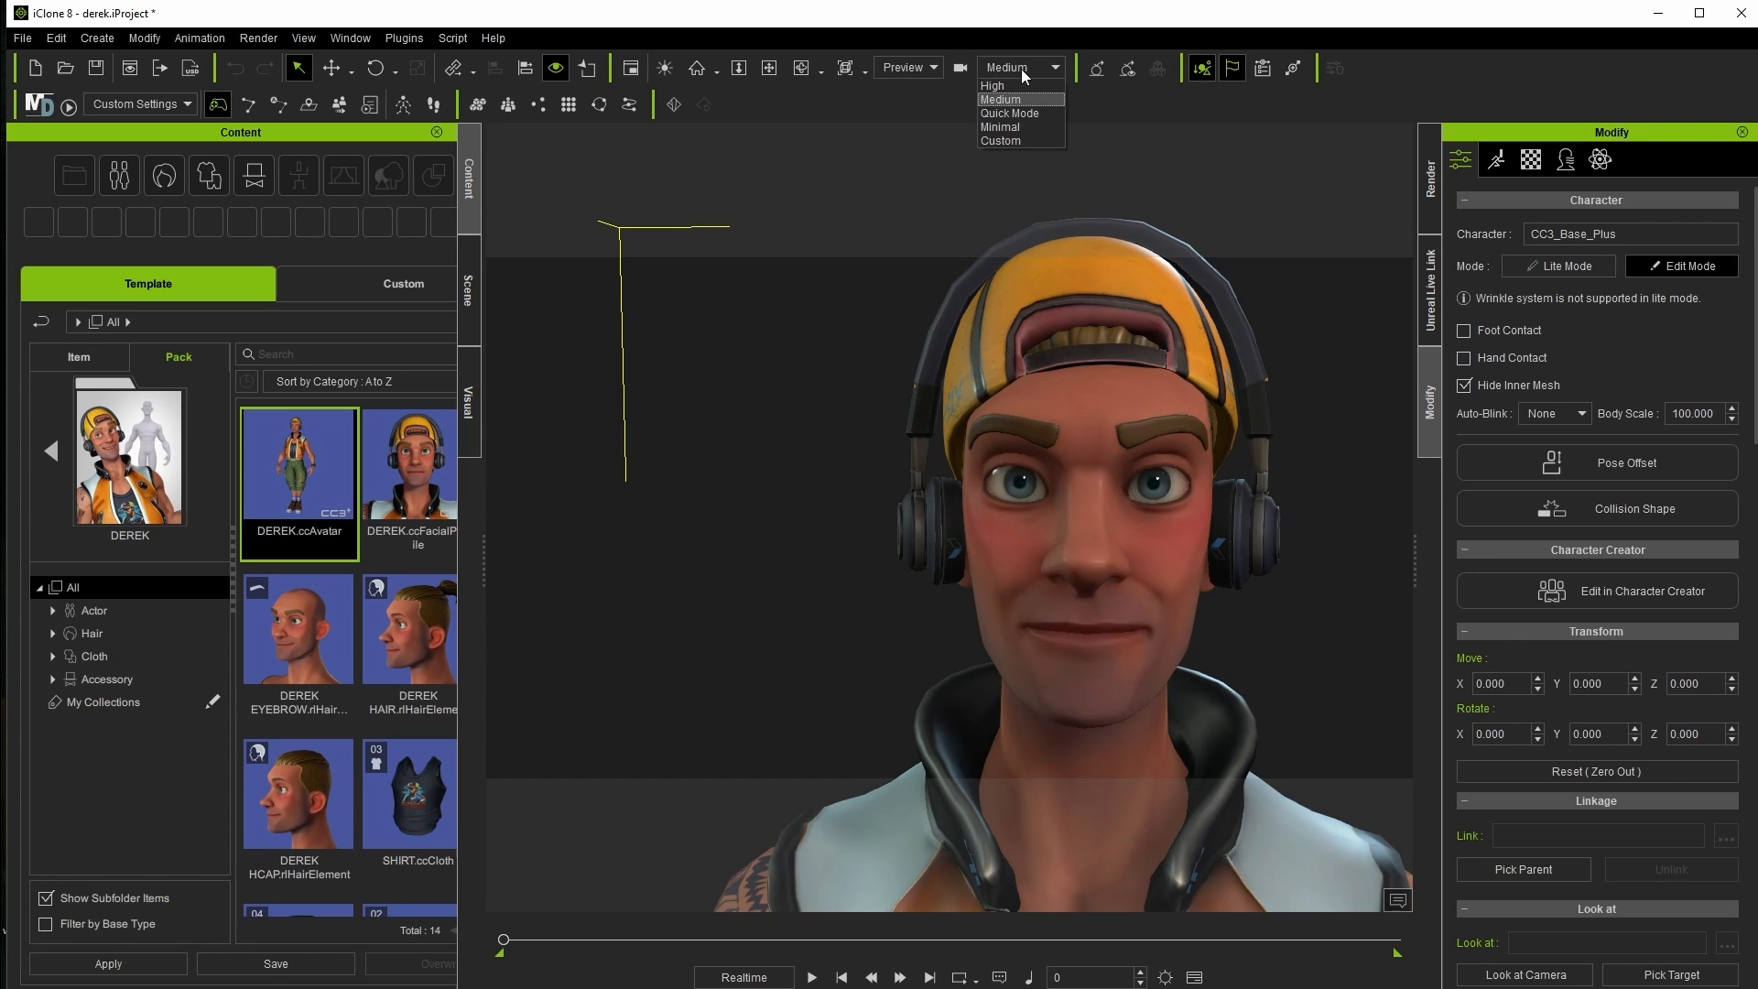
pyautogui.click(1009, 113)
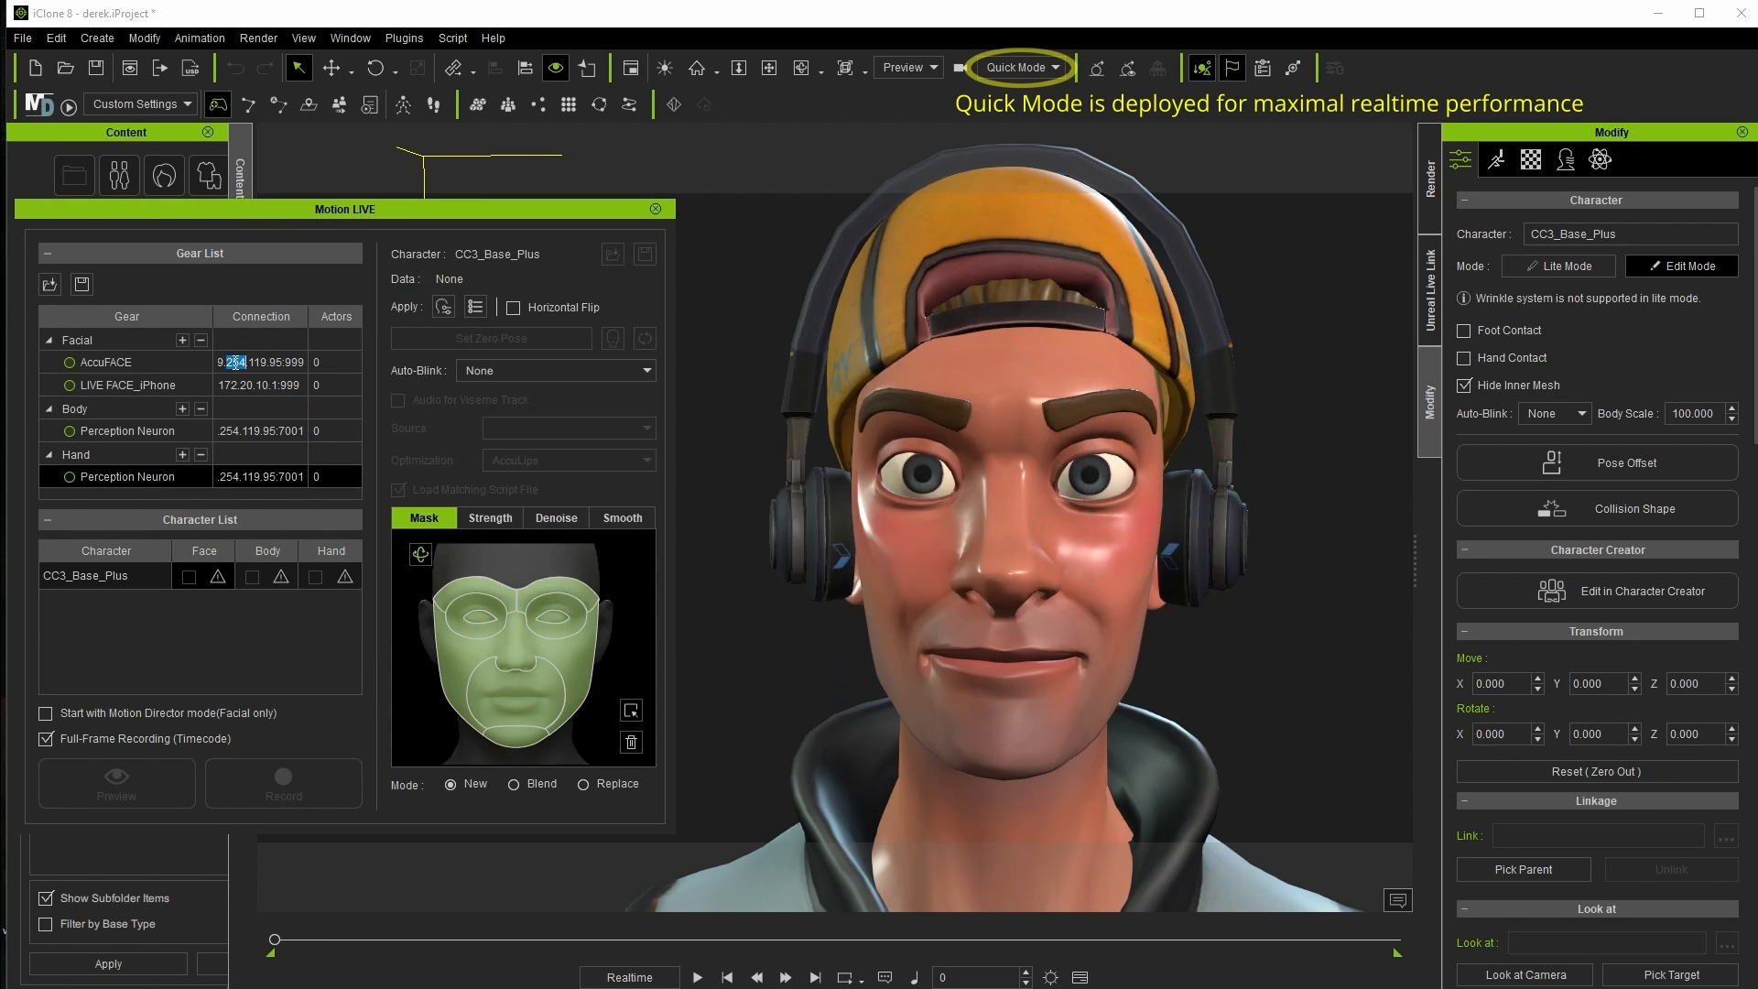
# Step: Edit the AccuFACE IP, connect it, and assign Derek's face to AccuFACE
pyautogui.doubleClick(260, 362)
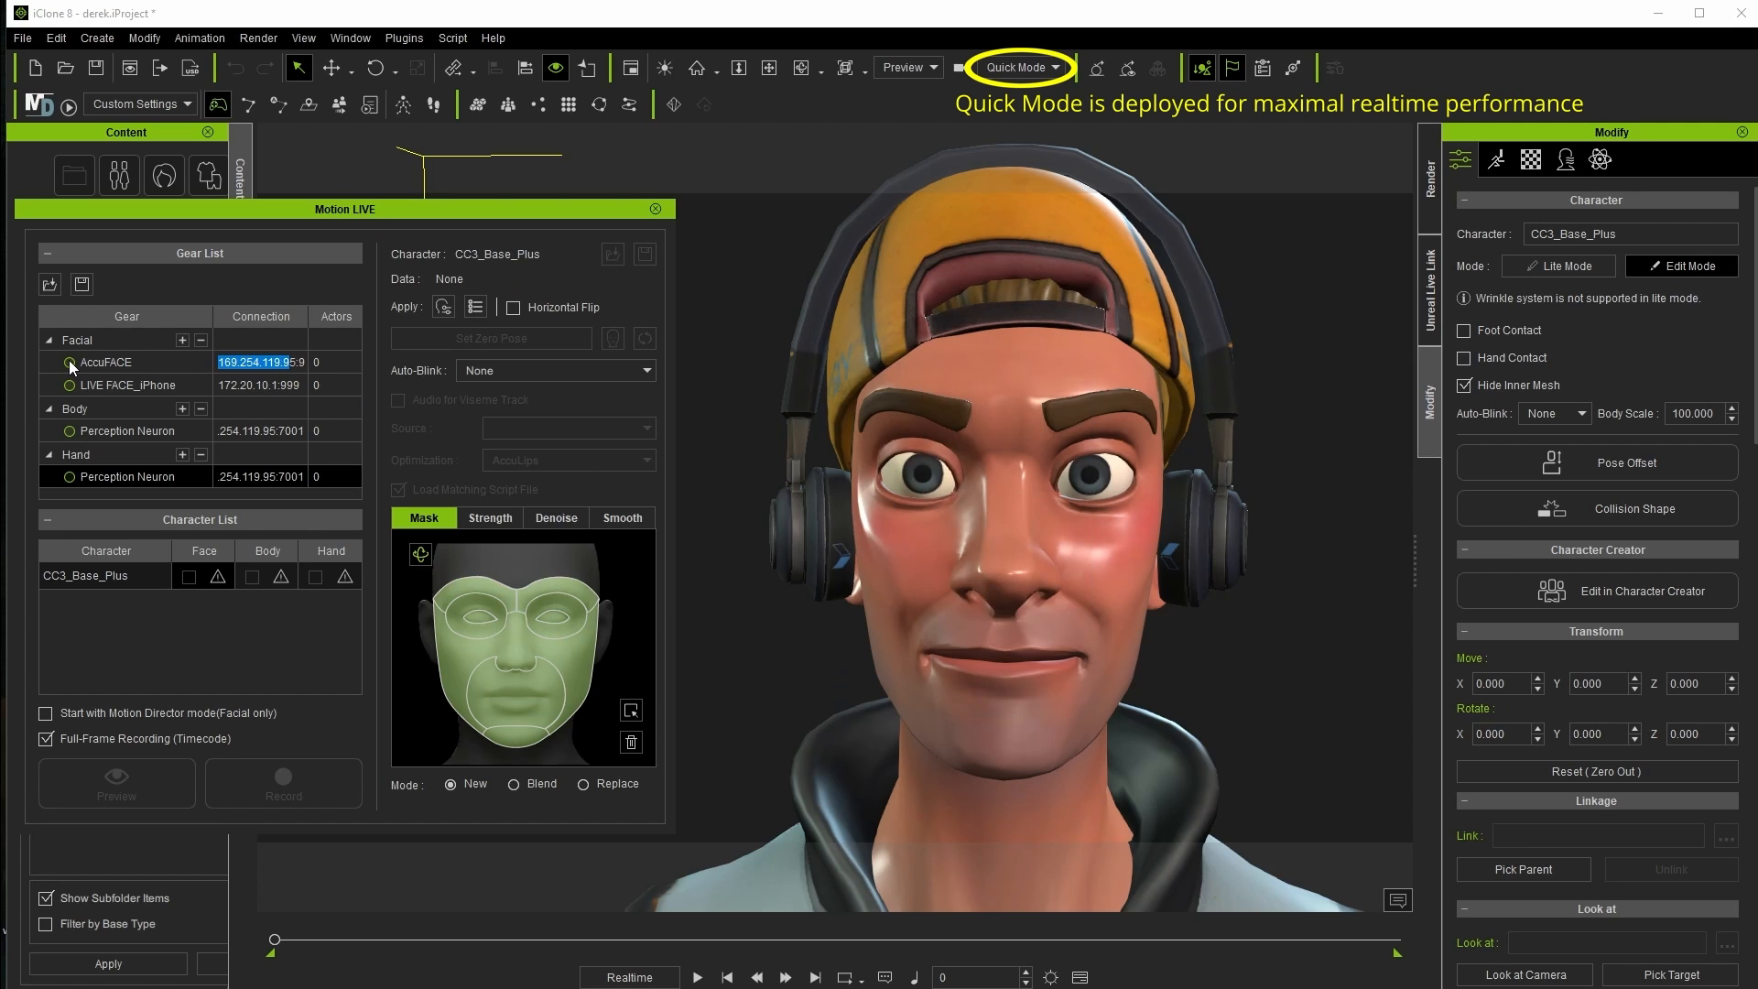
pyautogui.click(70, 363)
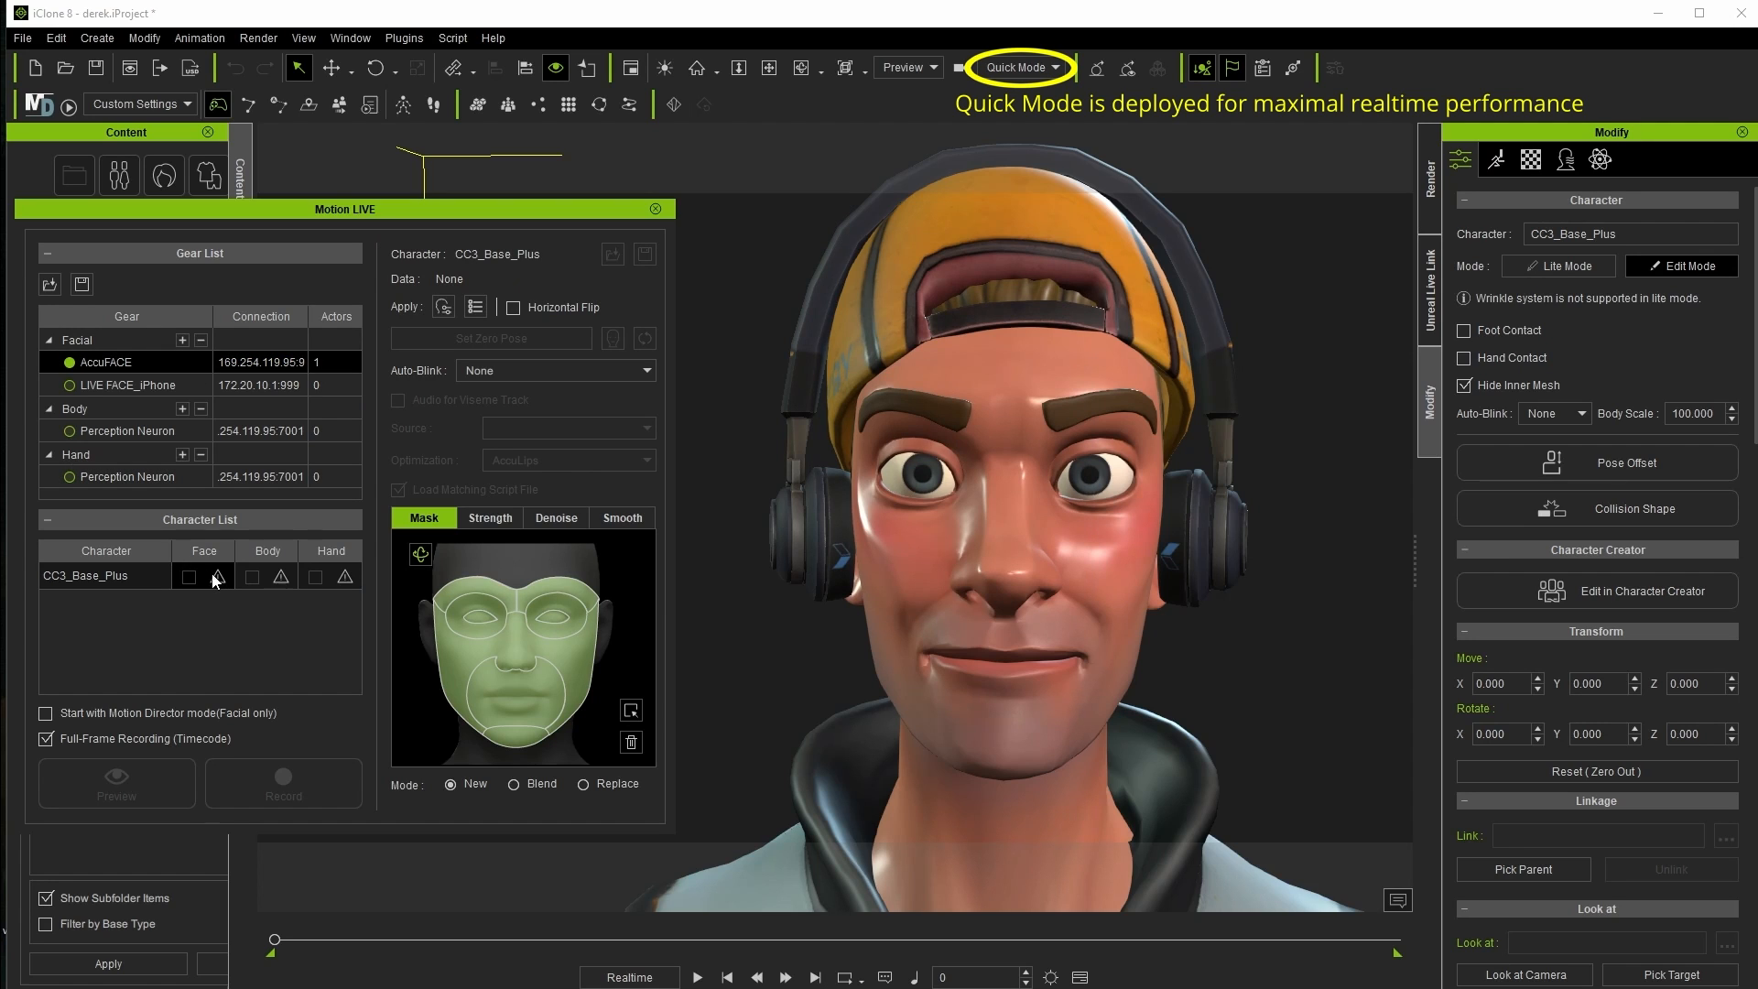
pyautogui.click(188, 576)
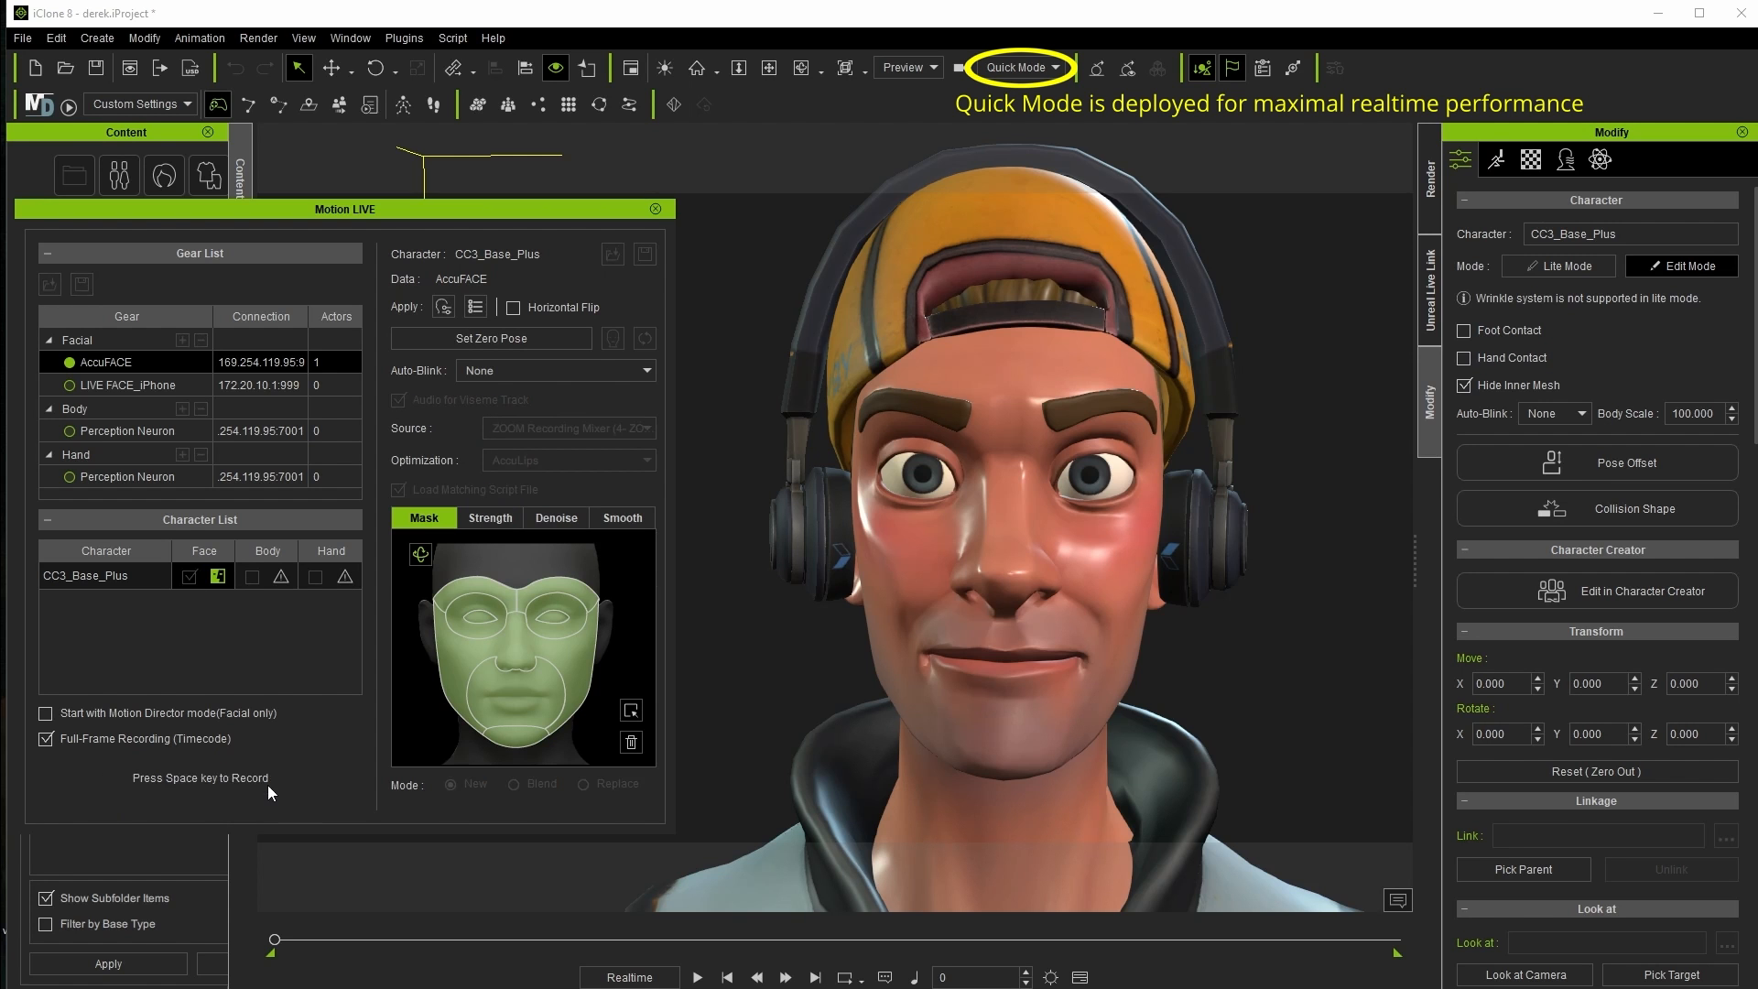
# Step: Record the live facial capture, then show SH_Earl's Viseme track on the timeline
pyautogui.press('Space')
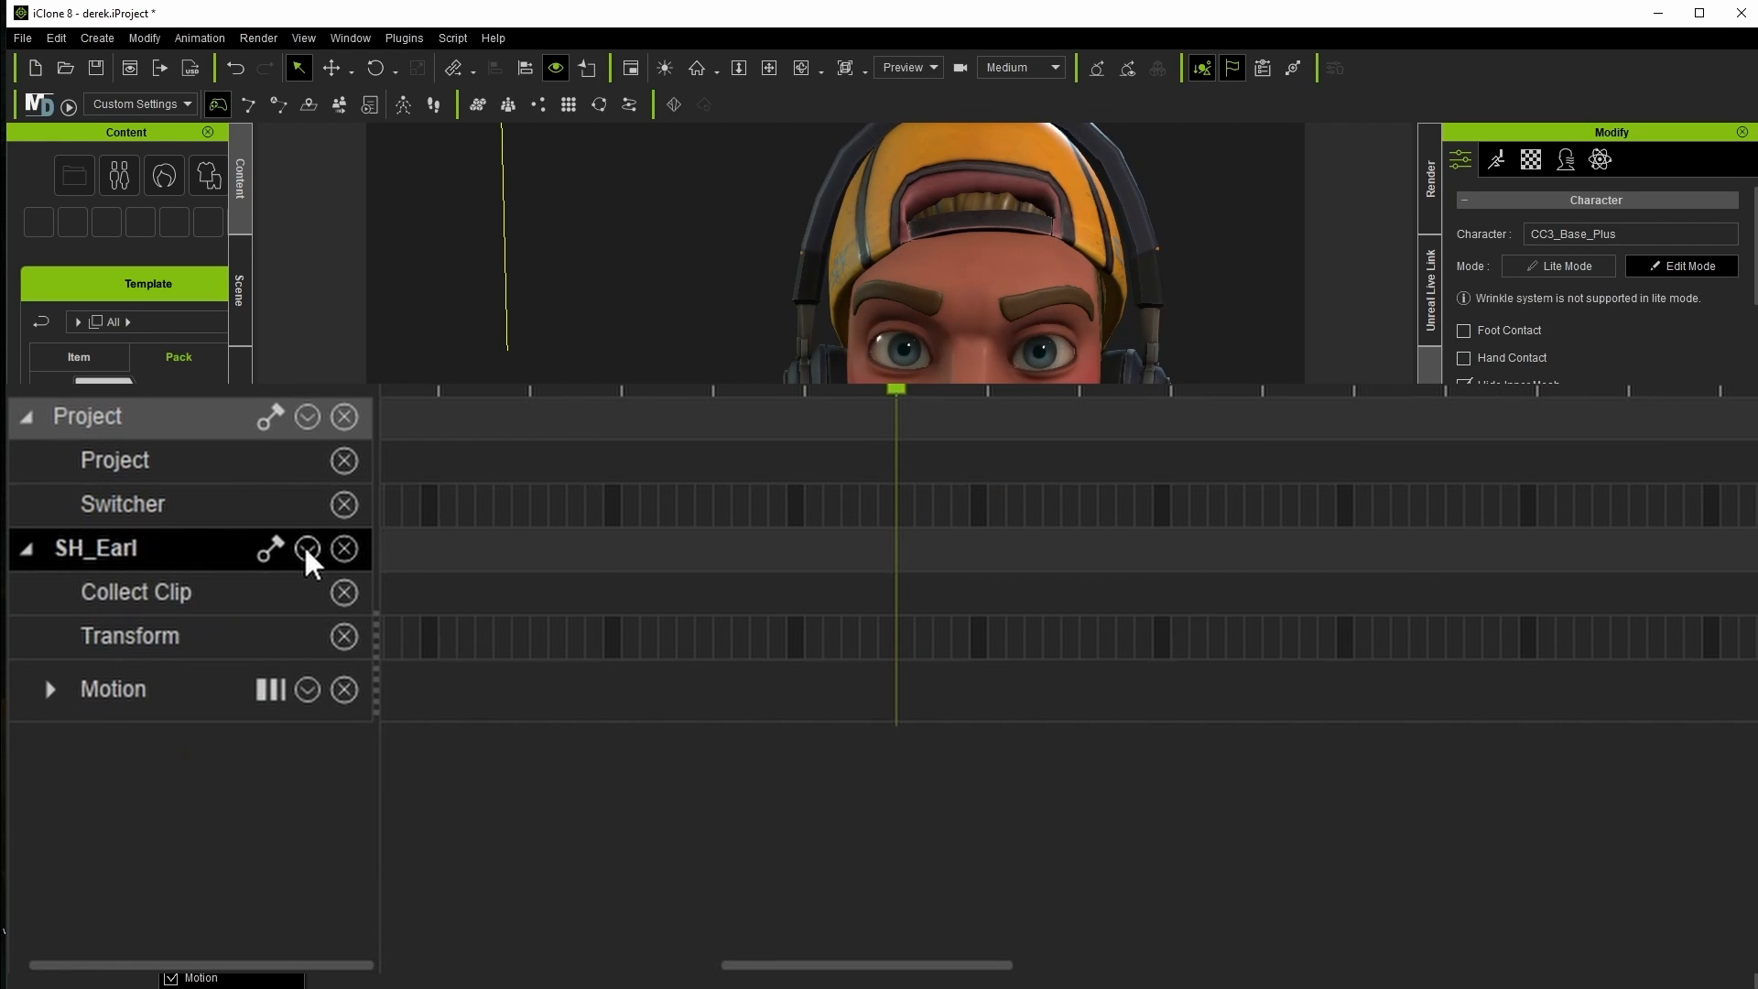
pyautogui.click(307, 550)
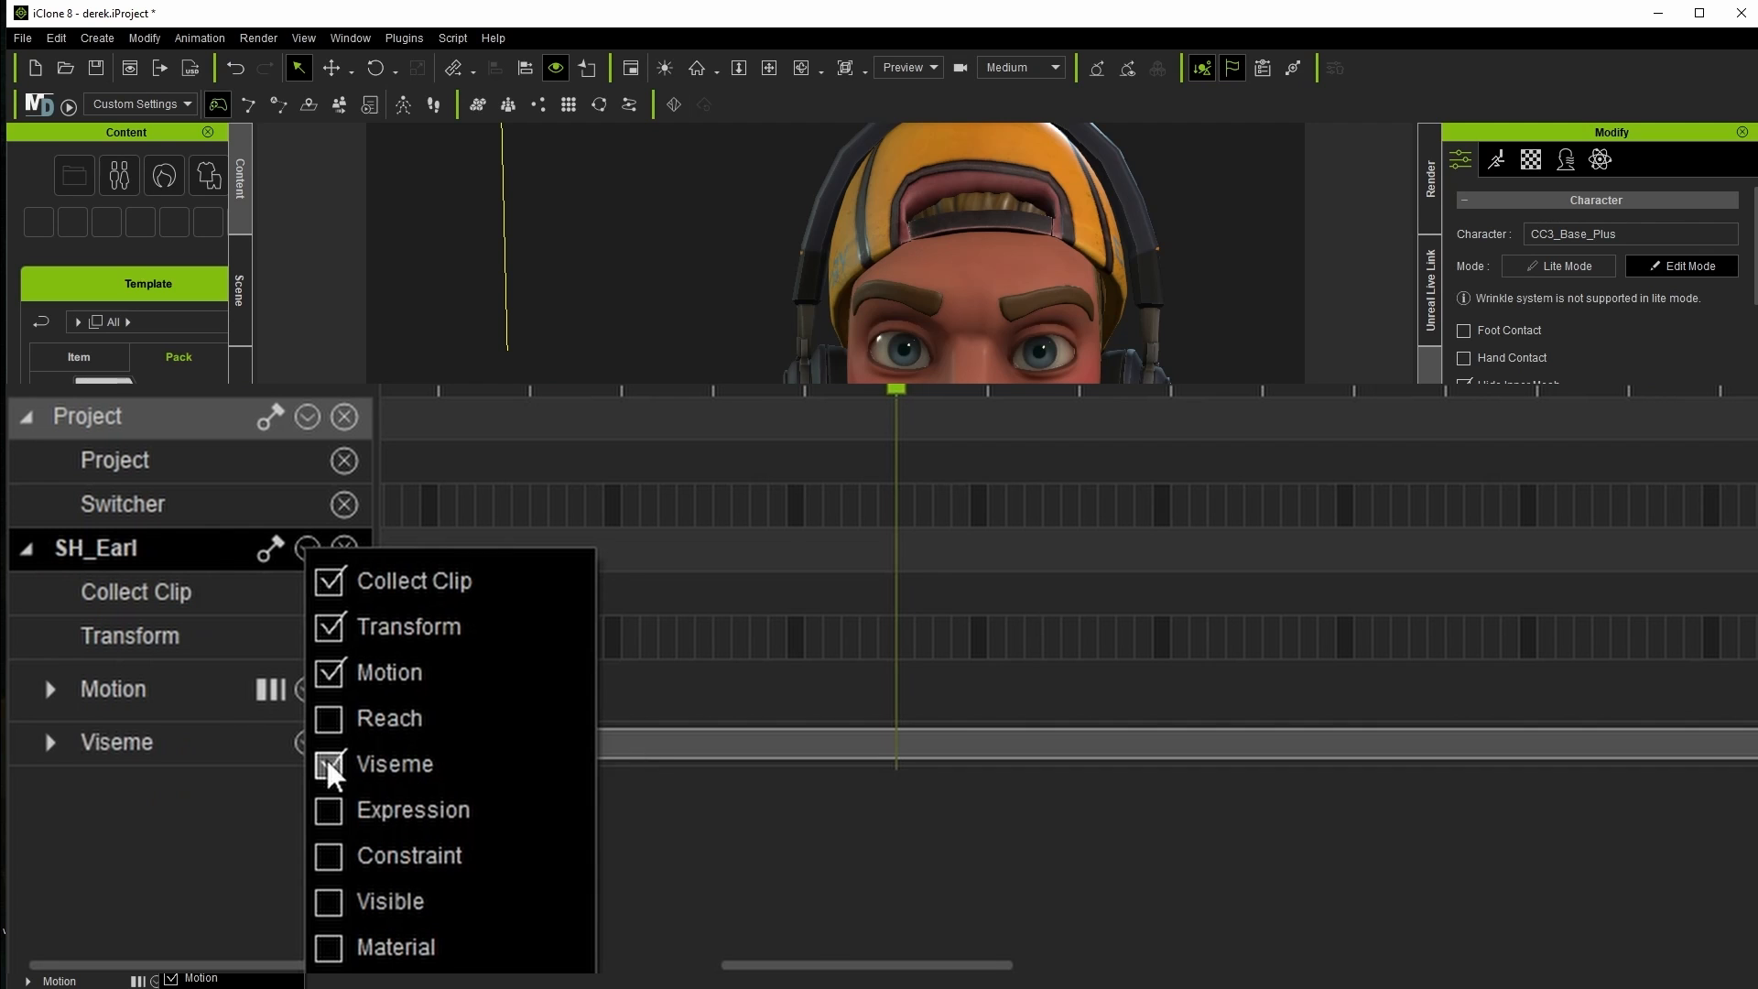
pyautogui.click(329, 810)
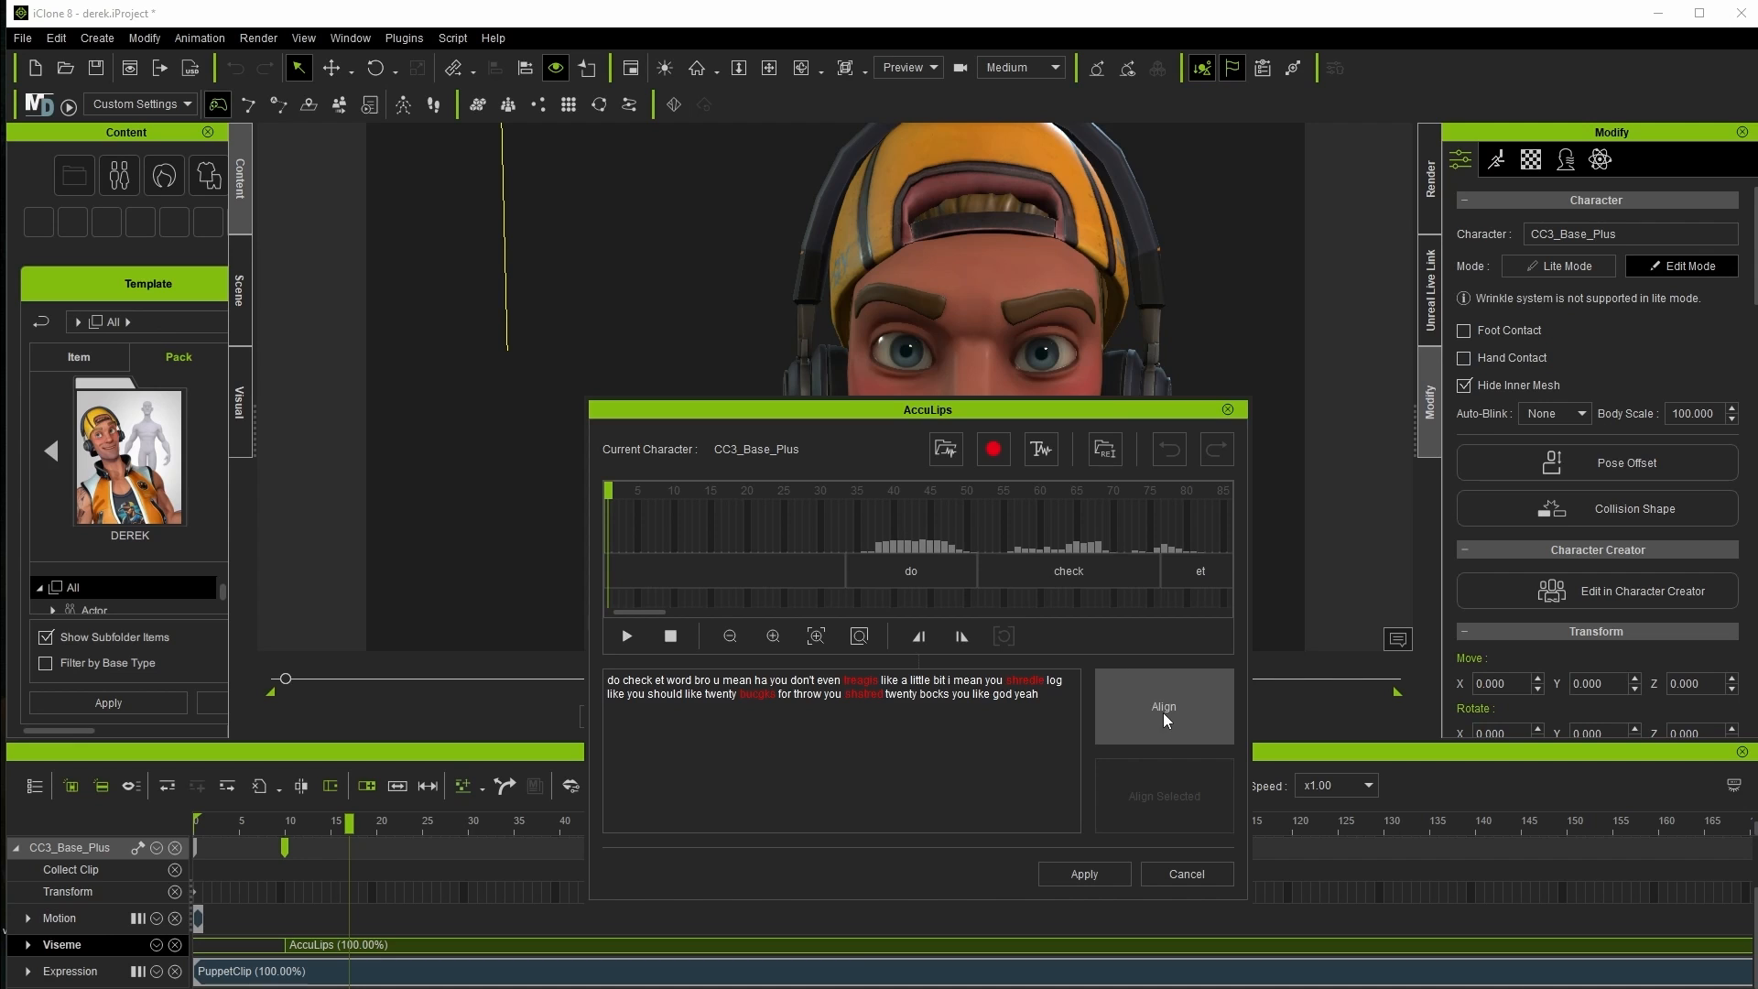
# Step: Align the AccuLips transcript, audition the opening words, and re-align after corrections
pyautogui.click(1164, 707)
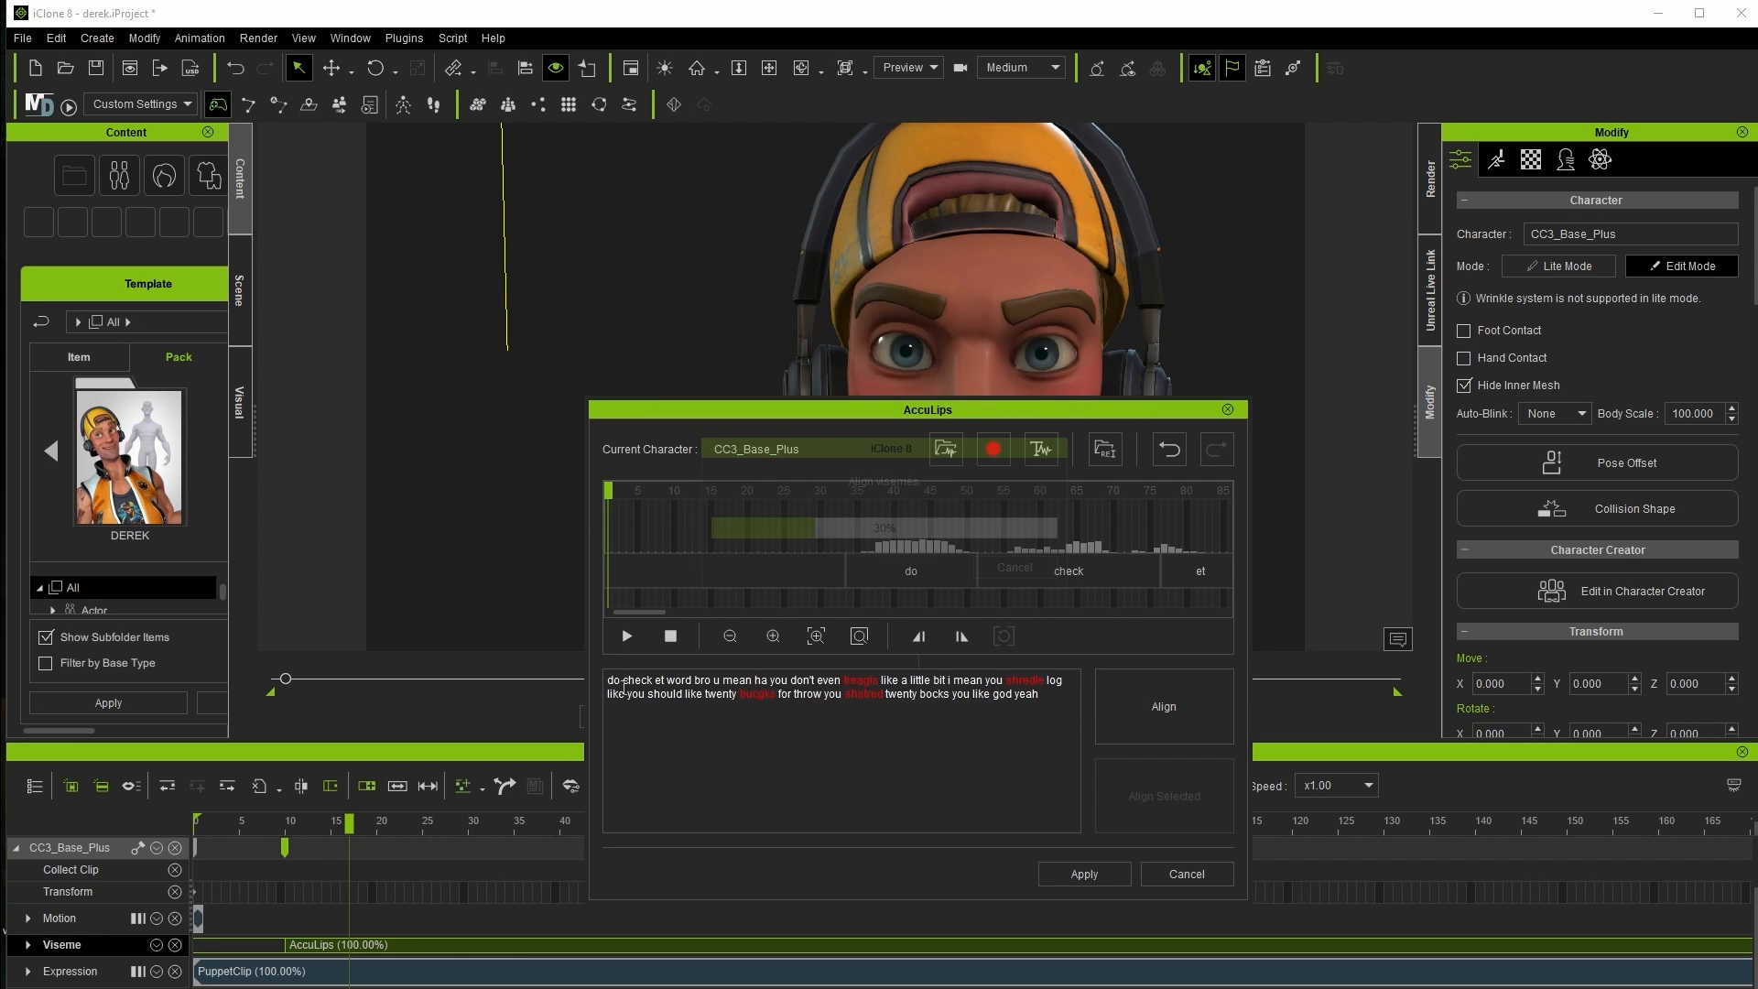
pyautogui.click(626, 636)
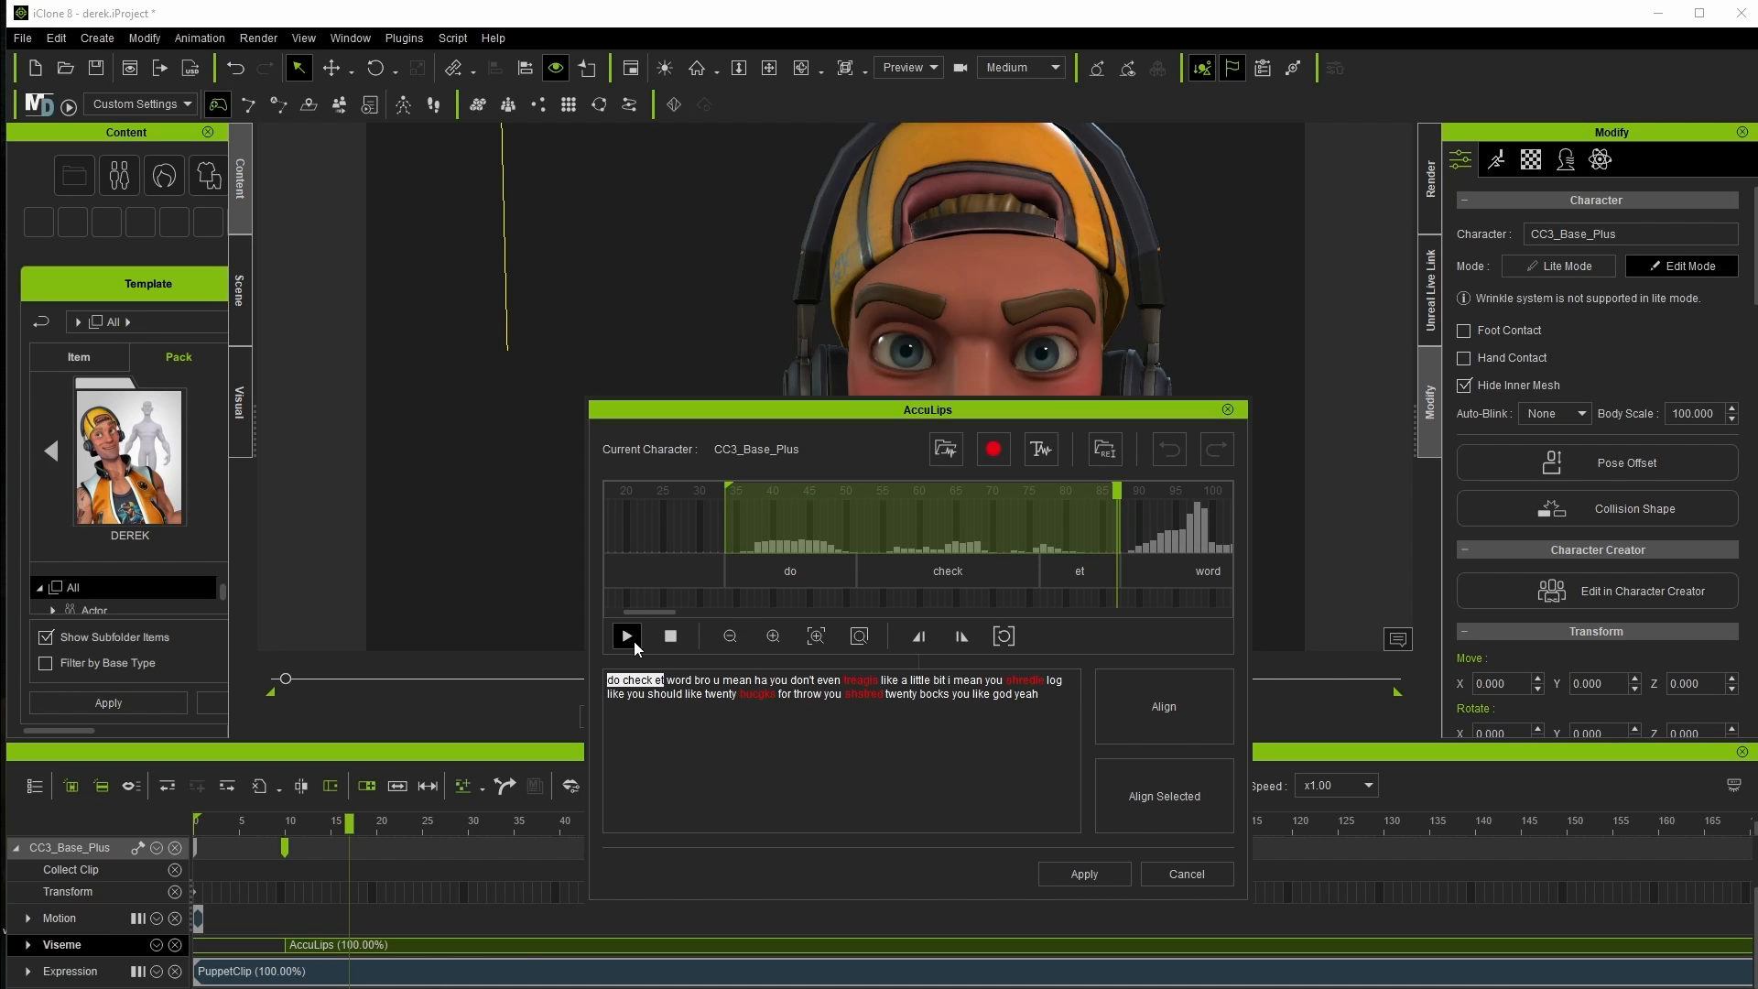
pyautogui.click(627, 636)
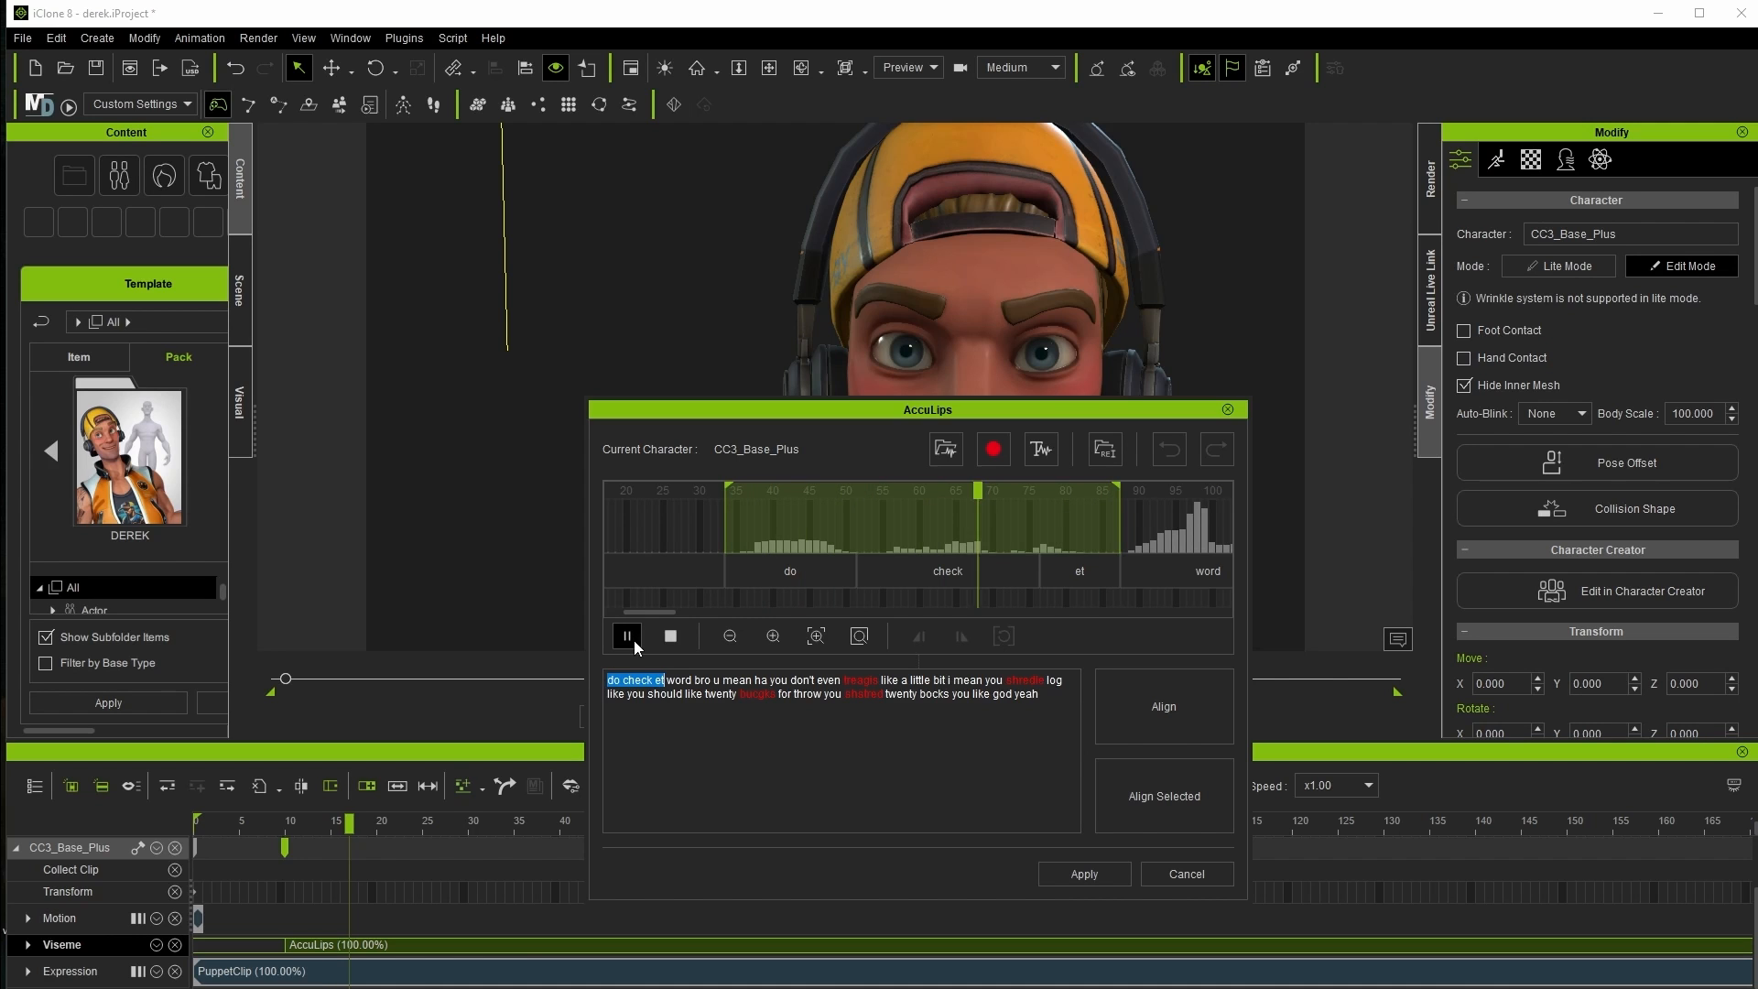
pyautogui.click(627, 636)
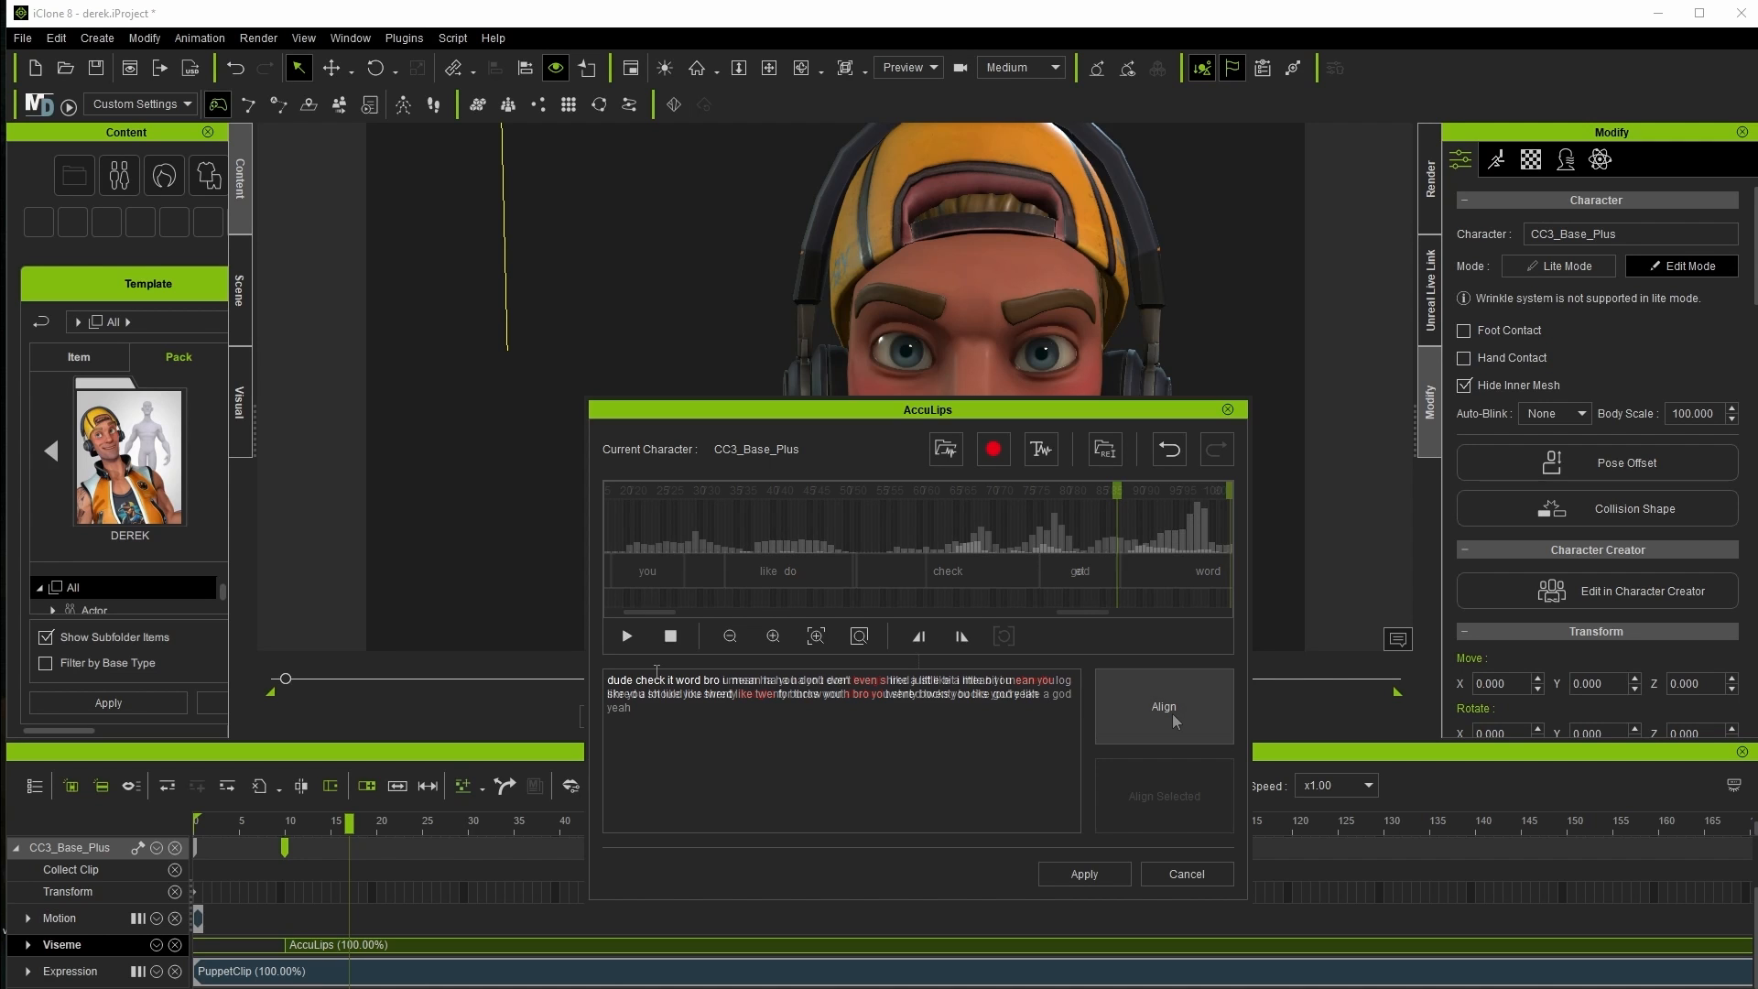
pyautogui.click(1164, 706)
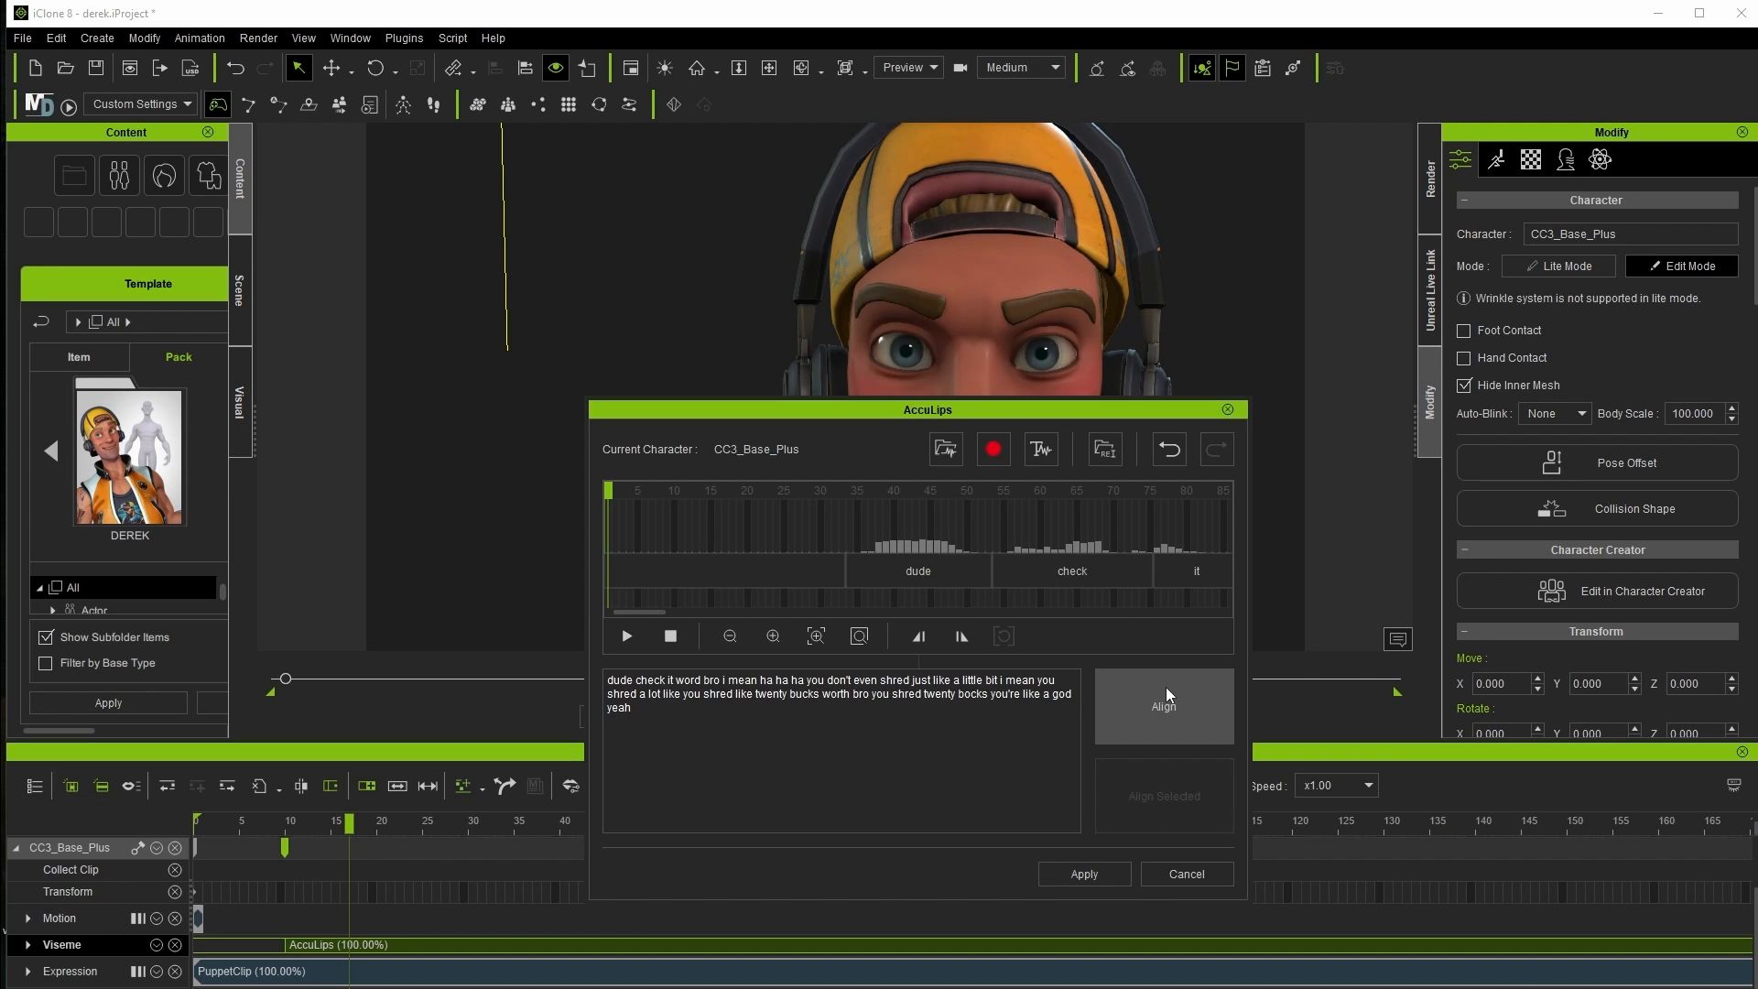
pyautogui.click(1084, 874)
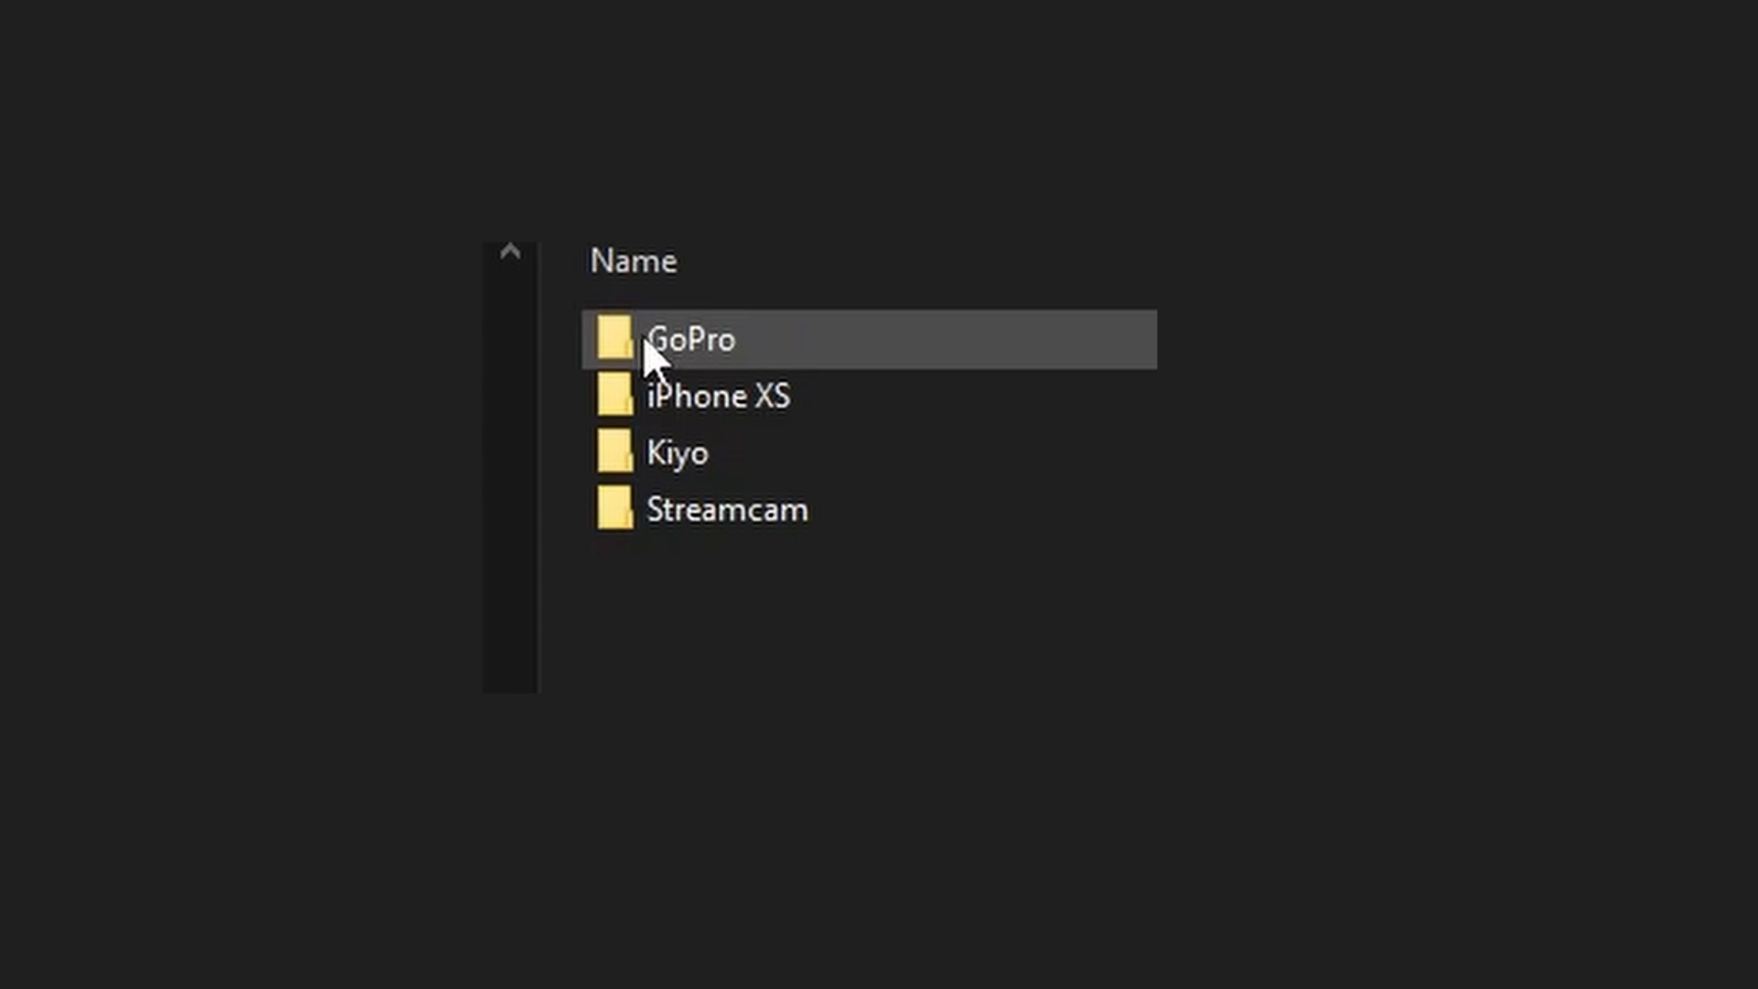
# Step: Open the GoPro folder and review the Denoise and Smooth filter settings
pyautogui.doubleClick(686, 340)
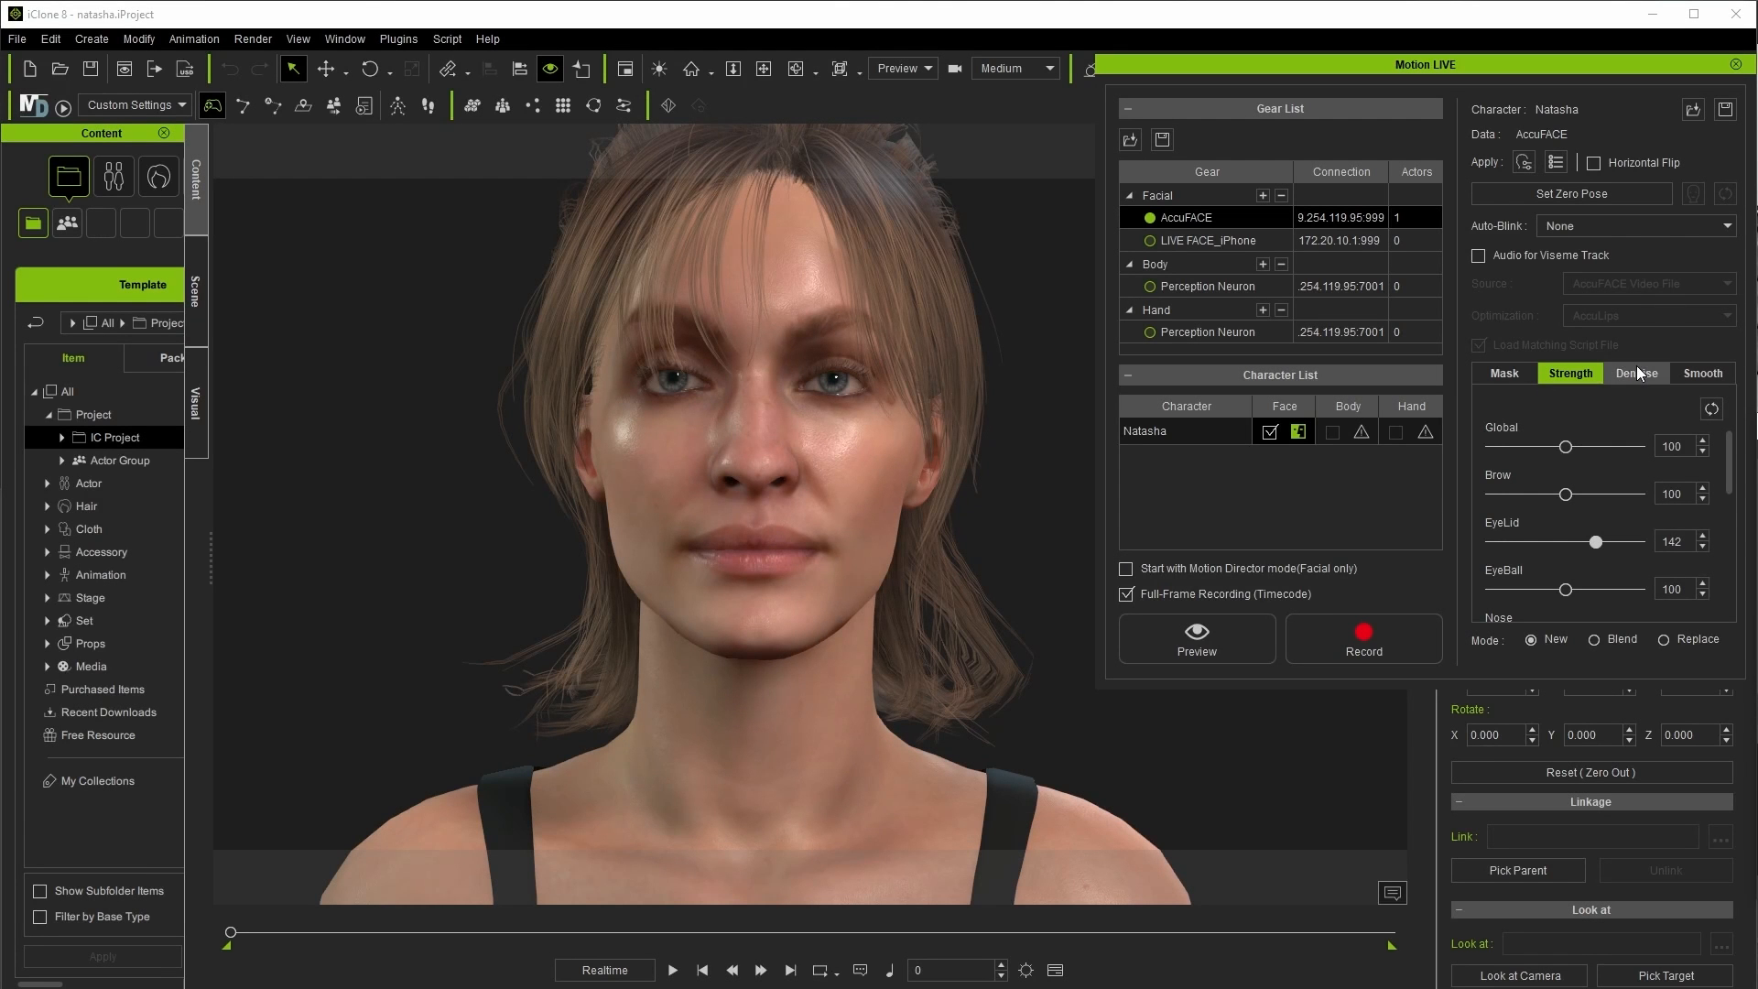
pyautogui.click(1702, 373)
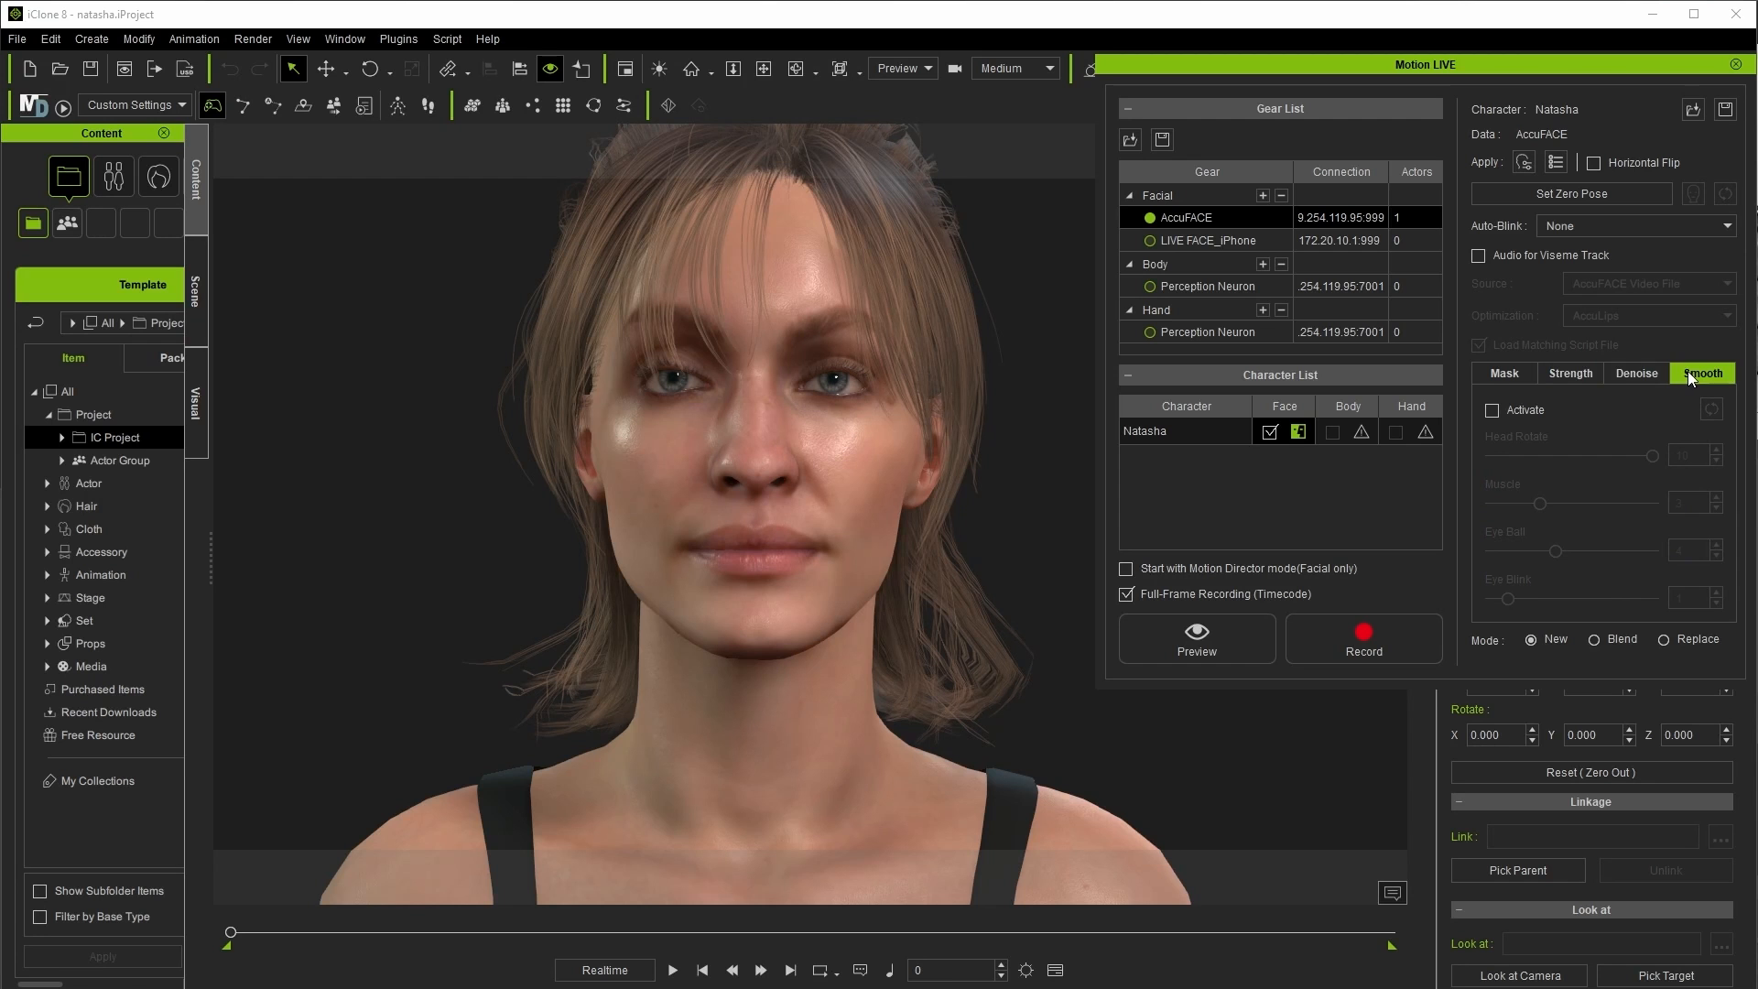
pyautogui.click(1637, 372)
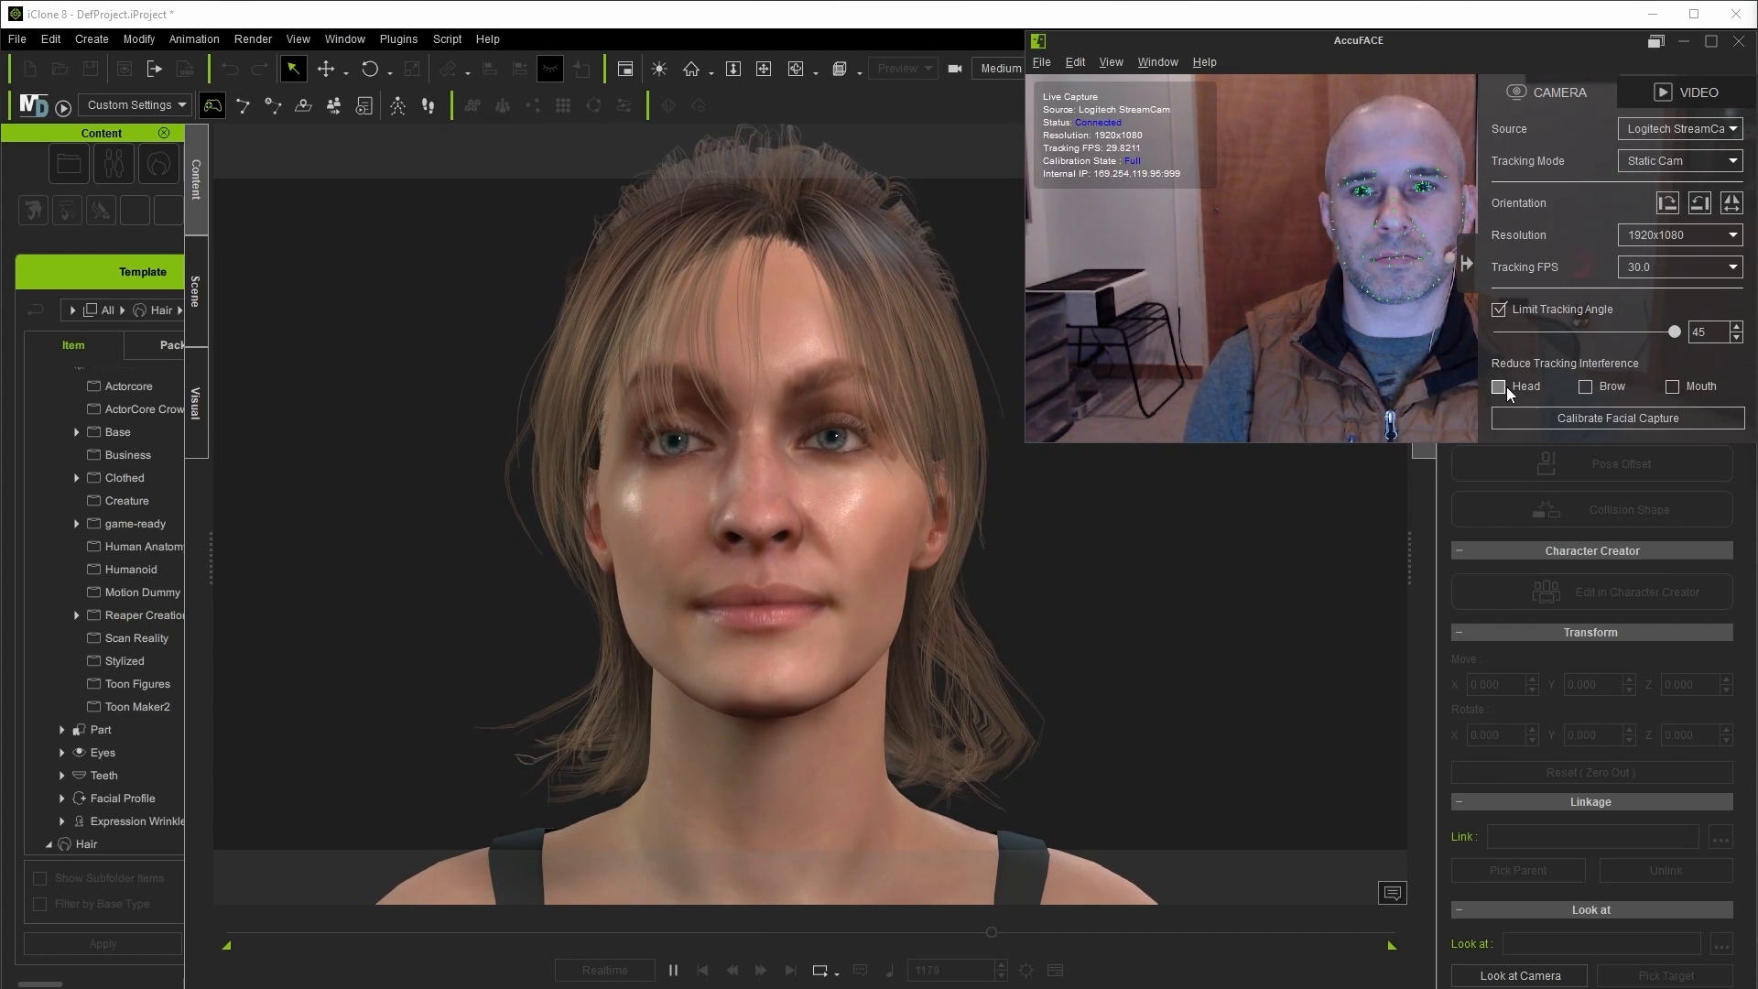
# Step: Try the Head tracking-interference reduction on the live capture, then switch it off
pyautogui.click(1499, 387)
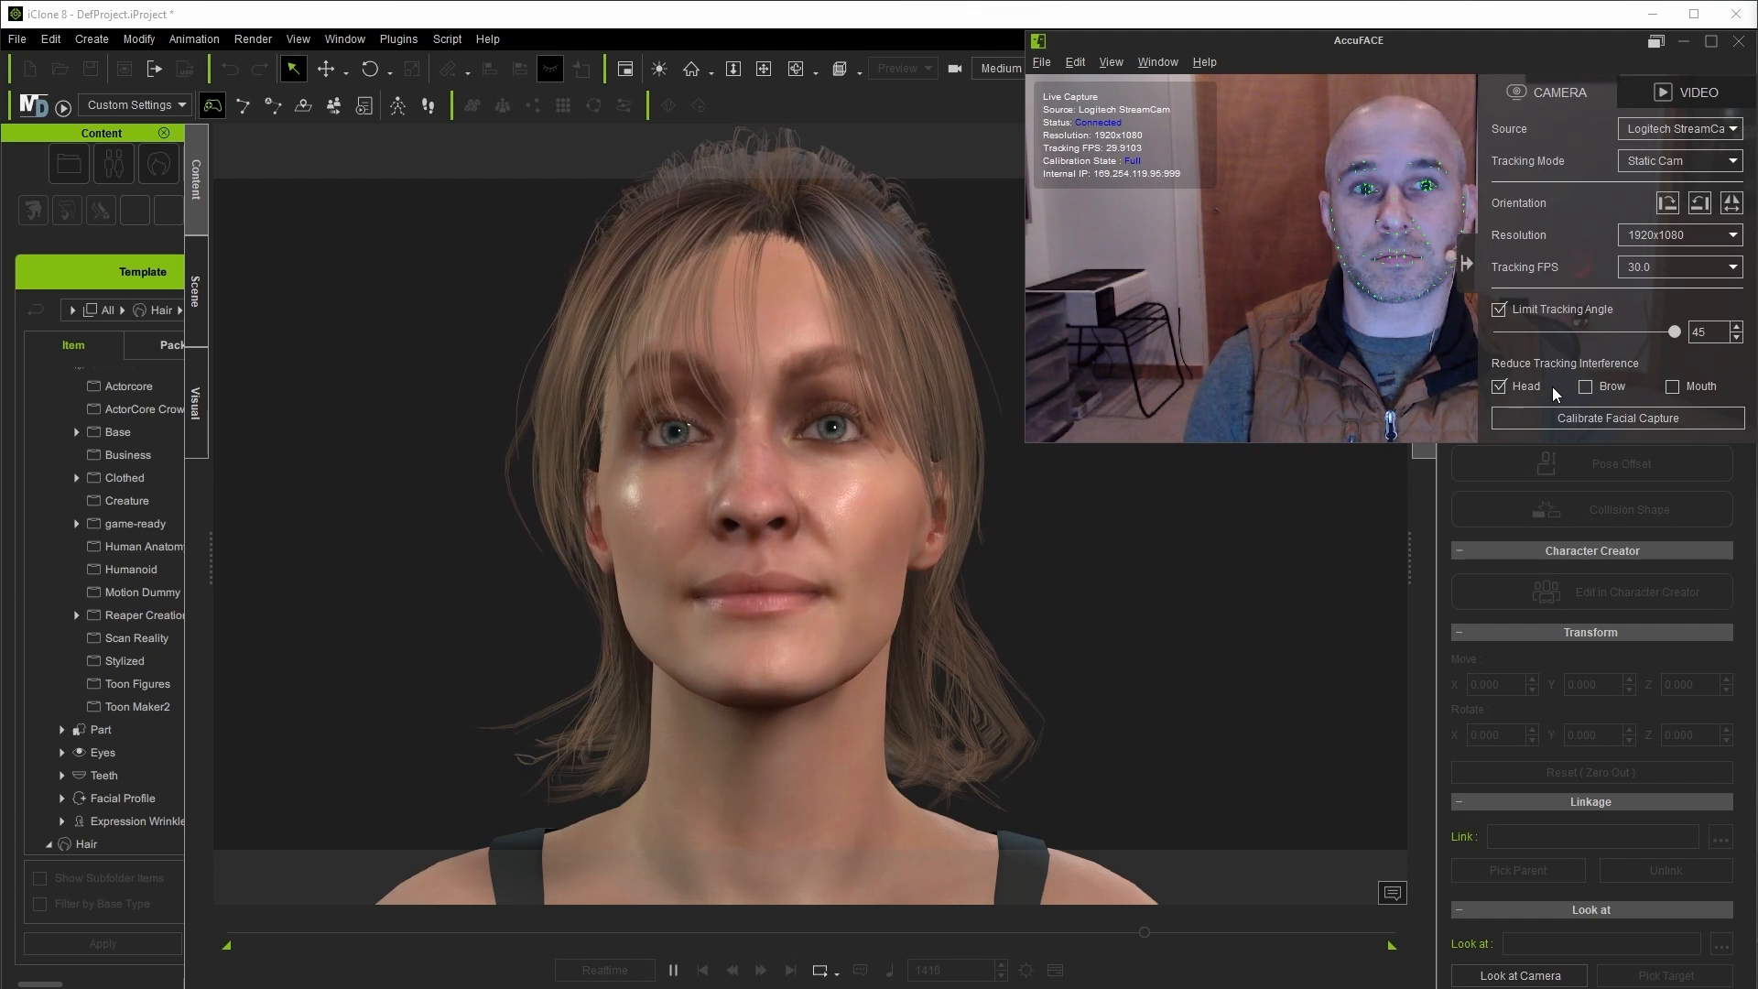
pyautogui.click(1498, 387)
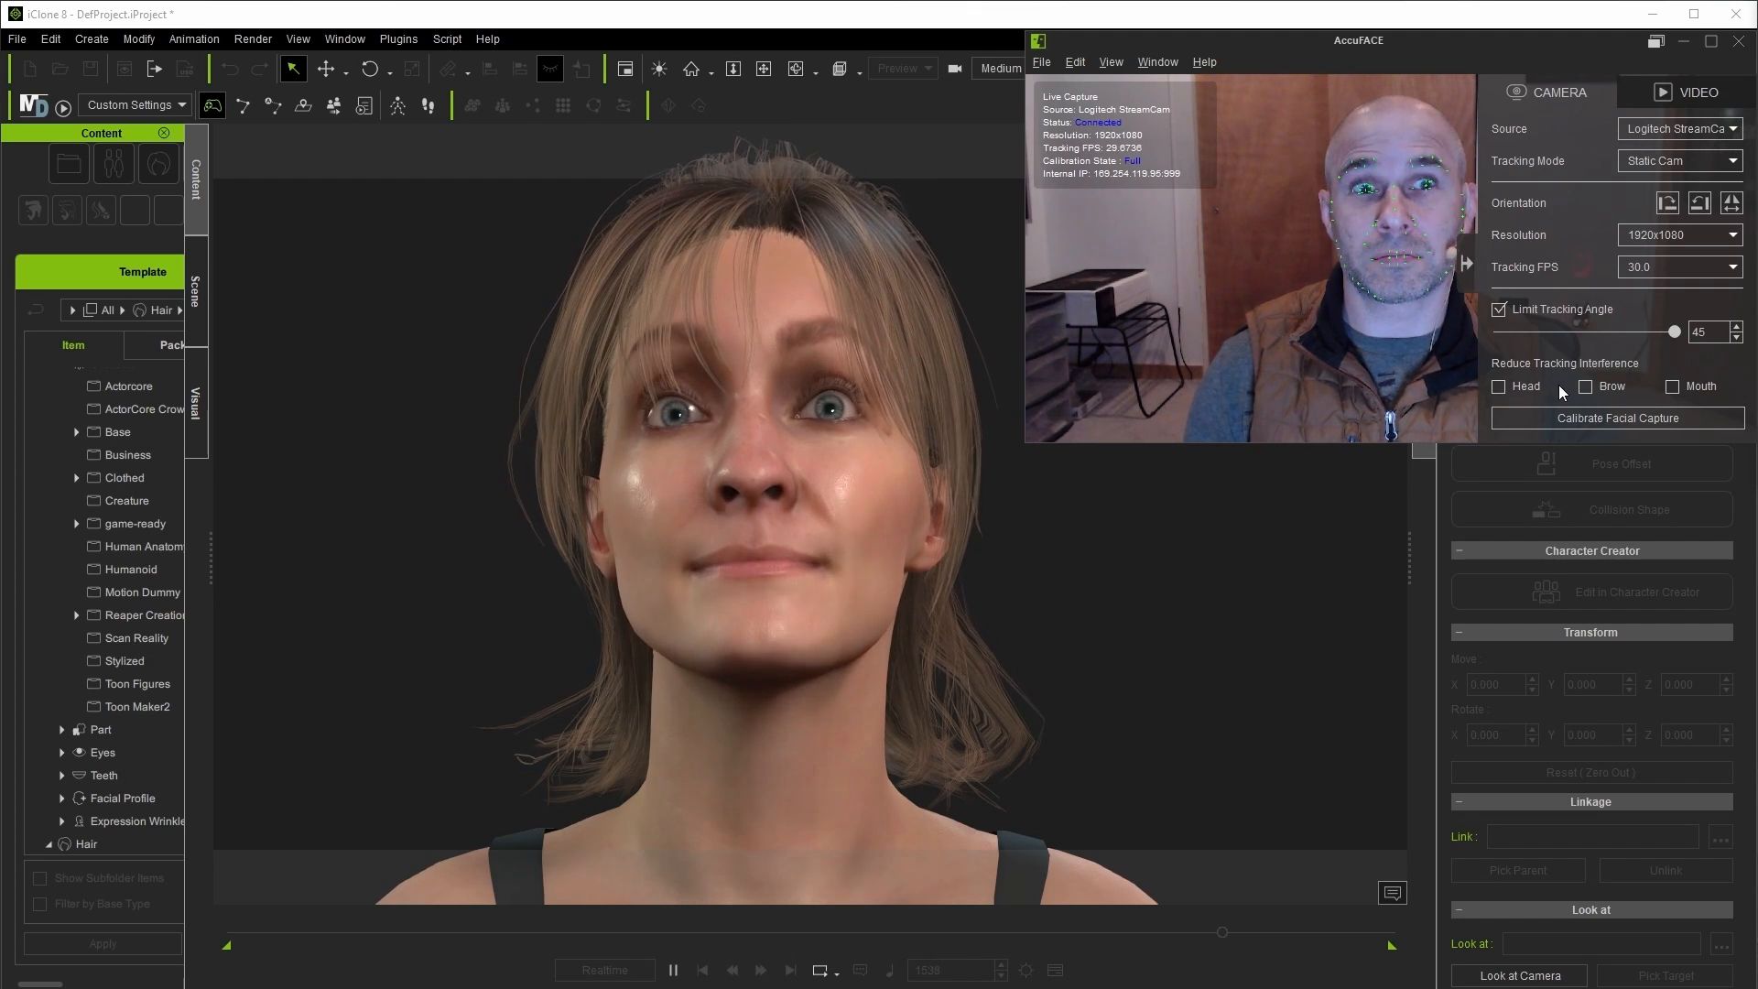
pyautogui.click(1497, 387)
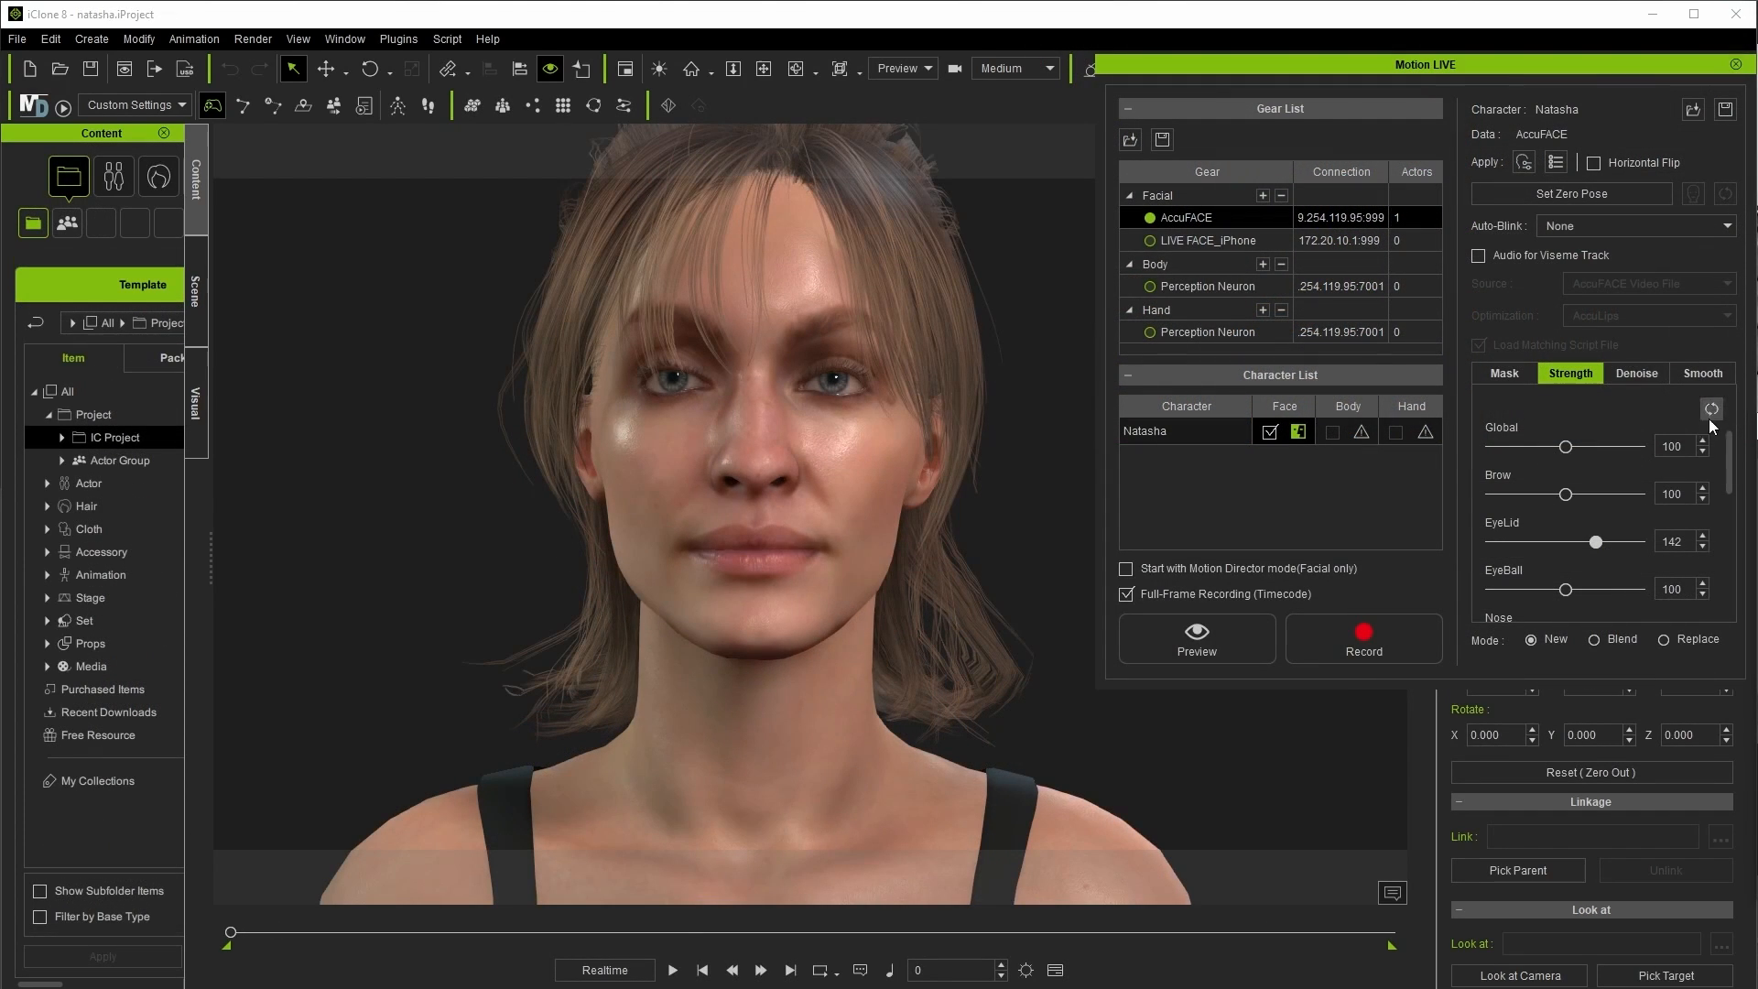
# Step: Start the Motion LIVE preview and activate denoising with small eyeball and jaw values
pyautogui.click(1702, 373)
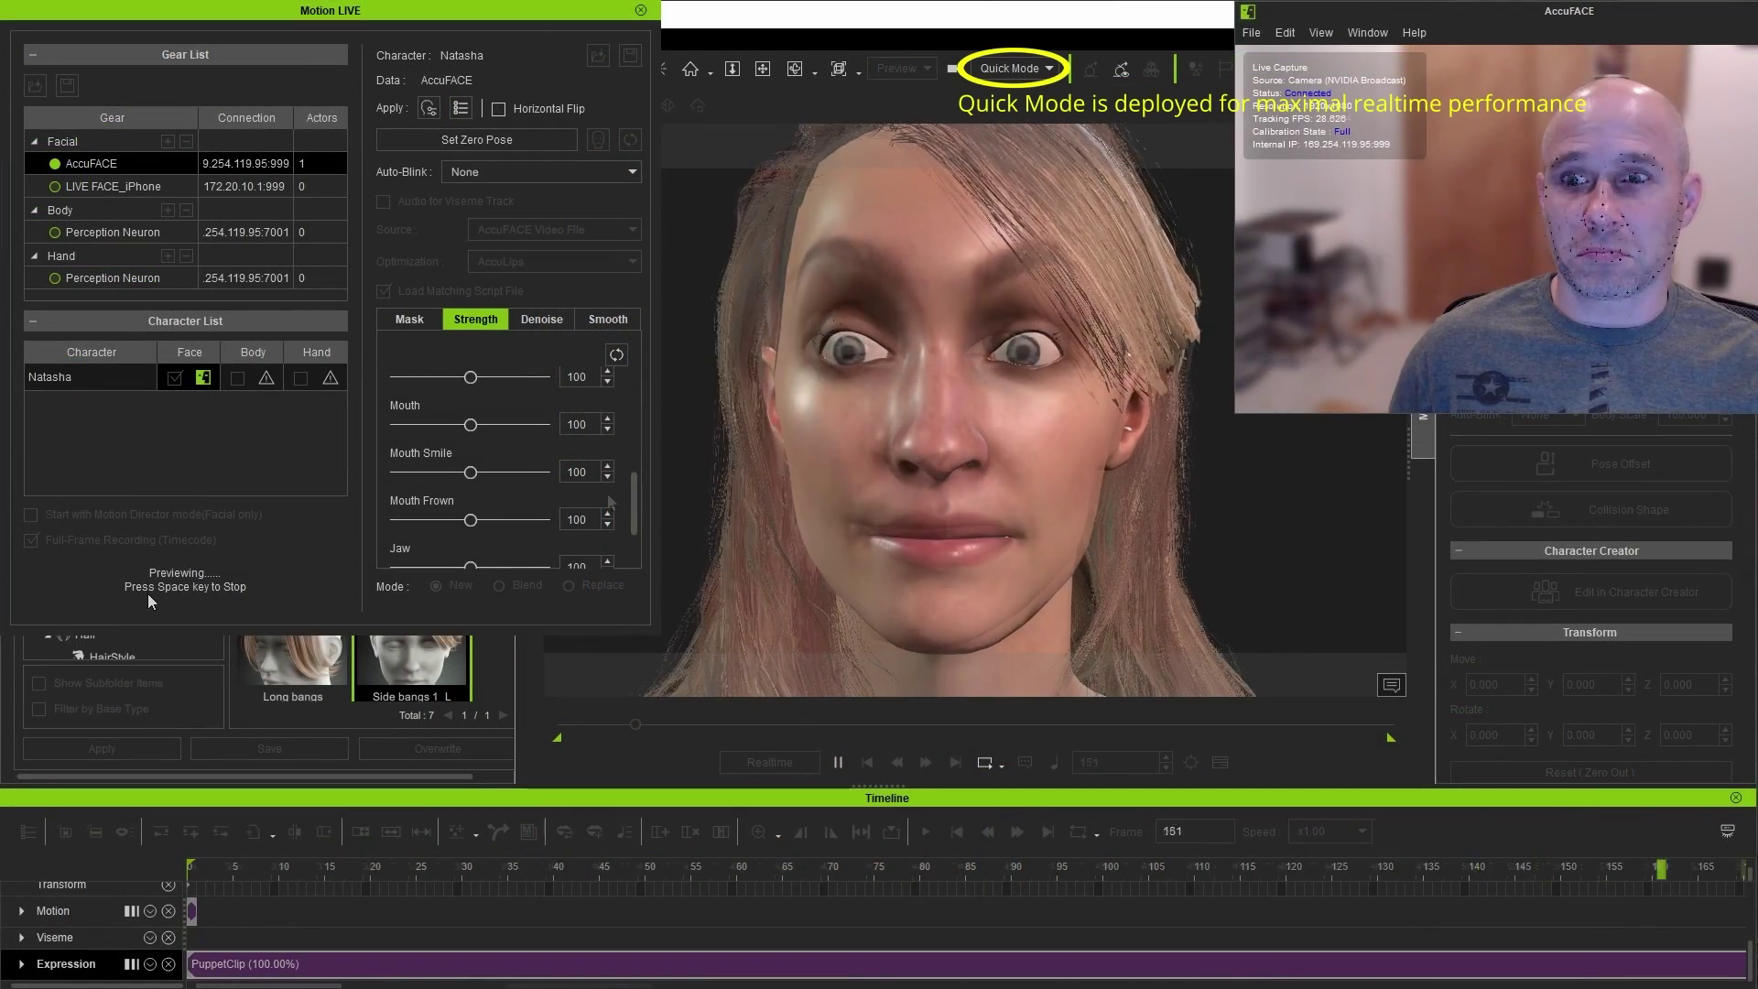
pyautogui.moveTo(470, 470); pyautogui.dragTo(426, 470)
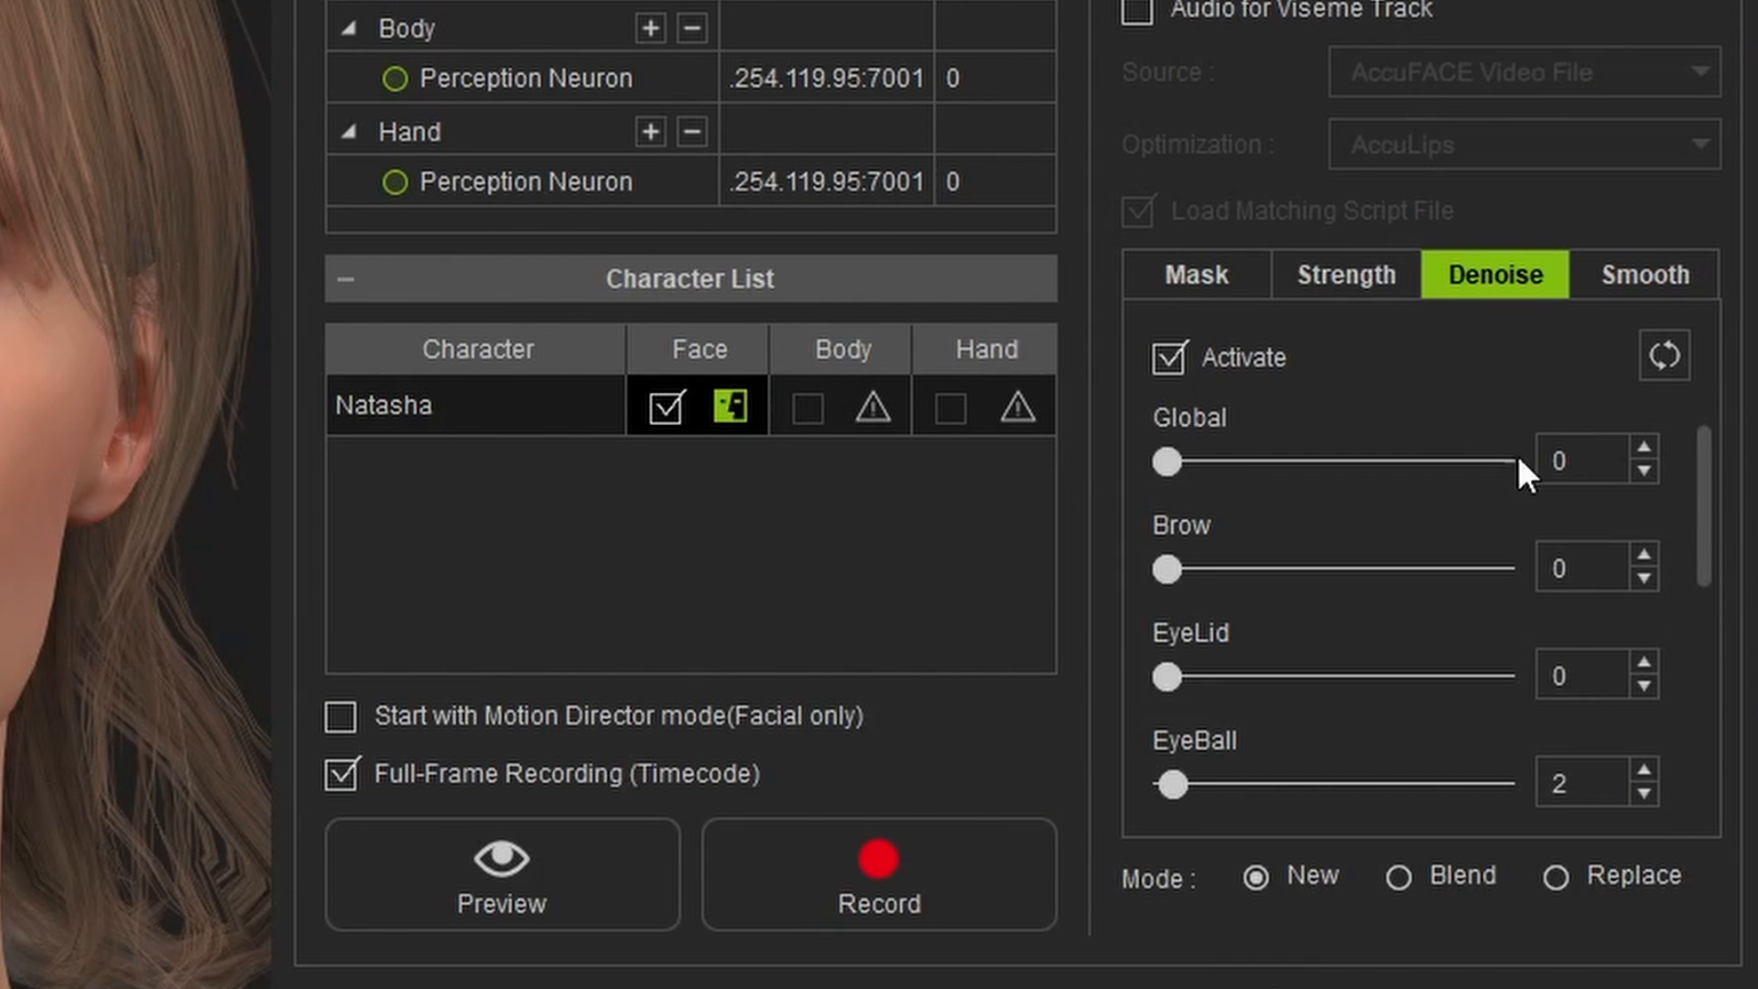
pyautogui.scroll(-3)
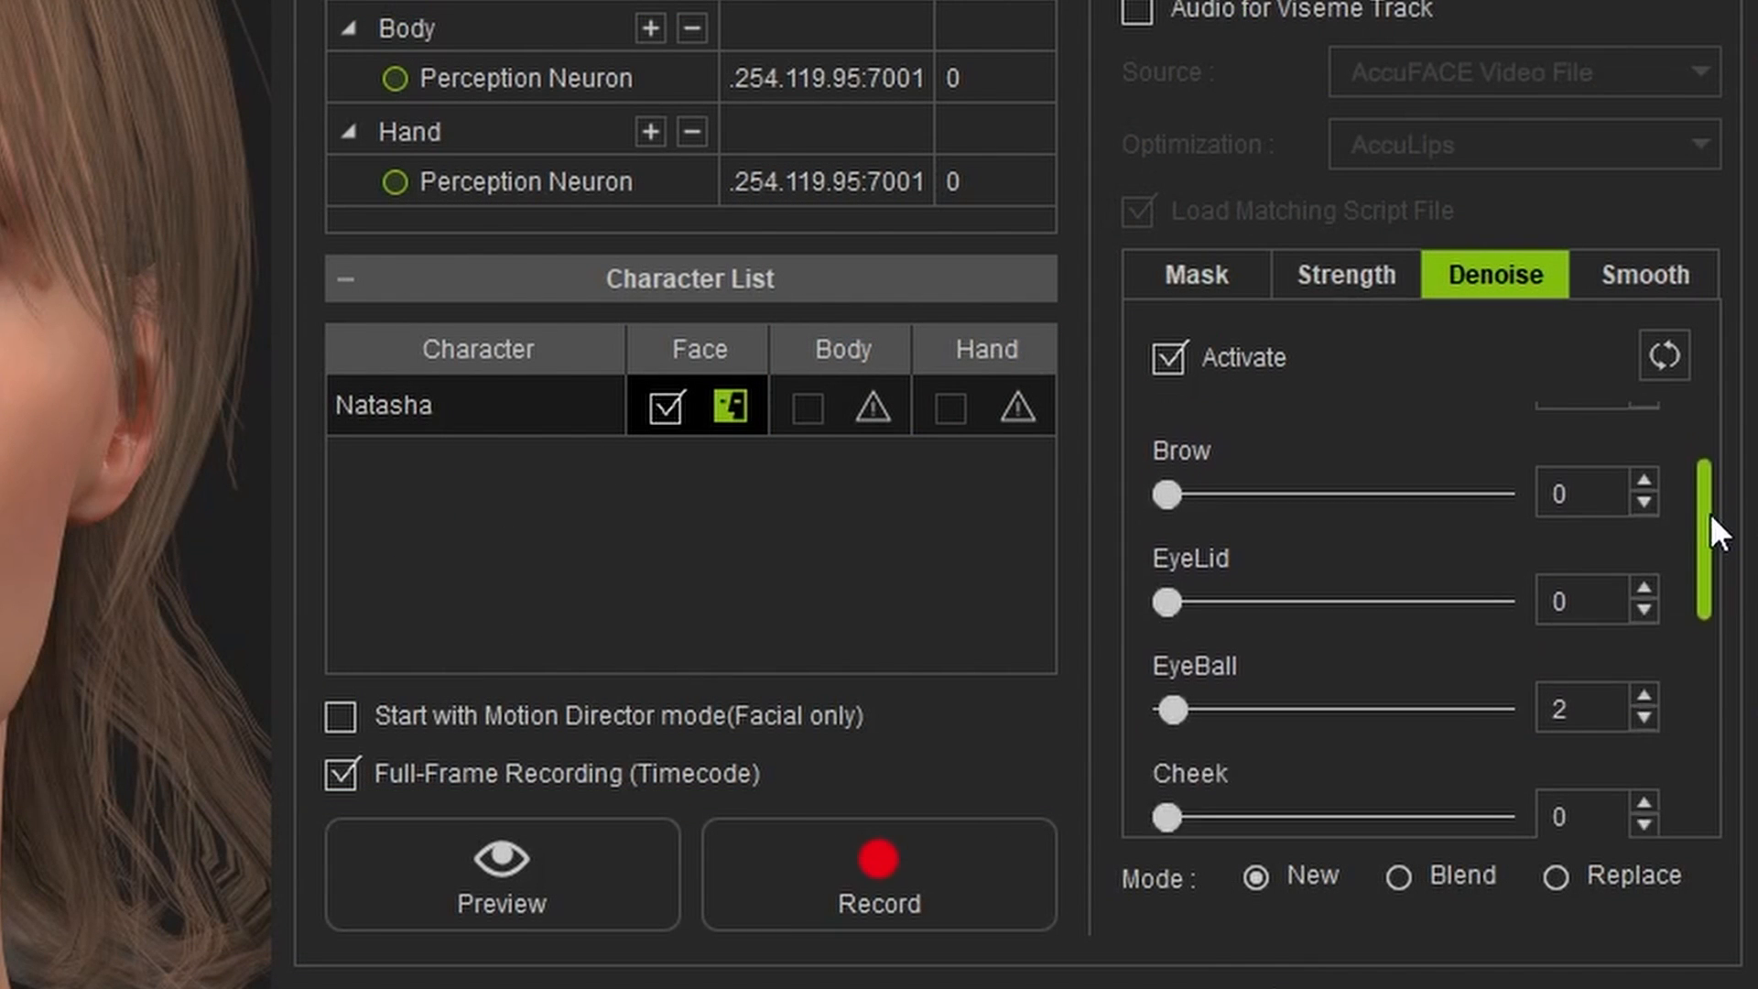
pyautogui.scroll(-3)
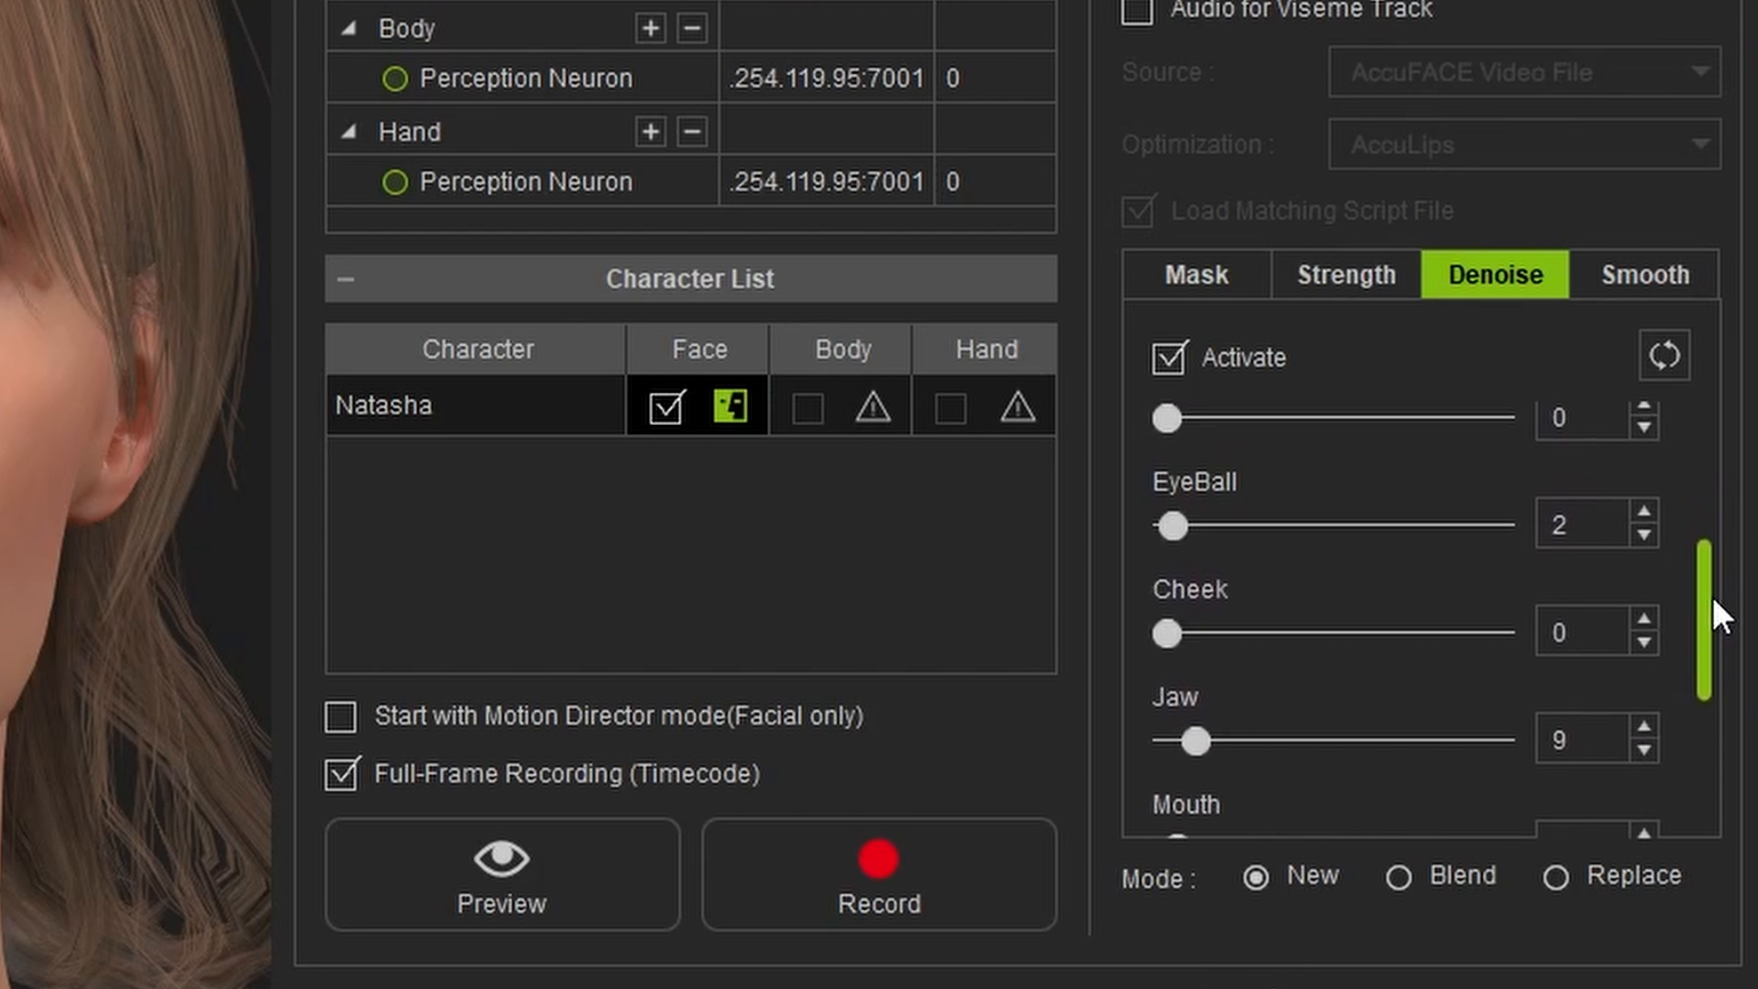
pyautogui.scroll(-3)
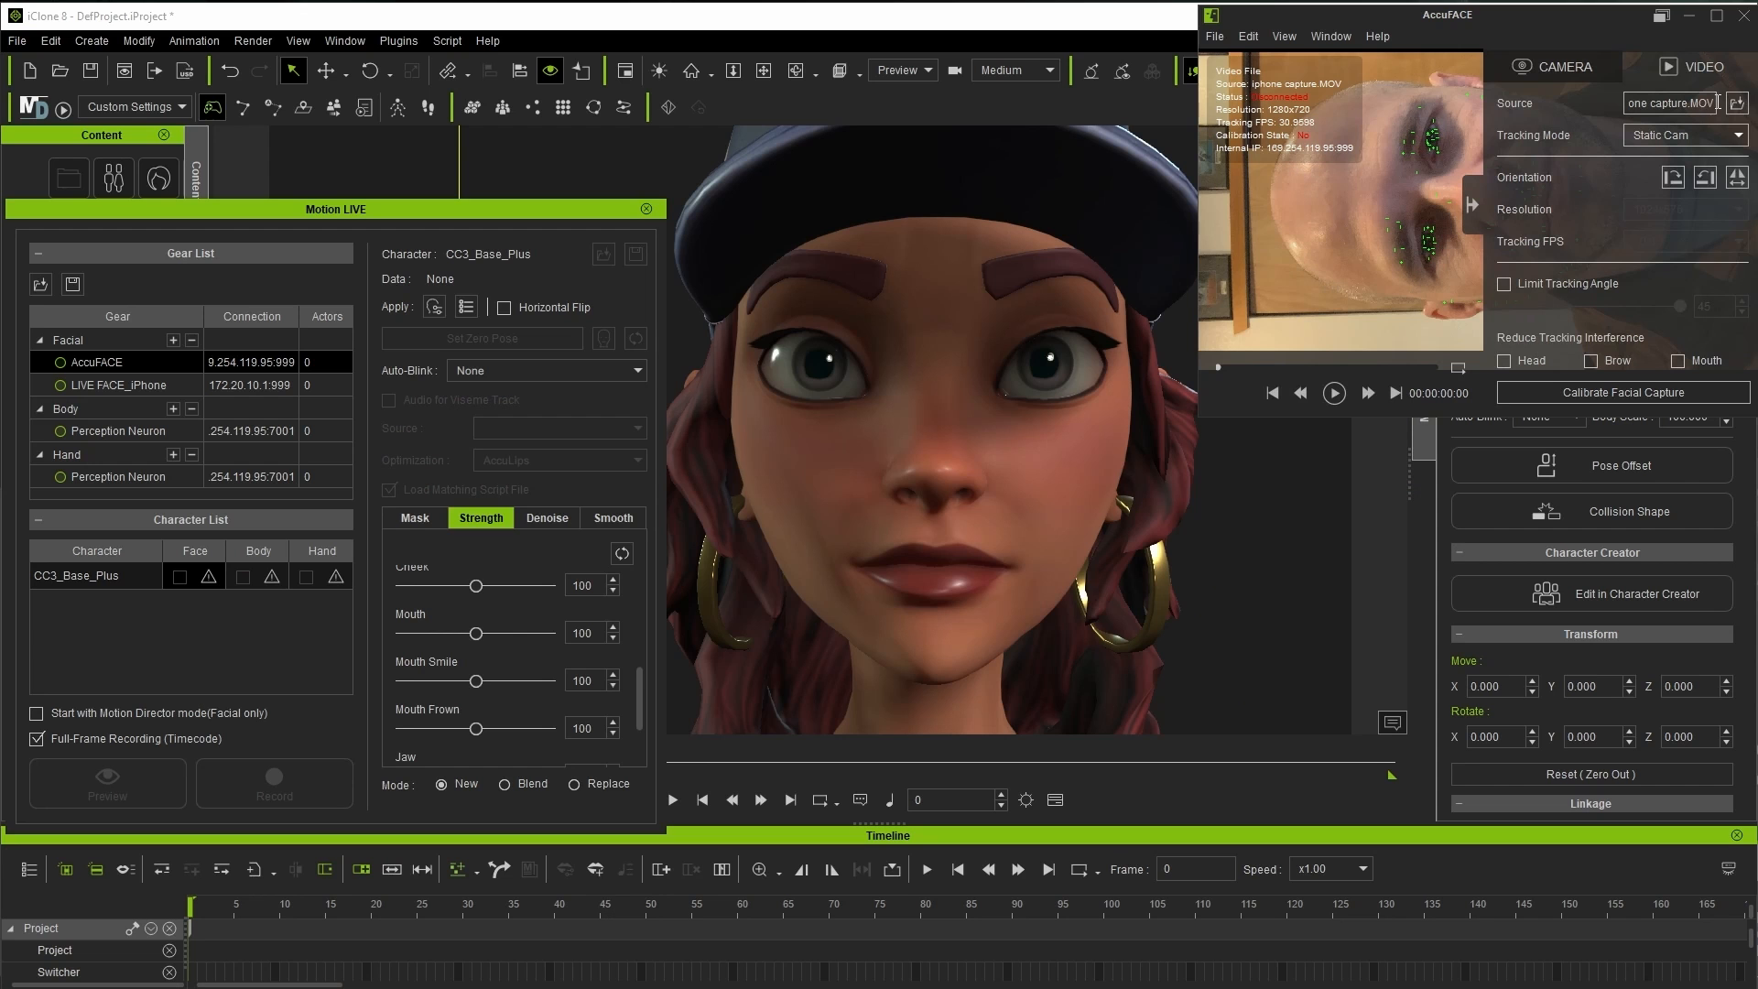
# Step: Rotate the sideways iPhone video upright so it reads 720x1280
pyautogui.click(1705, 177)
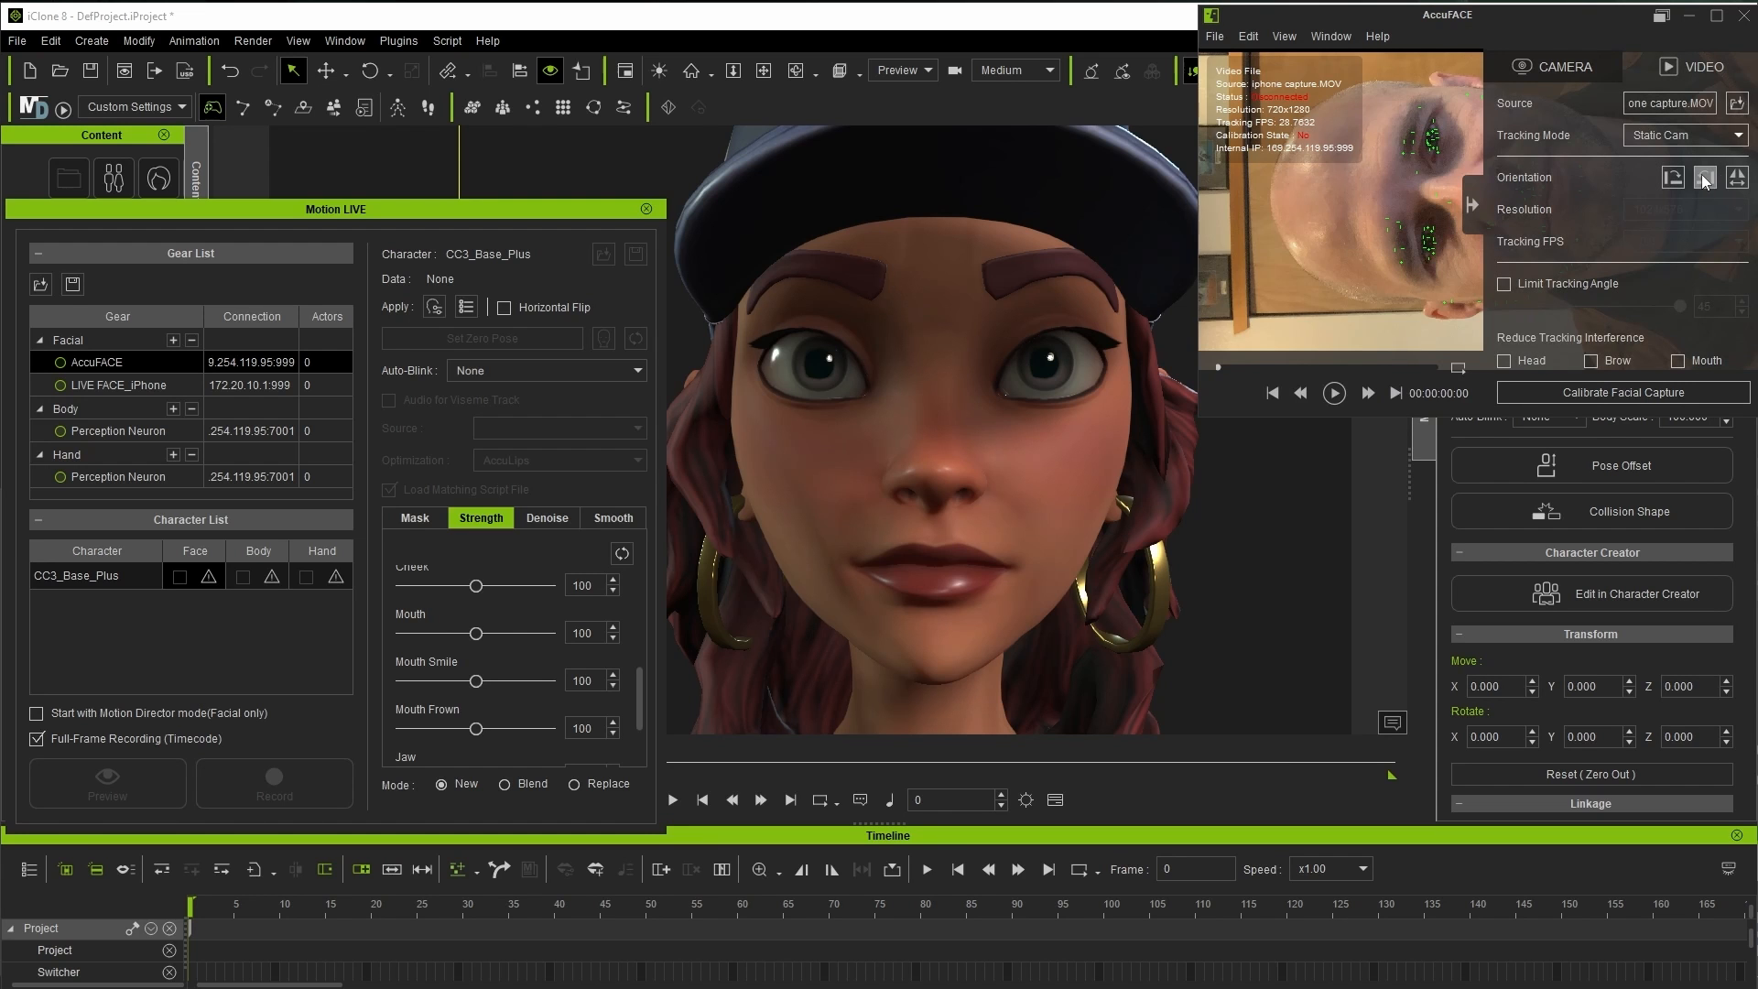
pyautogui.click(1622, 392)
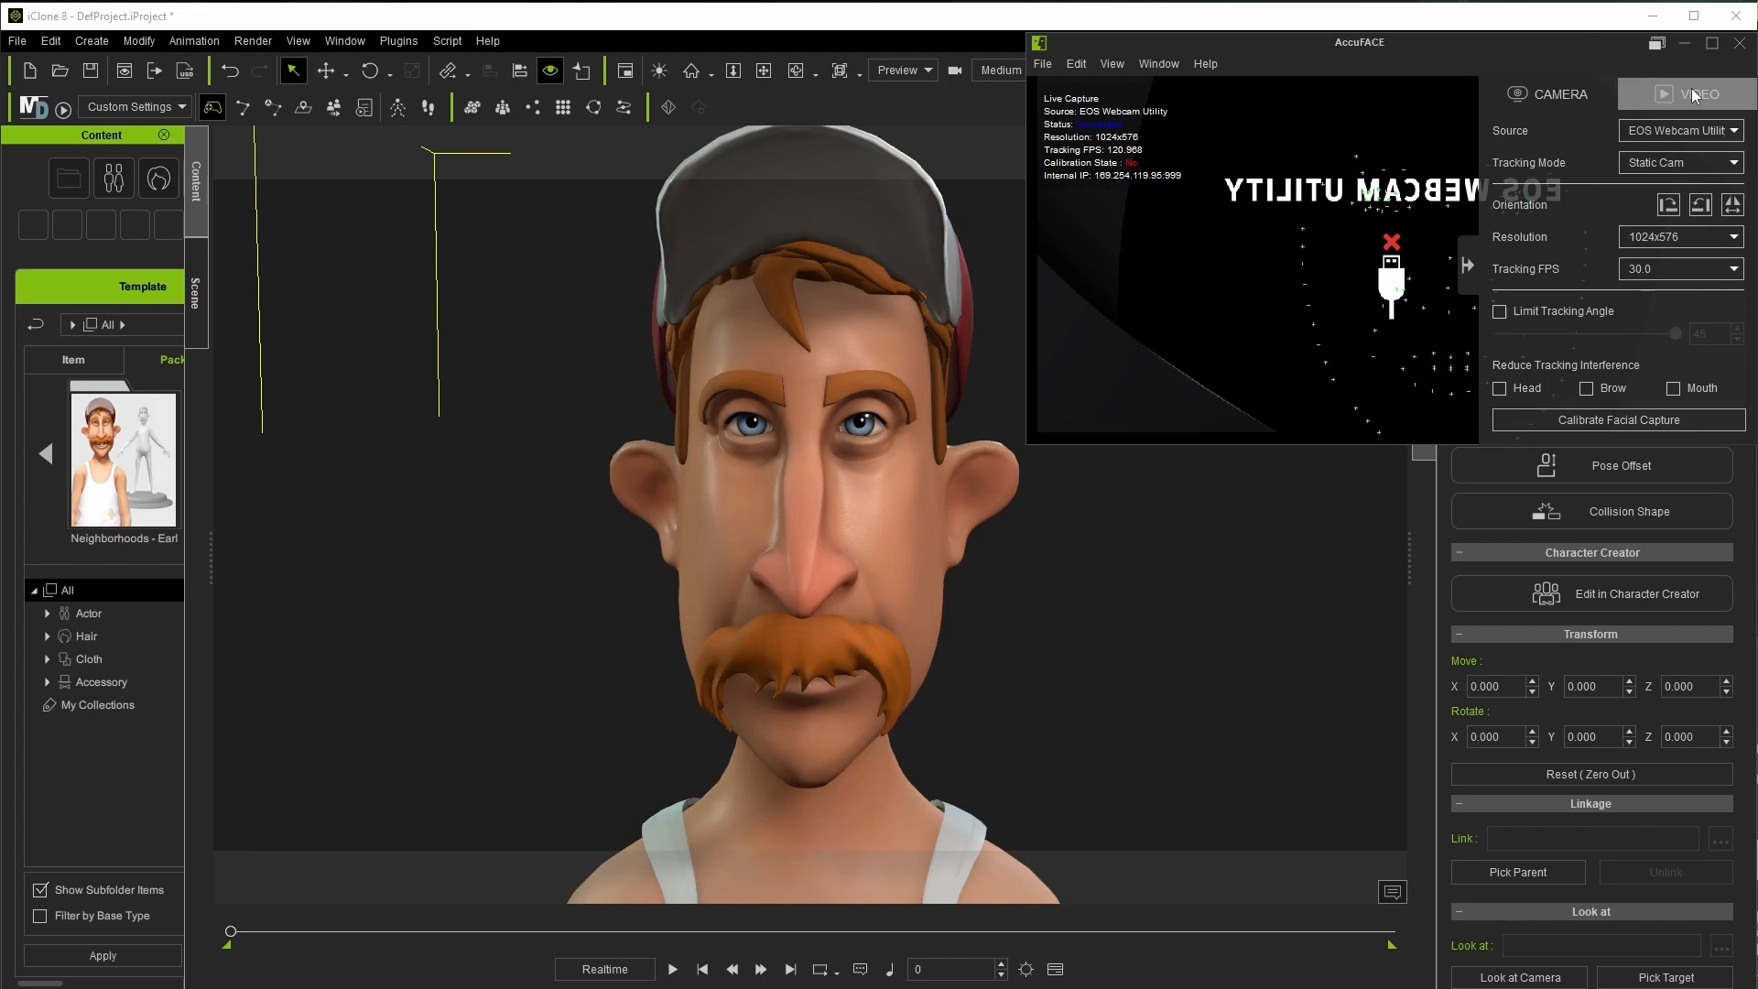
# Step: Load GOPR0003.MP4 as the video source, set Head Cam tracking, and scrub ahead
pyautogui.click(1692, 94)
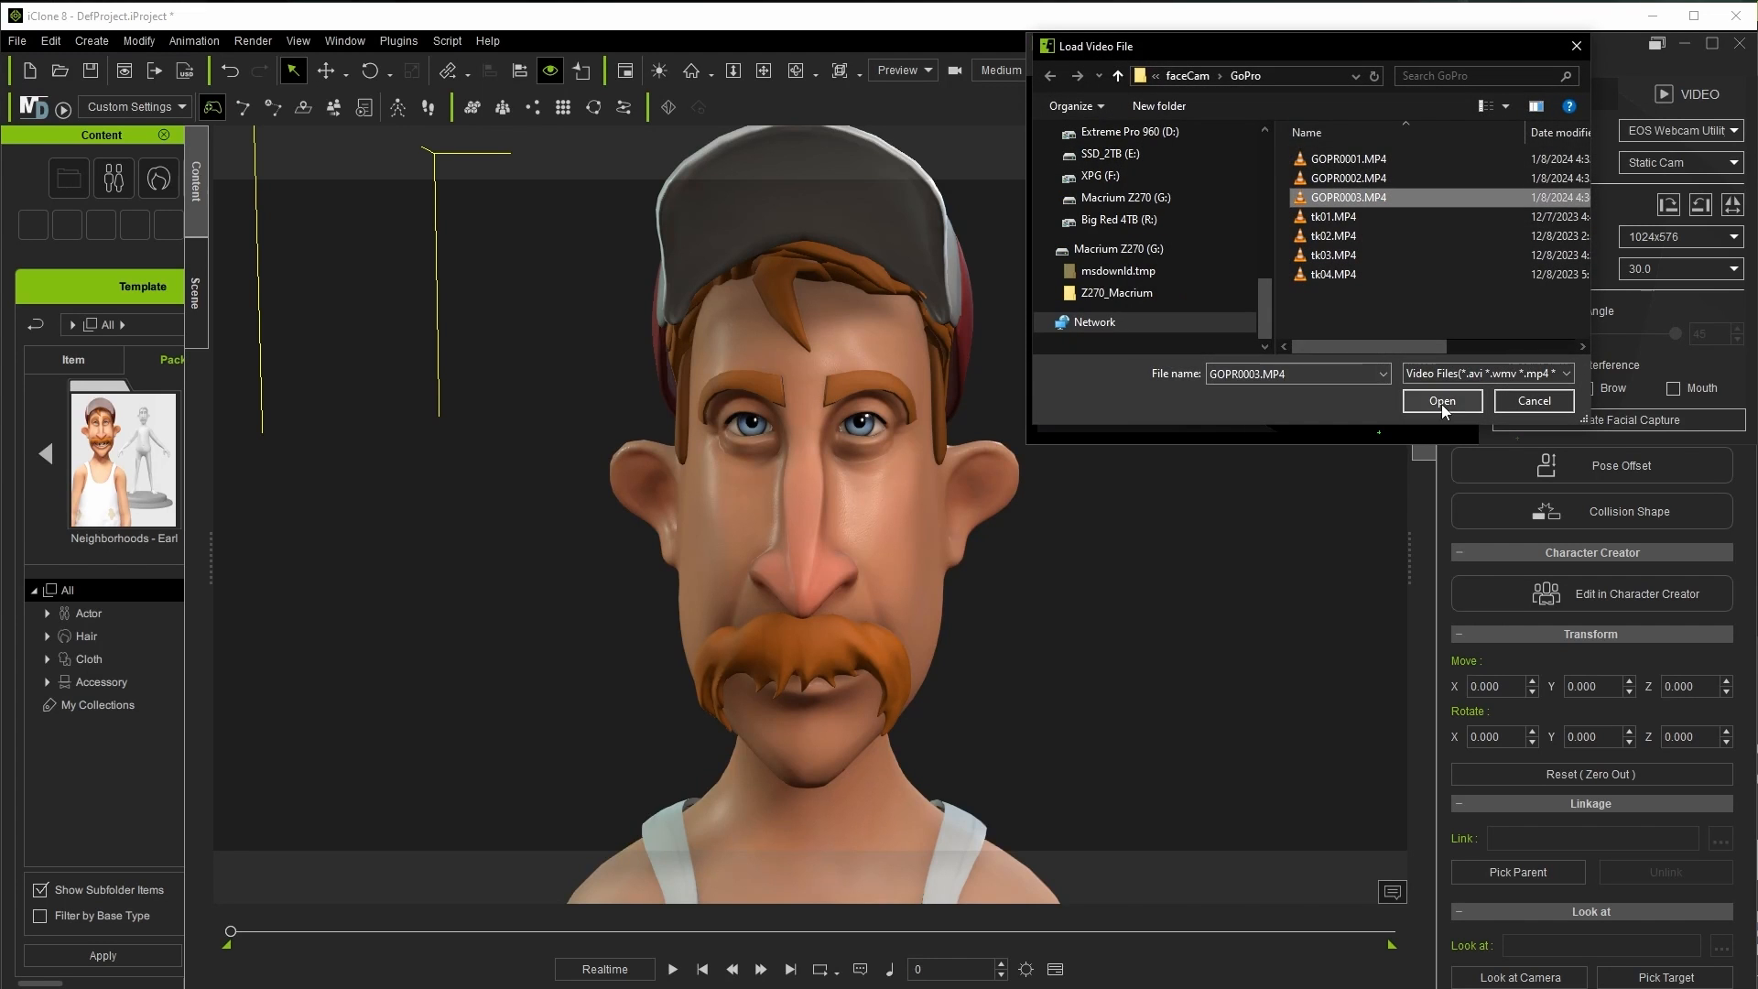
pyautogui.click(1442, 401)
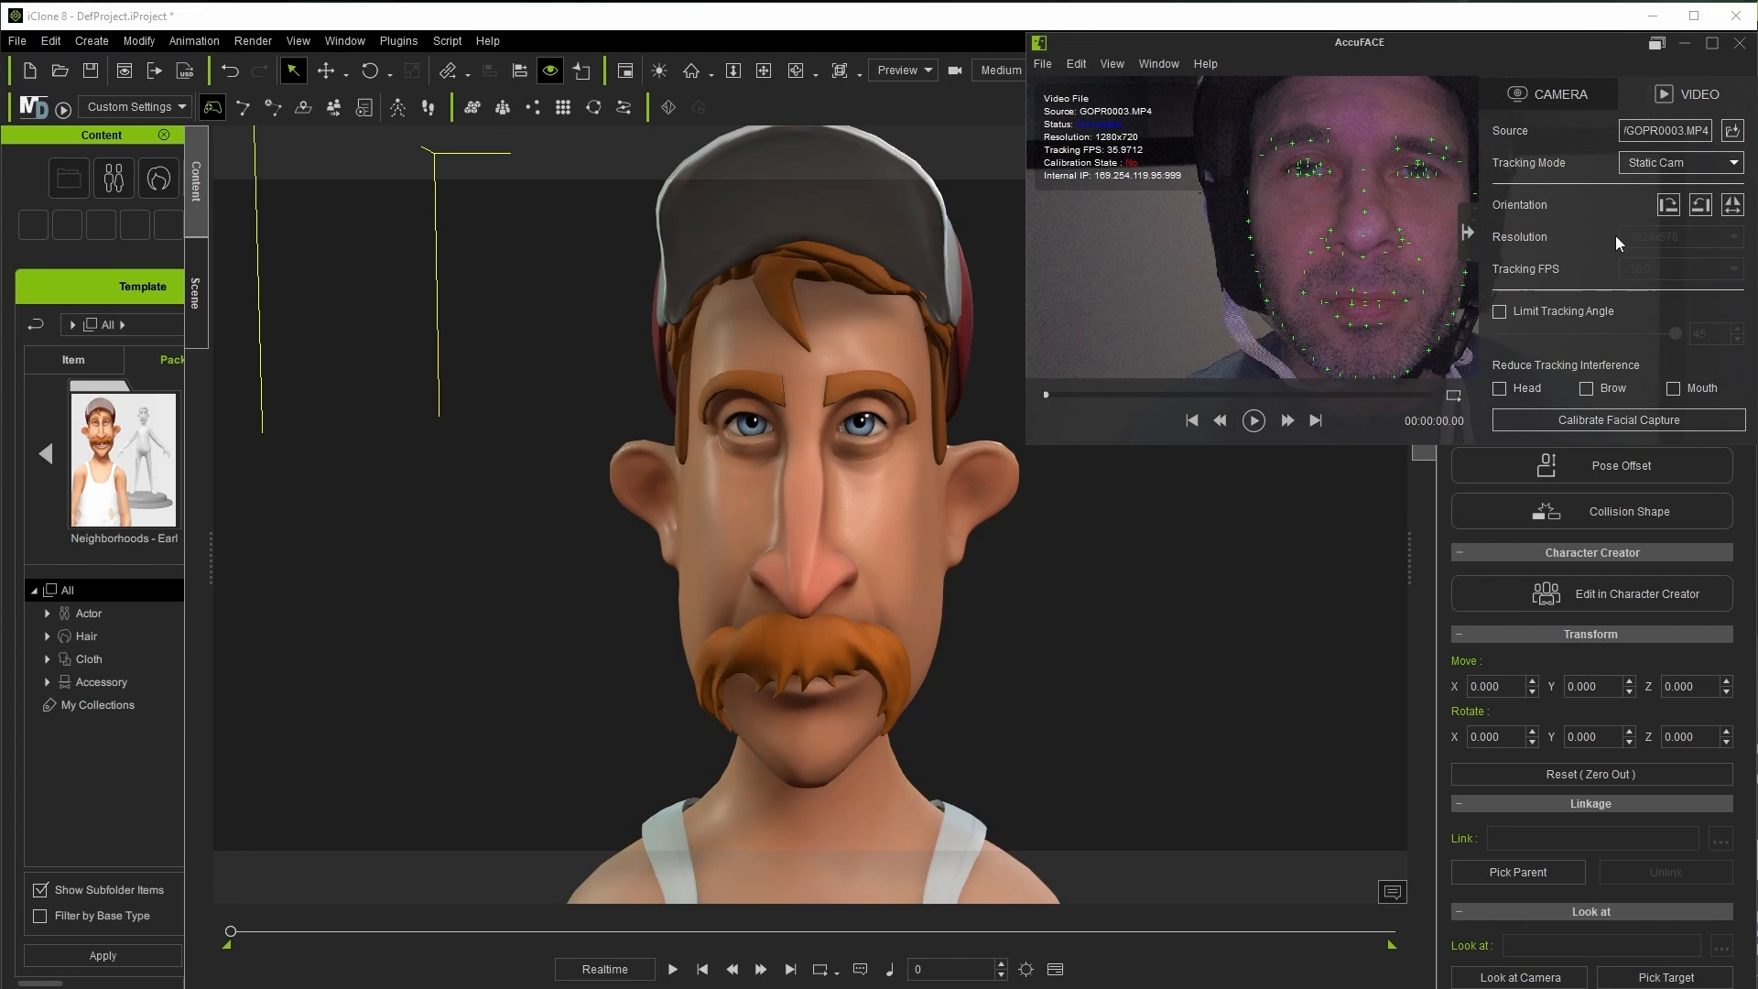
pyautogui.click(1722, 162)
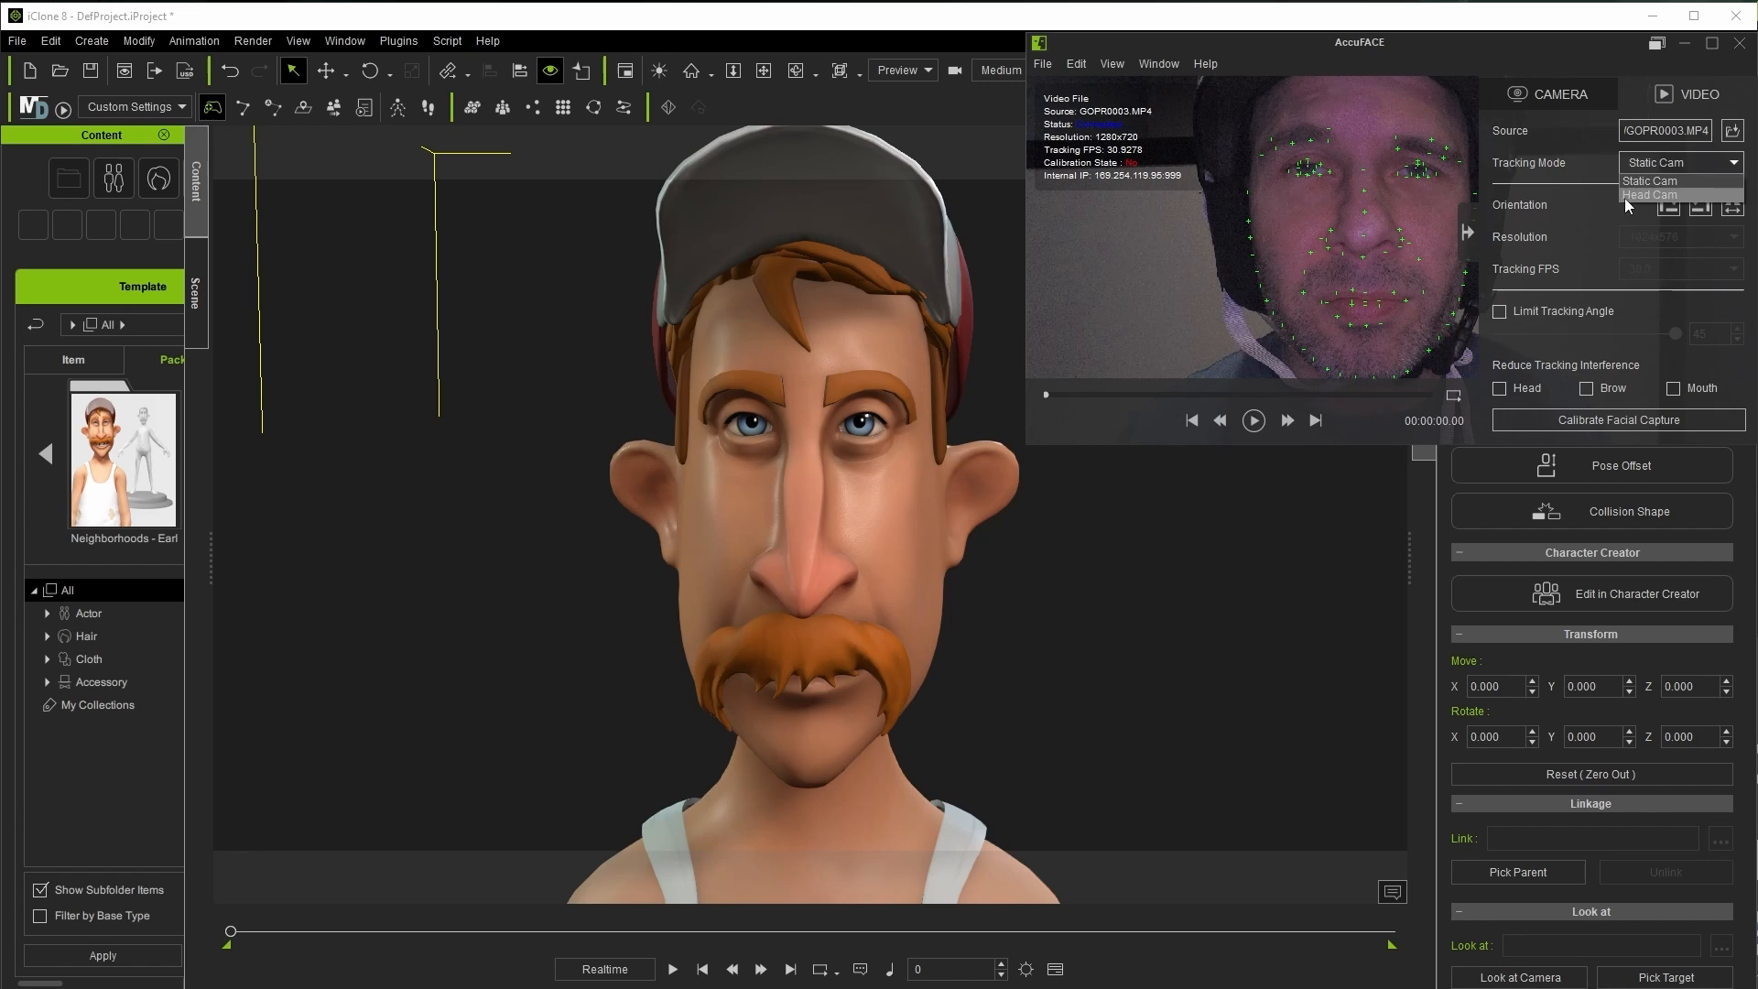
pyautogui.click(1651, 195)
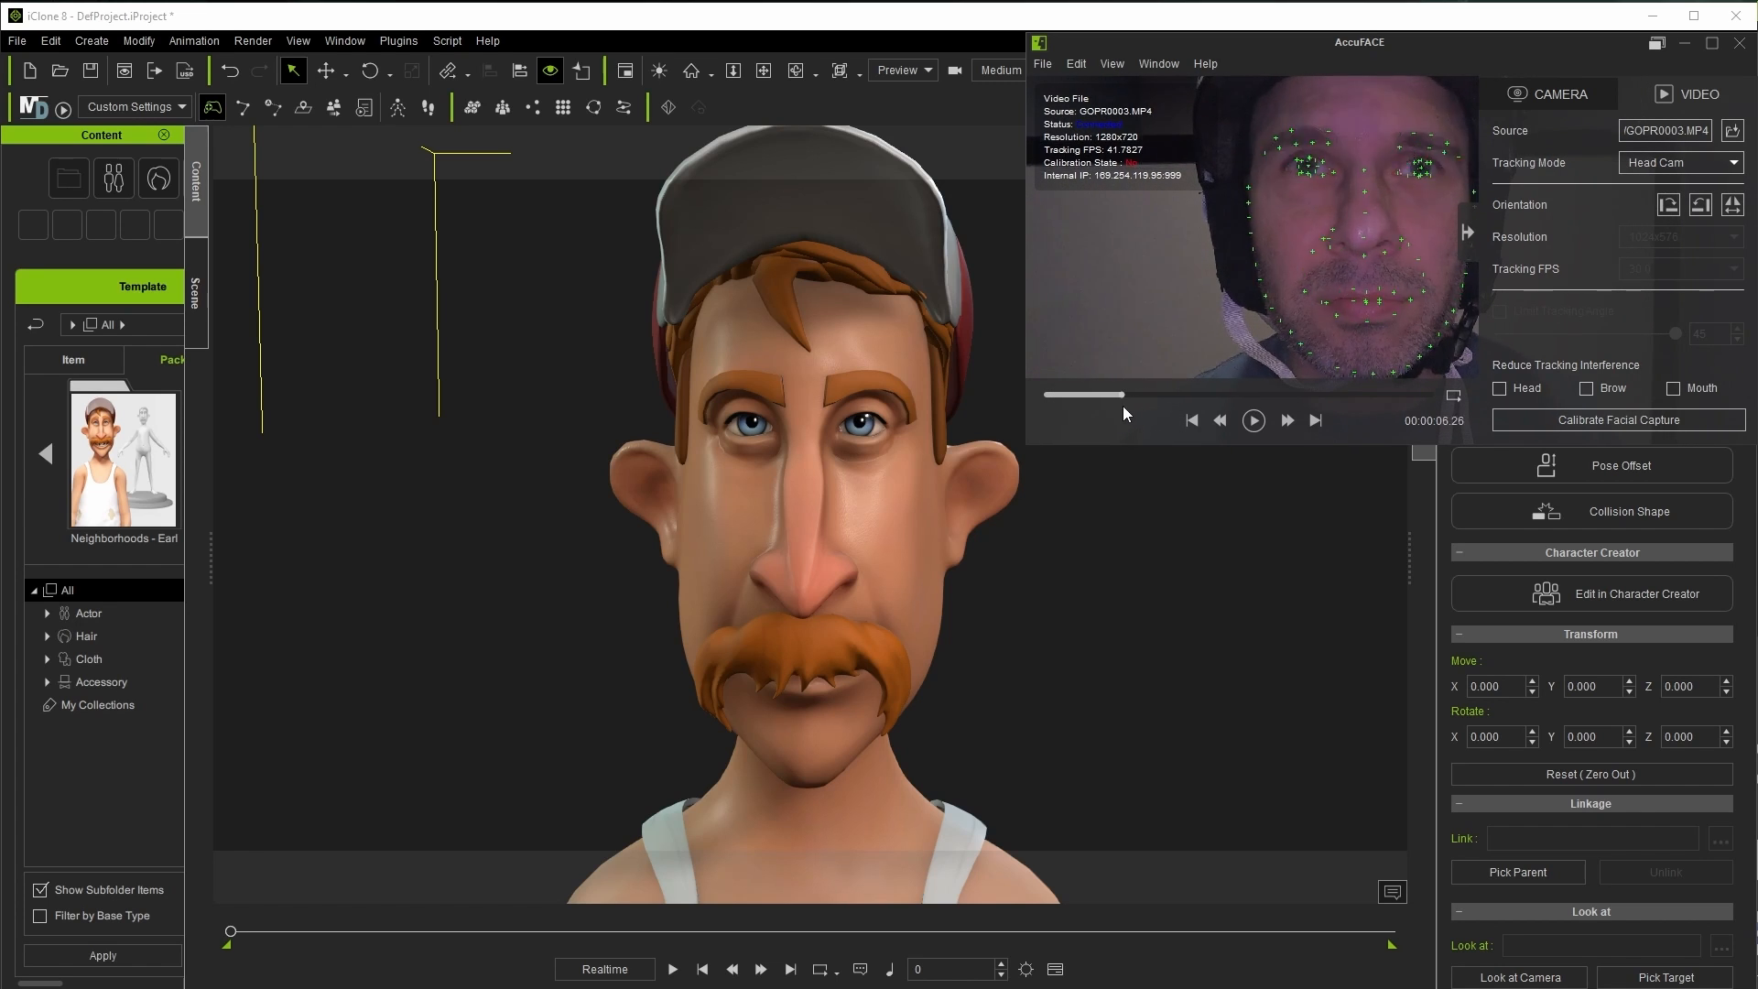
pyautogui.click(1618, 419)
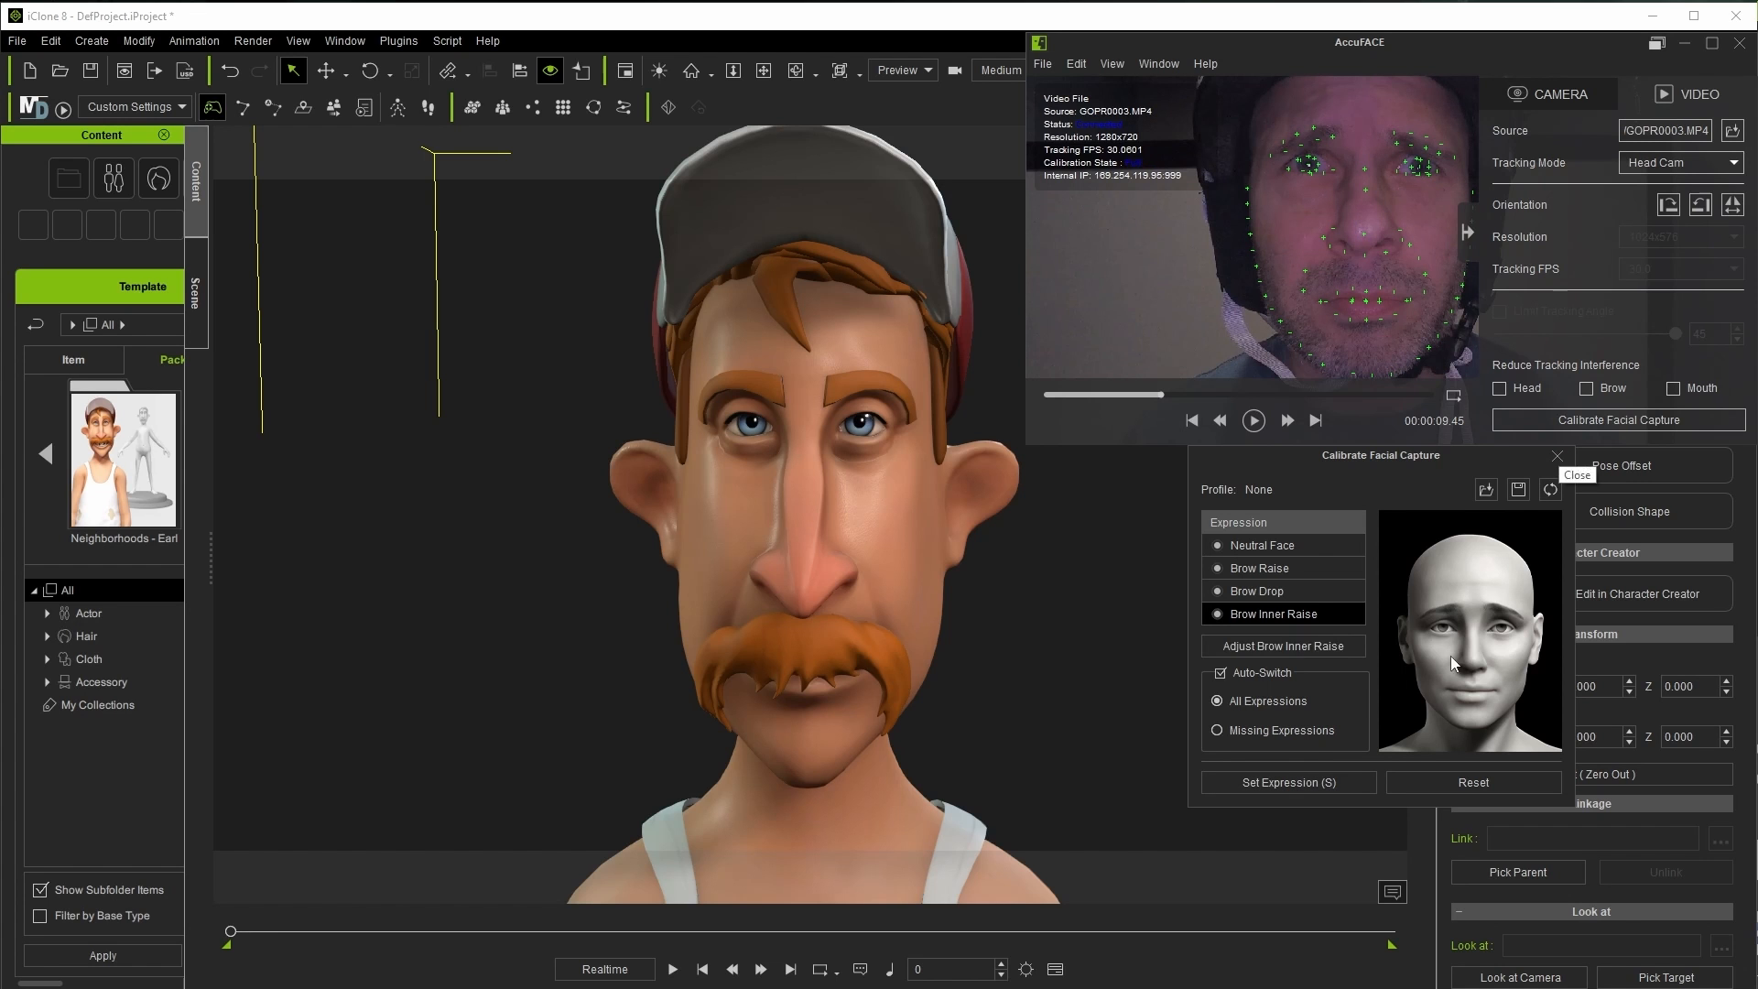
# Step: Close facial calibration and record SH_Earl's face from the head-cam video
pyautogui.click(1558, 456)
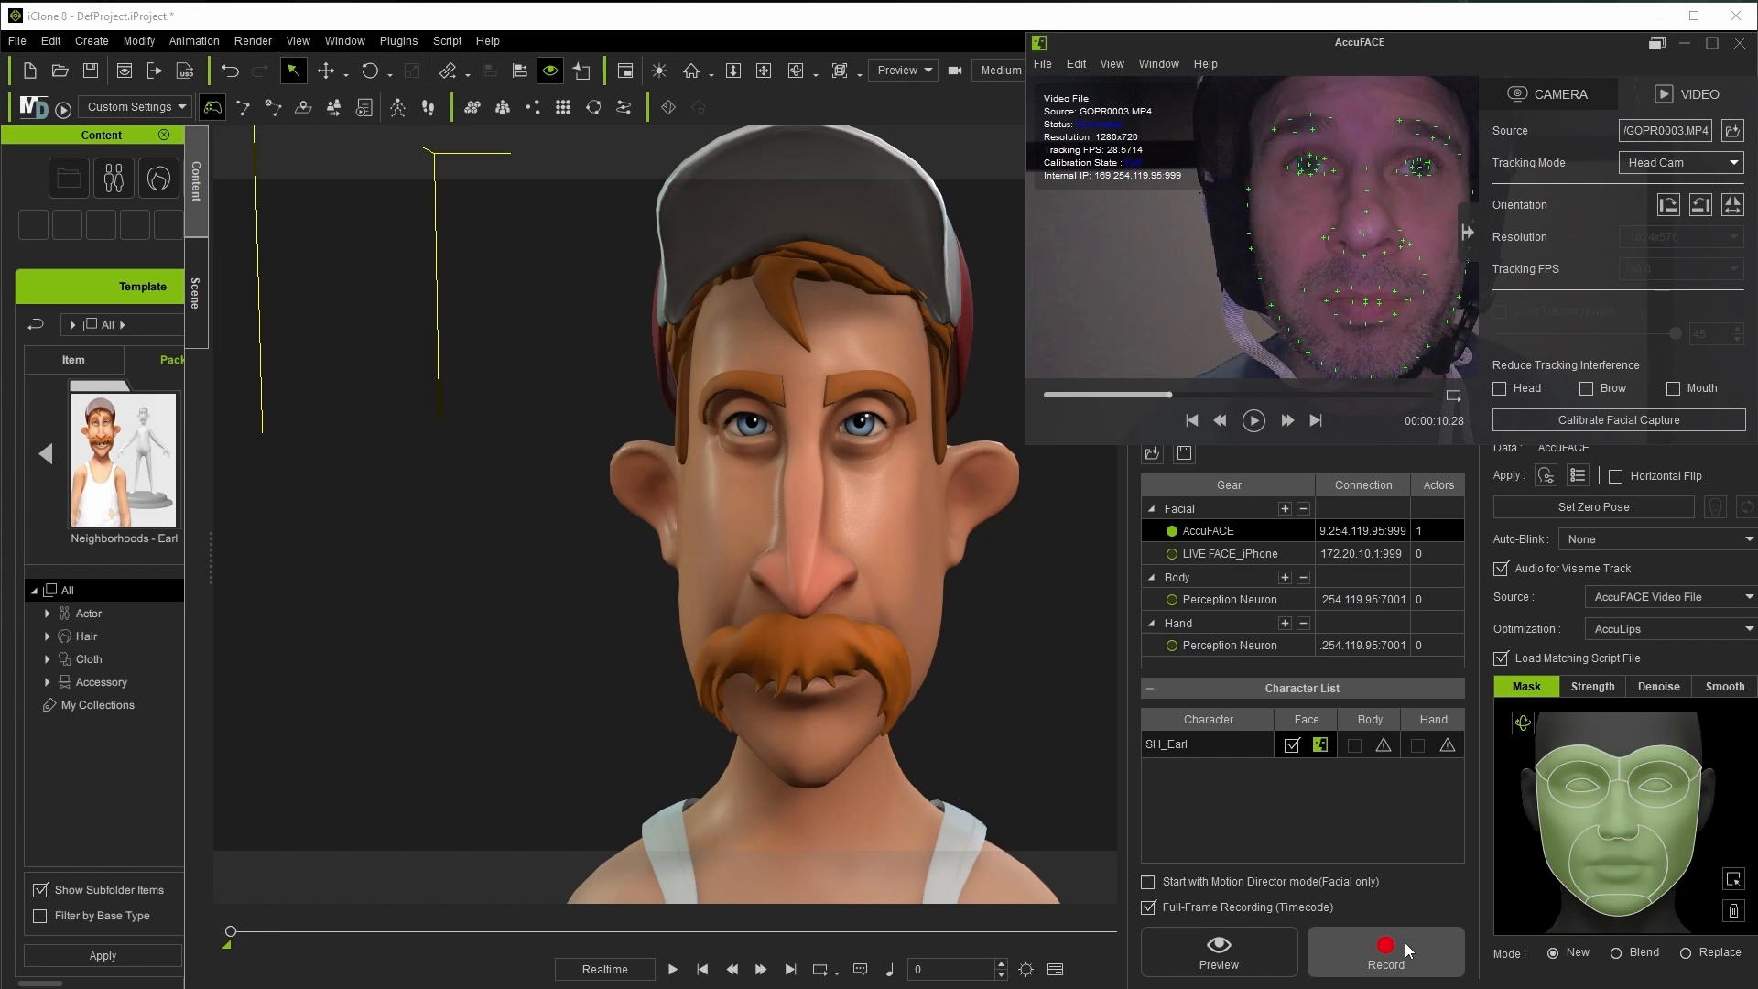
pyautogui.click(1385, 953)
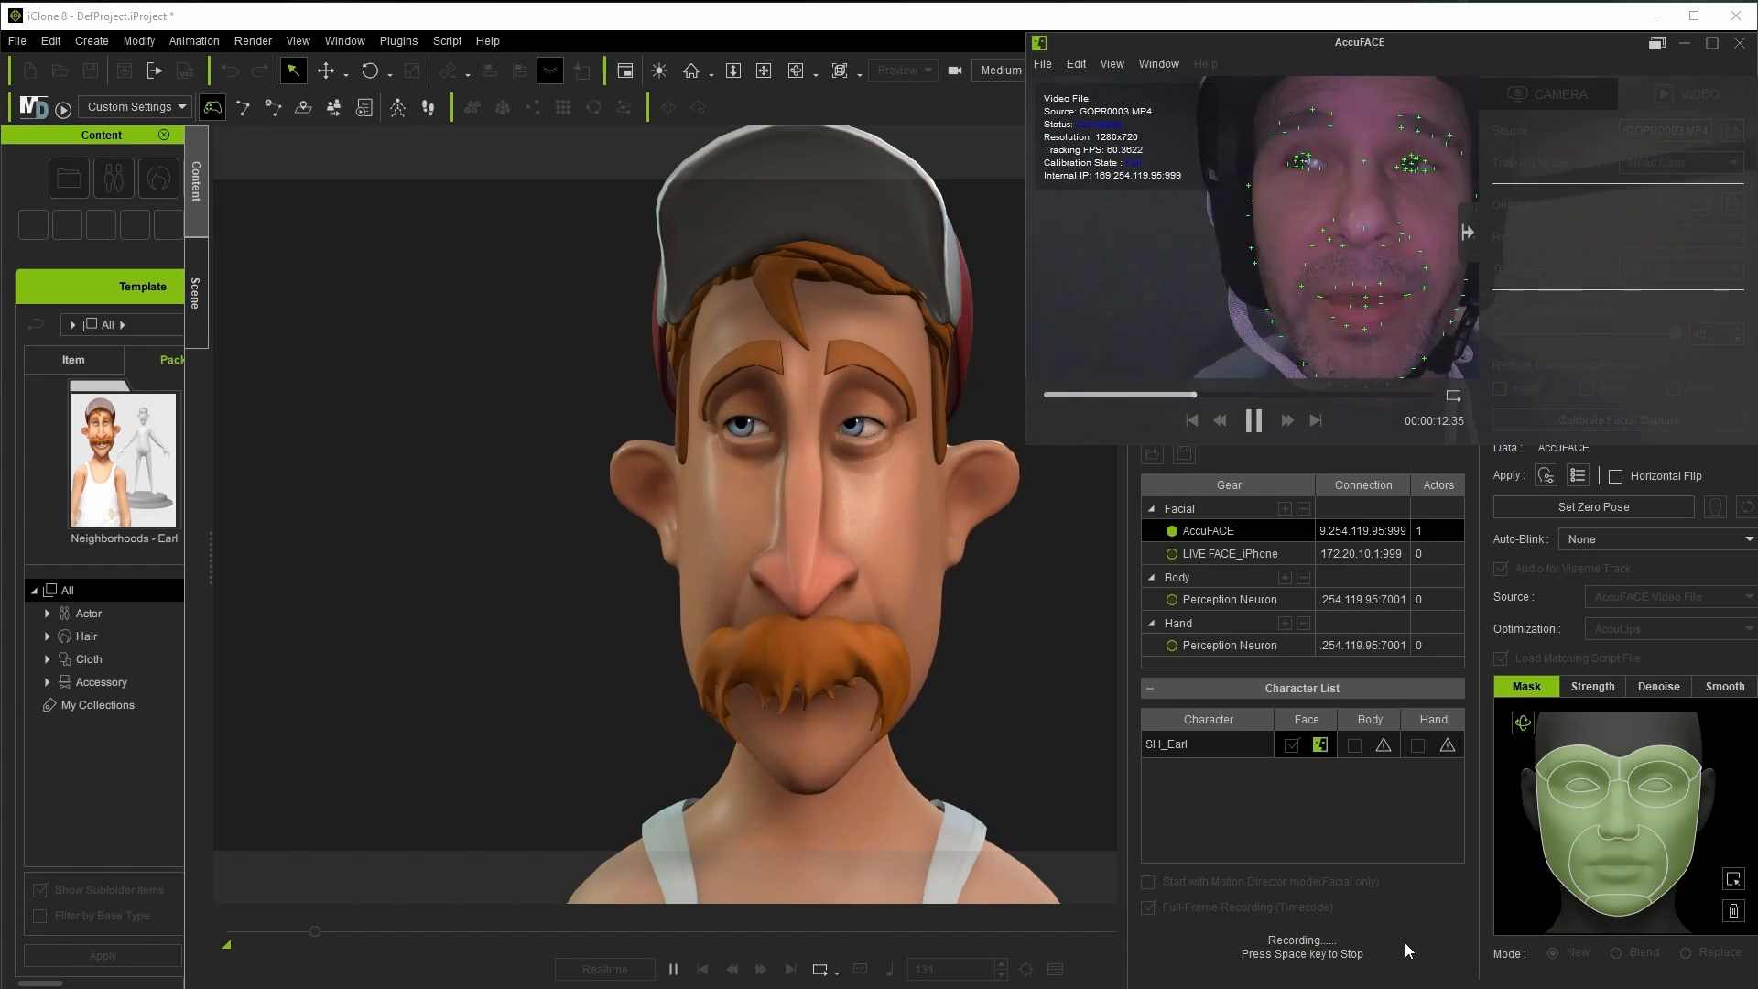